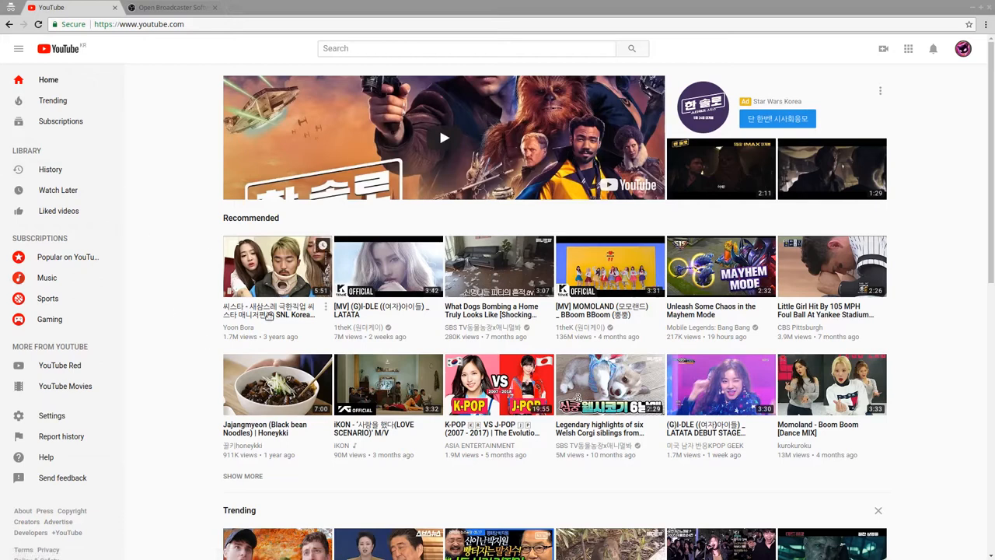
mouse_move(164, 90)
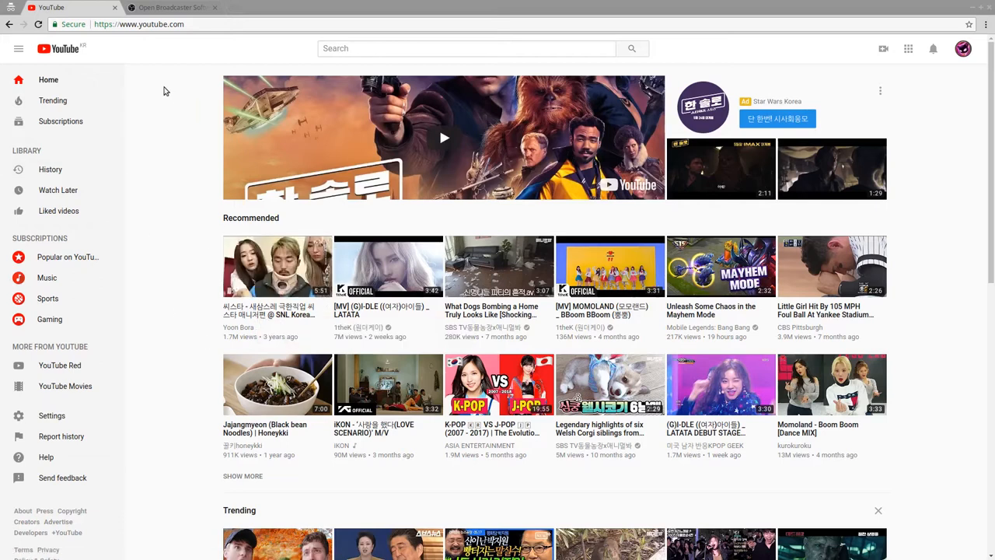
mouse_move(175, 16)
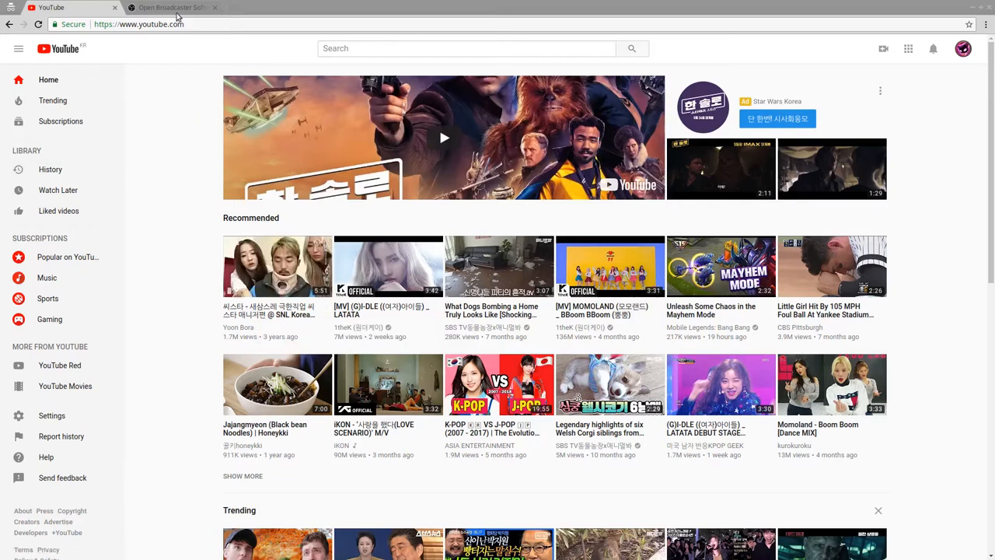
mouse_move(974, 82)
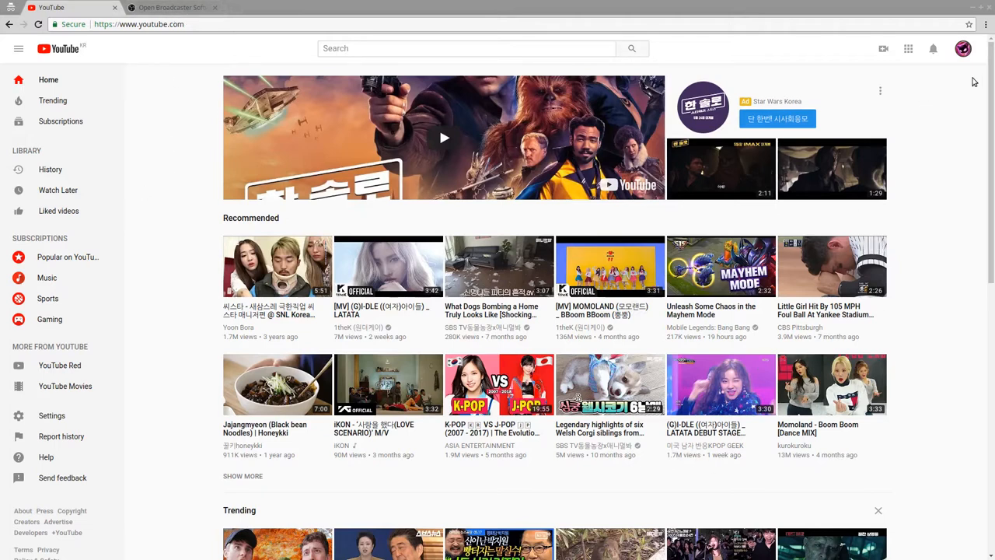
mouse_move(978, 49)
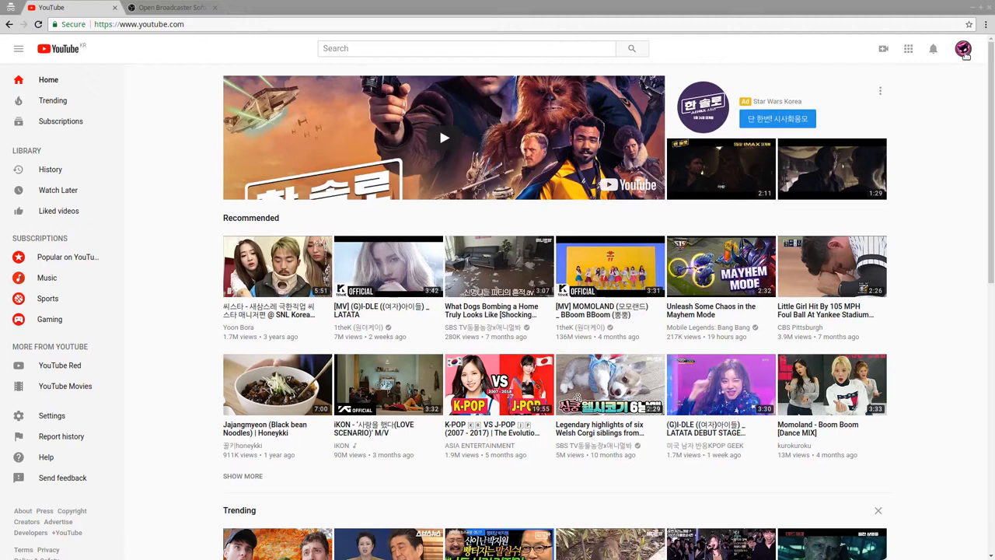
mouse_move(949, 152)
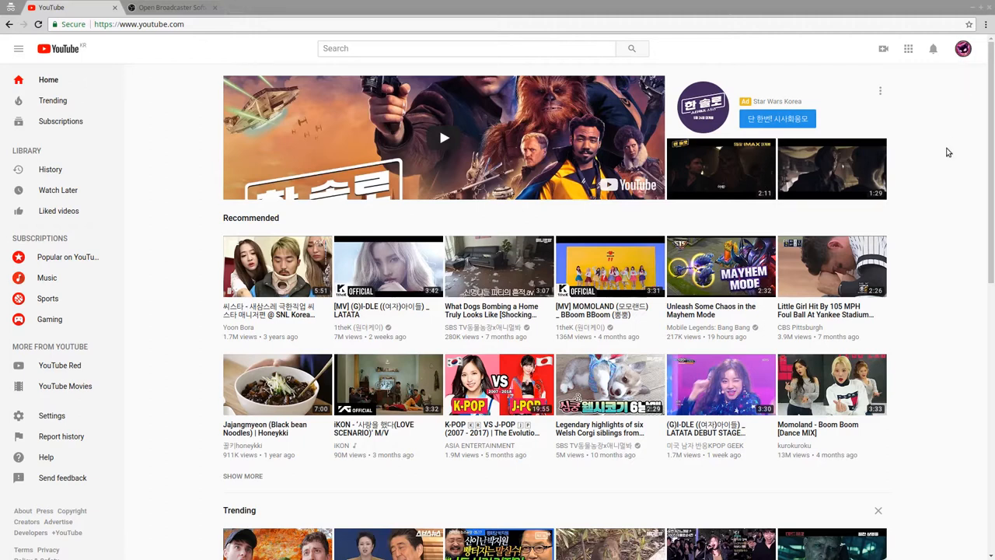
mouse_move(227, 225)
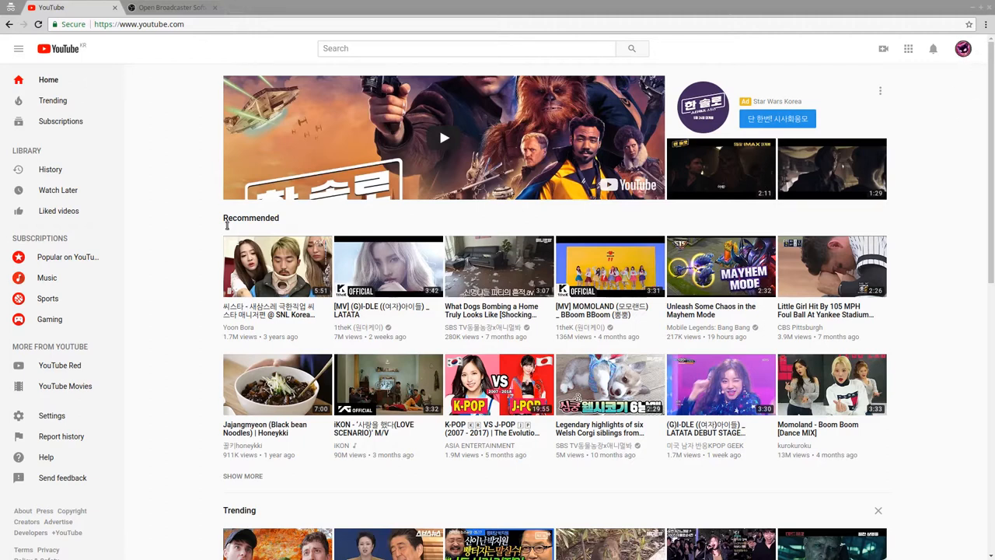
mouse_move(169, 120)
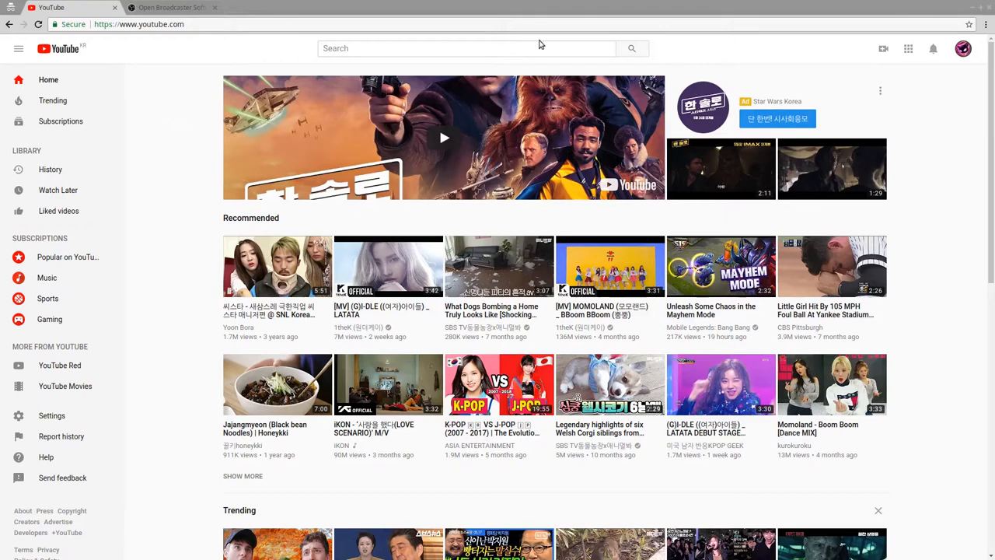
- Switch to the obsproject.com page and reposition the empty OBS Studio window
click(168, 7)
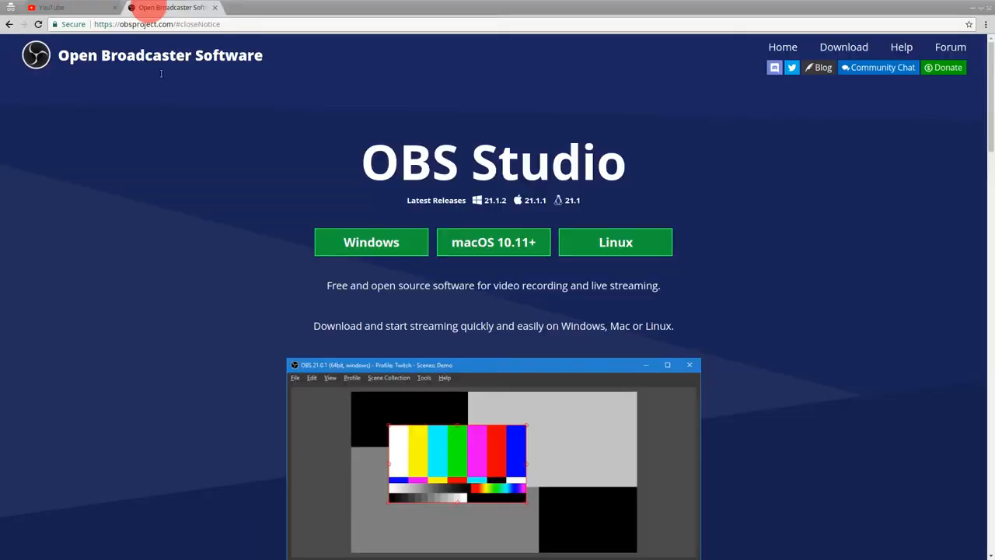
mouse_move(370, 143)
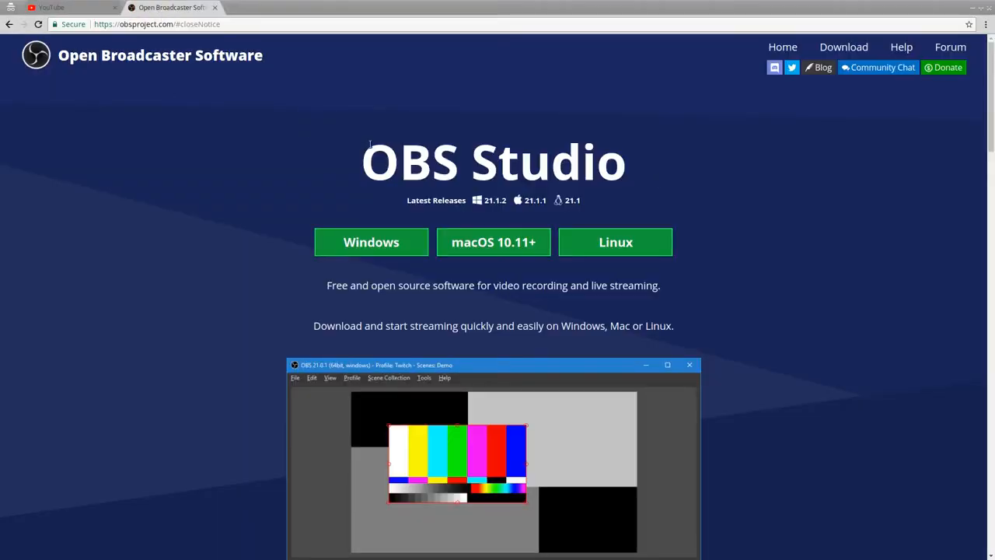
mouse_move(620, 166)
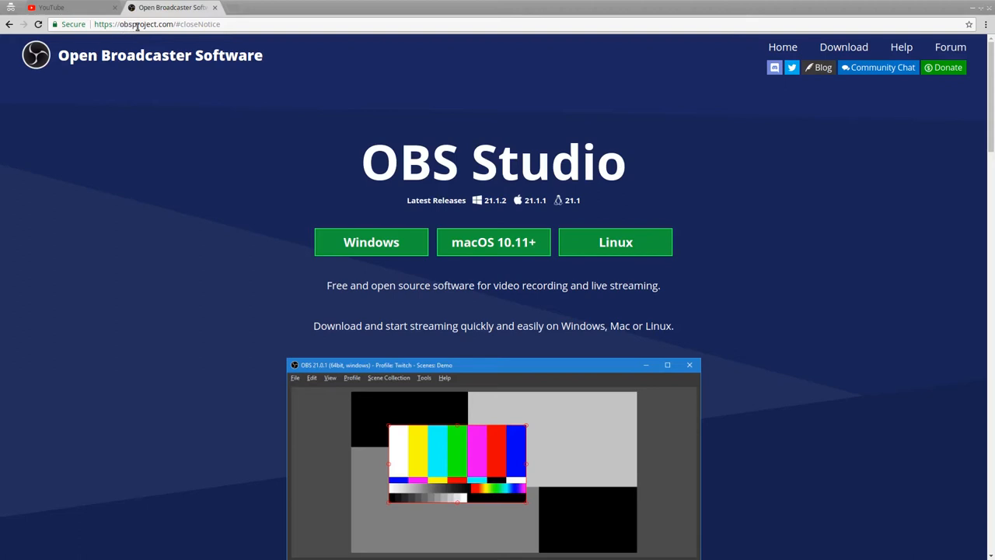
mouse_move(380, 181)
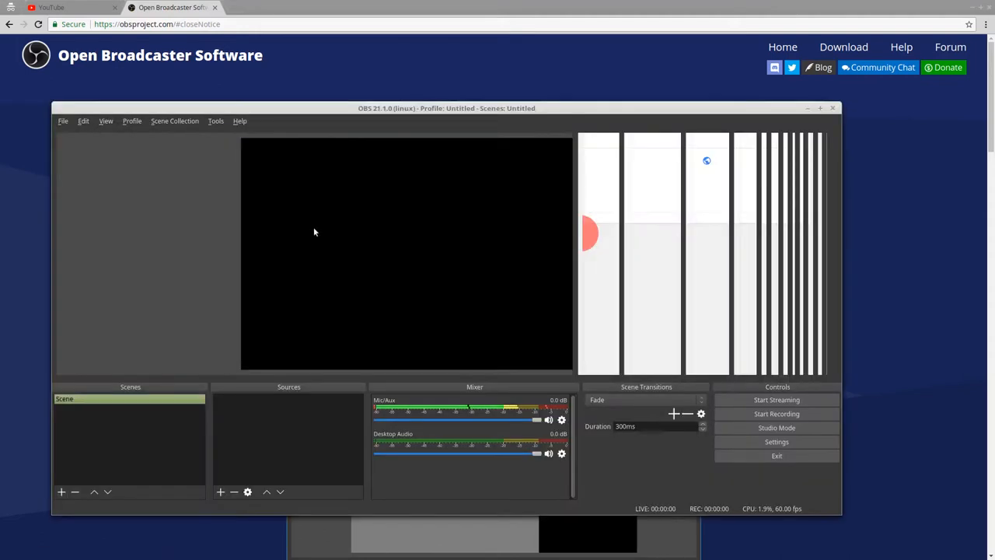
drag(447, 108, 463, 76)
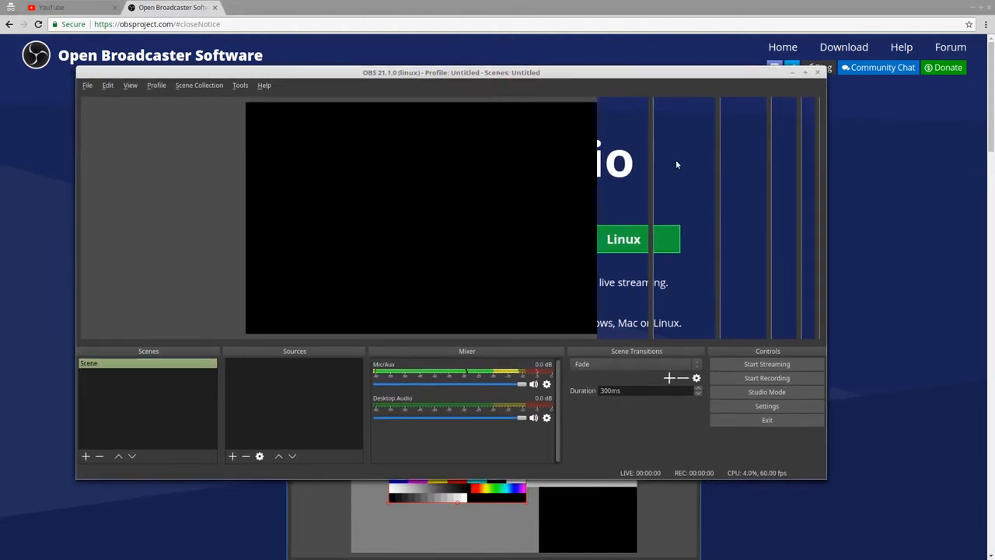
mouse_move(605, 292)
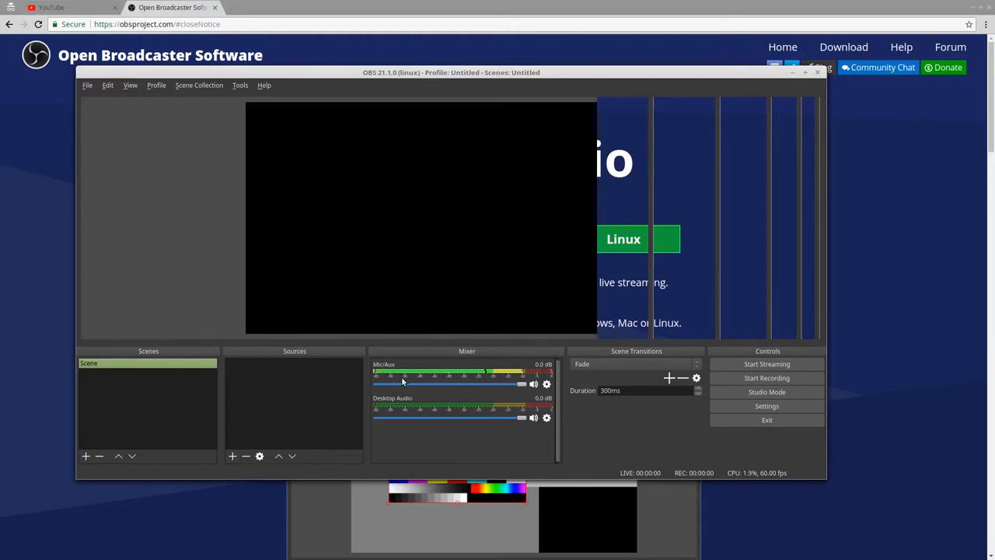
mouse_move(431, 394)
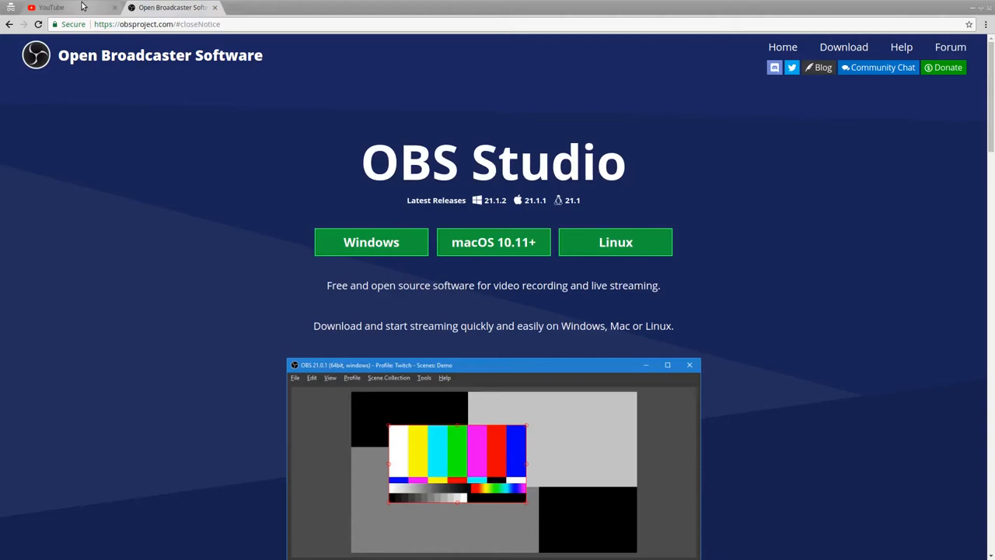
- Go from the YouTube home page to Creator Studio's Status and Features, confirming live streaming is enabled
click(50, 7)
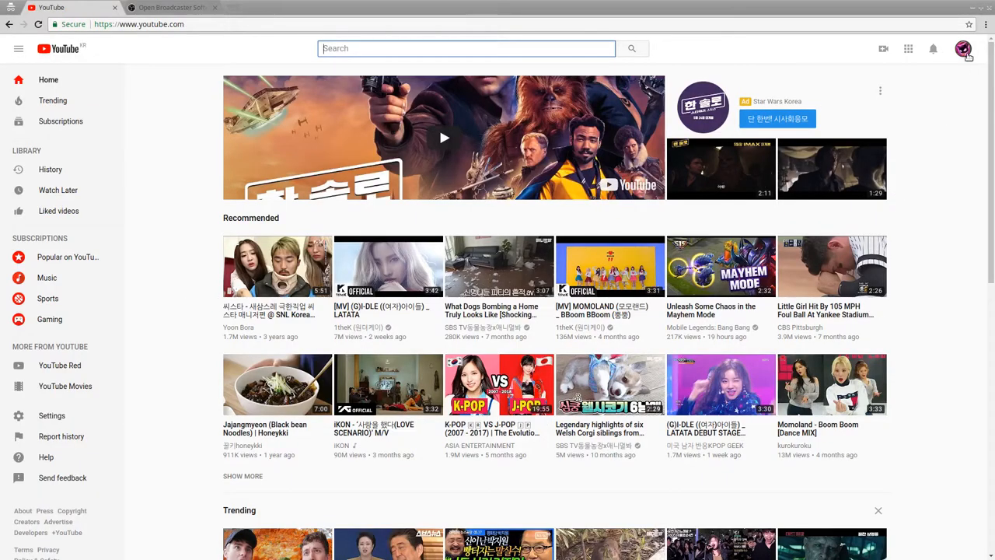
click(964, 48)
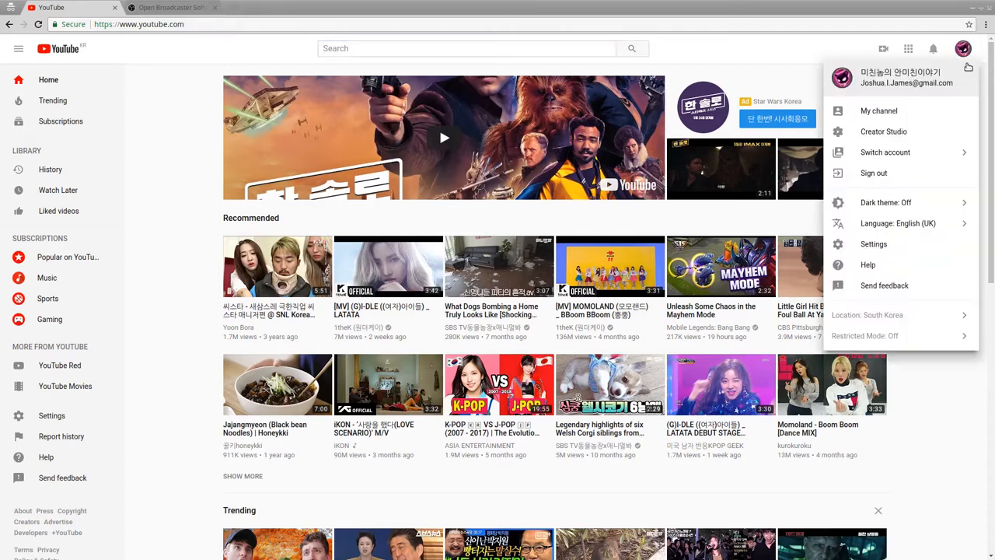
mouse_move(883, 131)
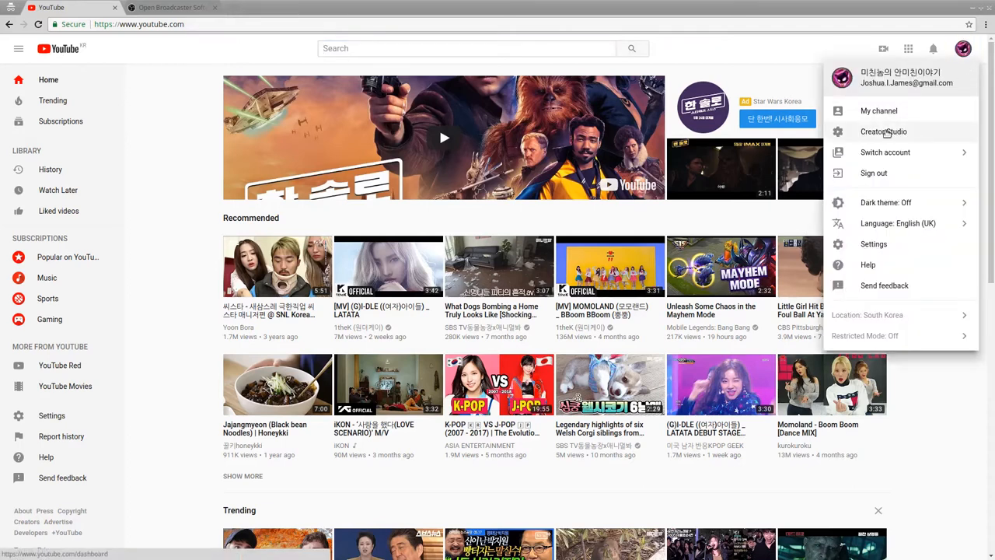
click(883, 131)
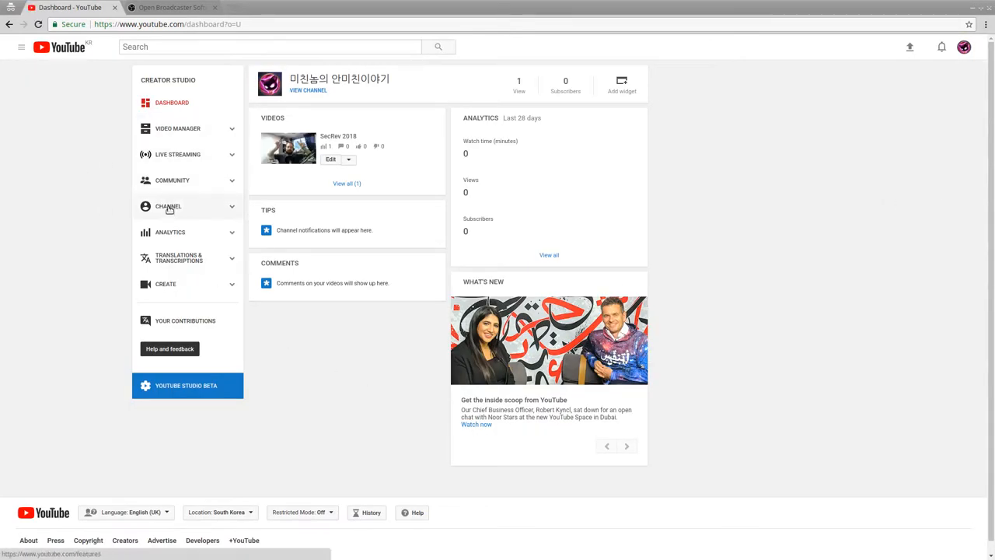
click(168, 206)
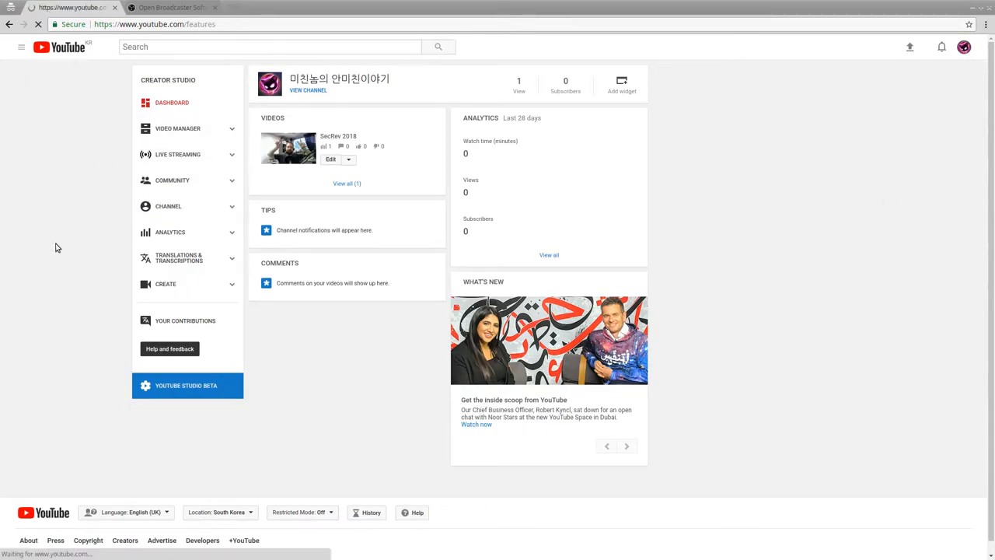
click(169, 206)
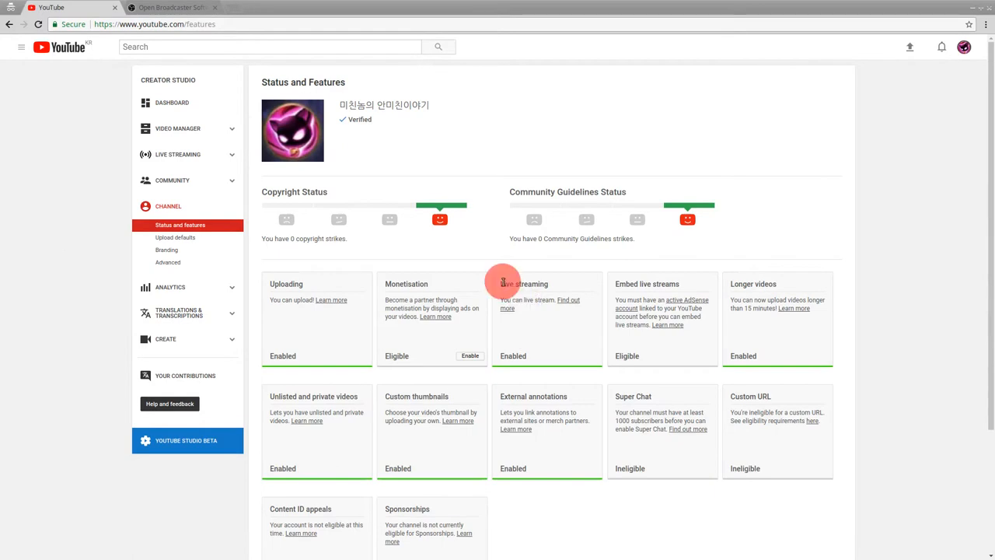
mouse_move(537, 366)
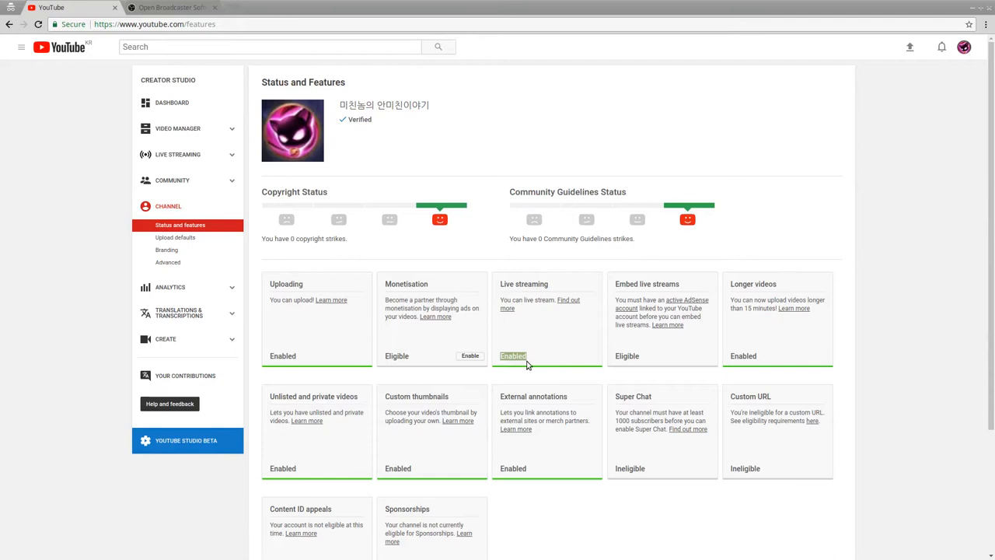
mouse_move(593, 366)
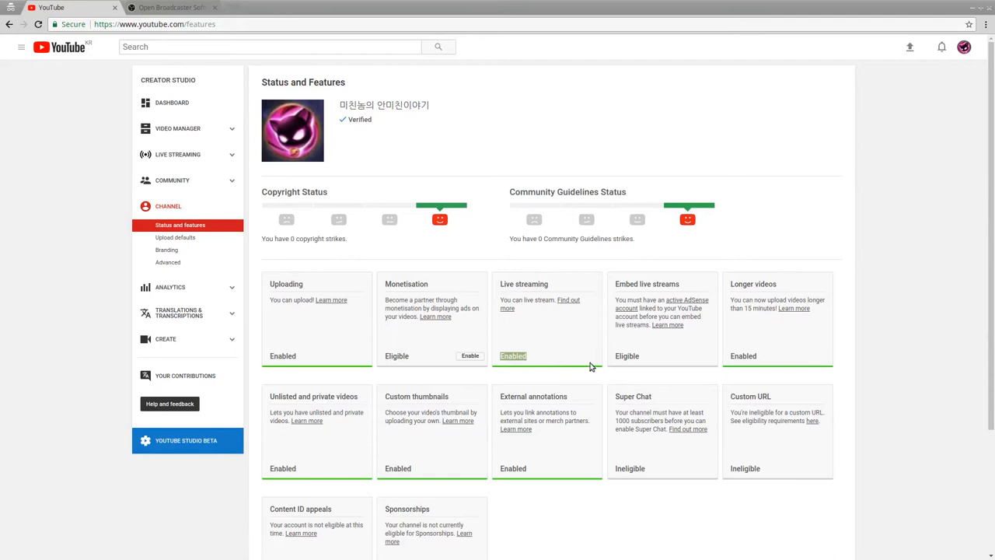
mouse_move(532, 339)
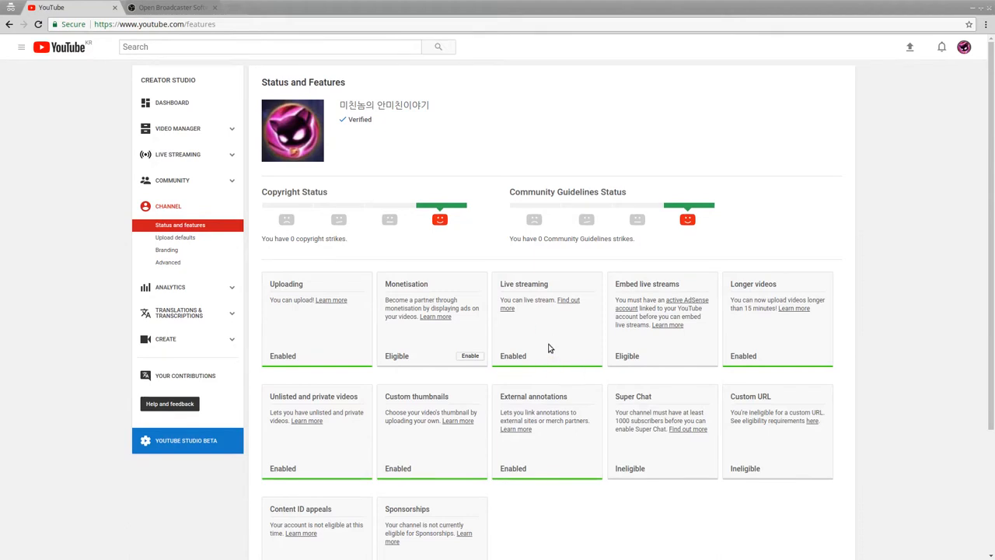
mouse_move(549, 347)
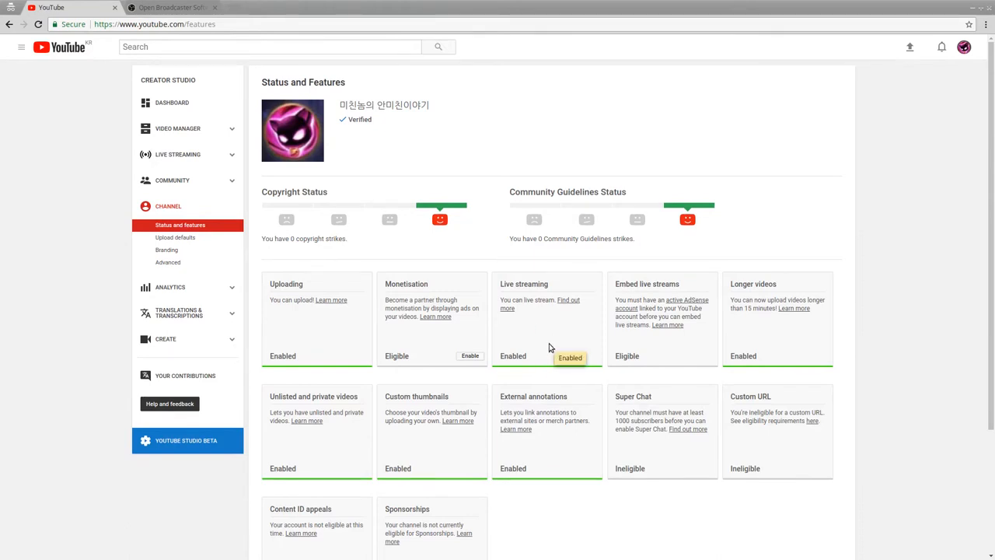
mouse_move(533, 312)
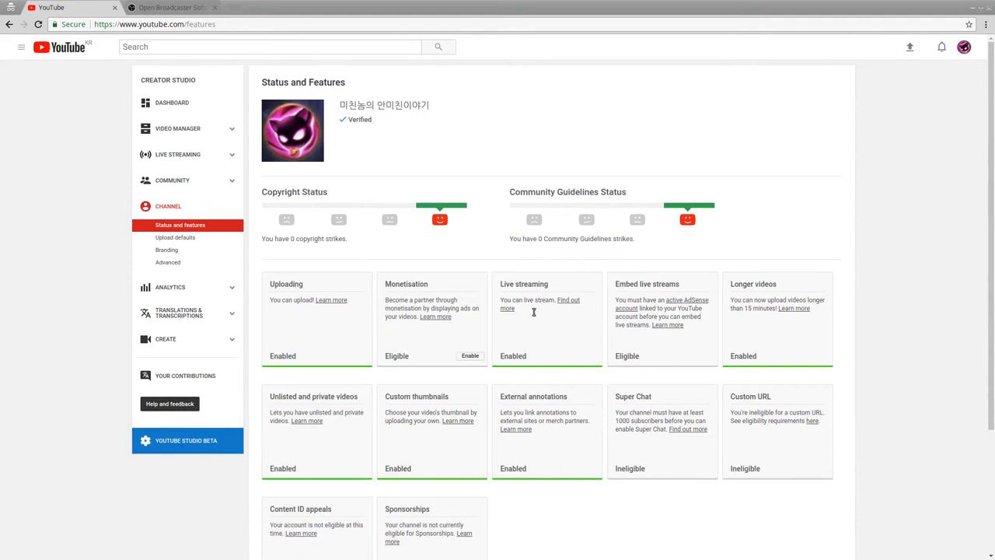
mouse_move(544, 346)
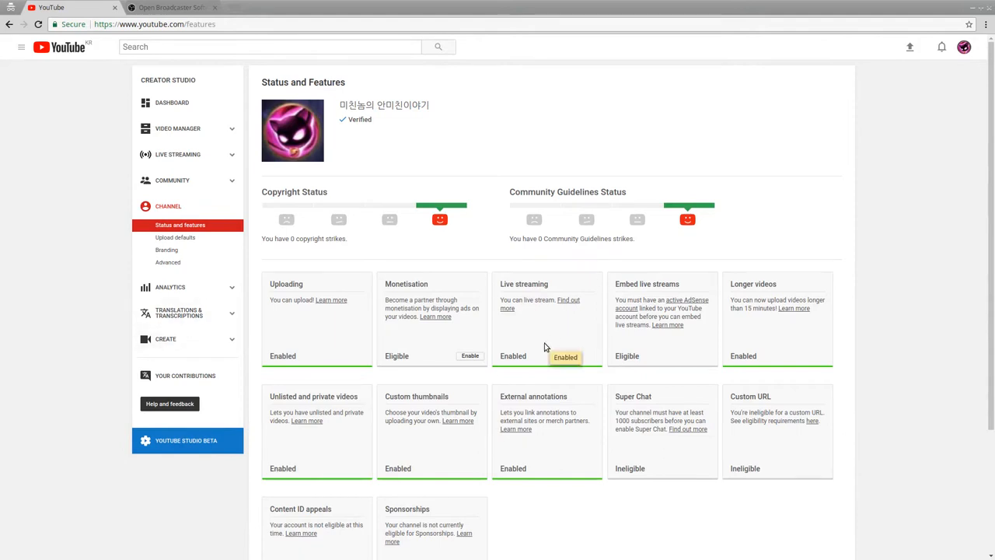
mouse_move(55, 274)
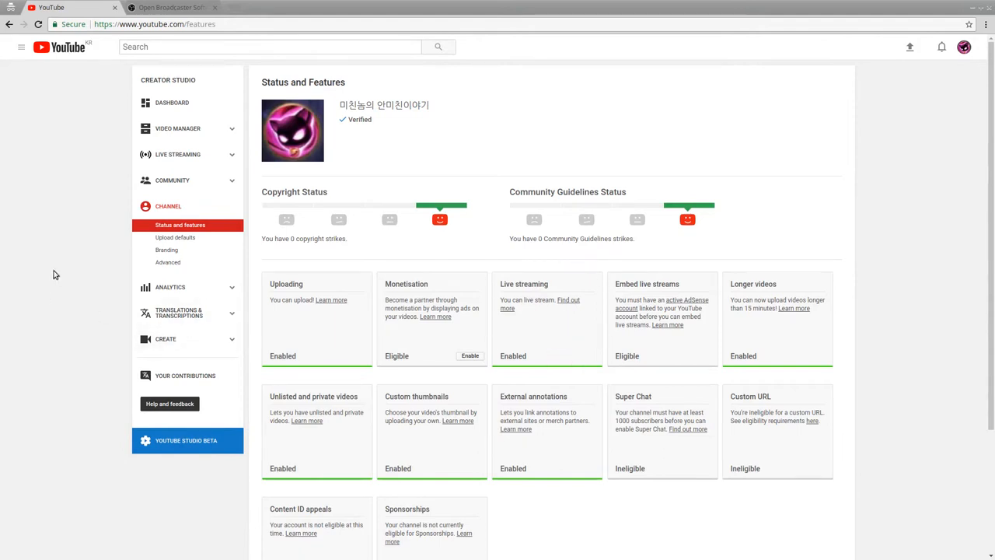
mouse_move(177, 154)
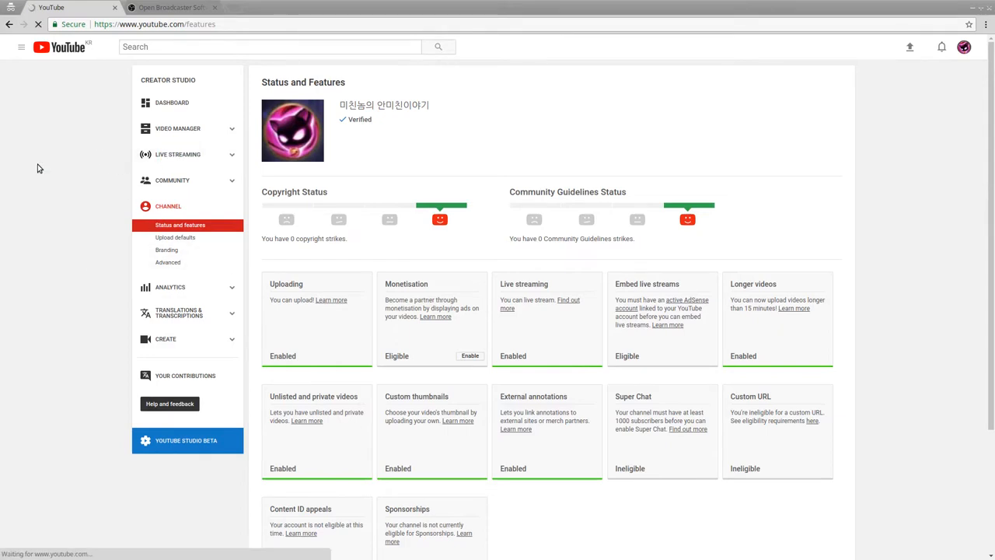
click(177, 154)
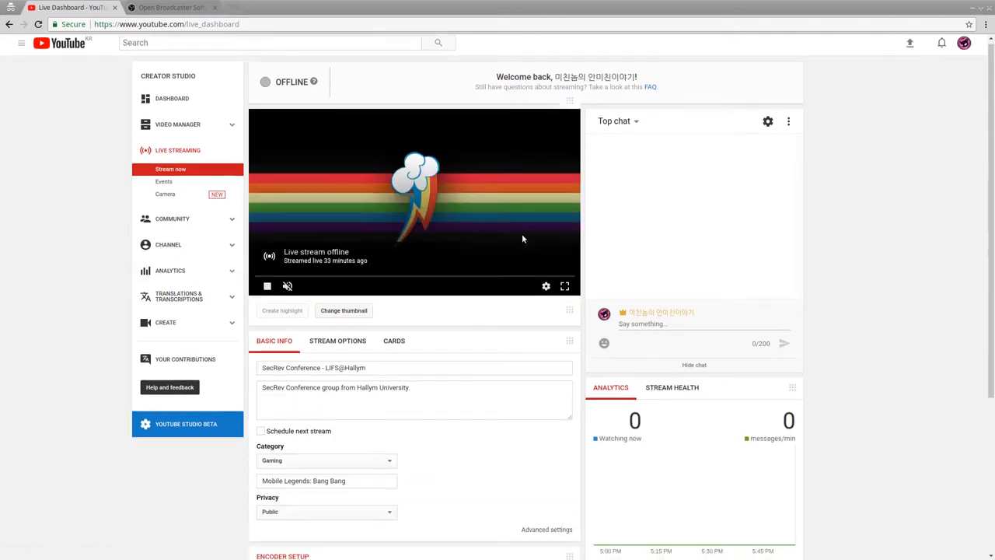
scroll(down, 3)
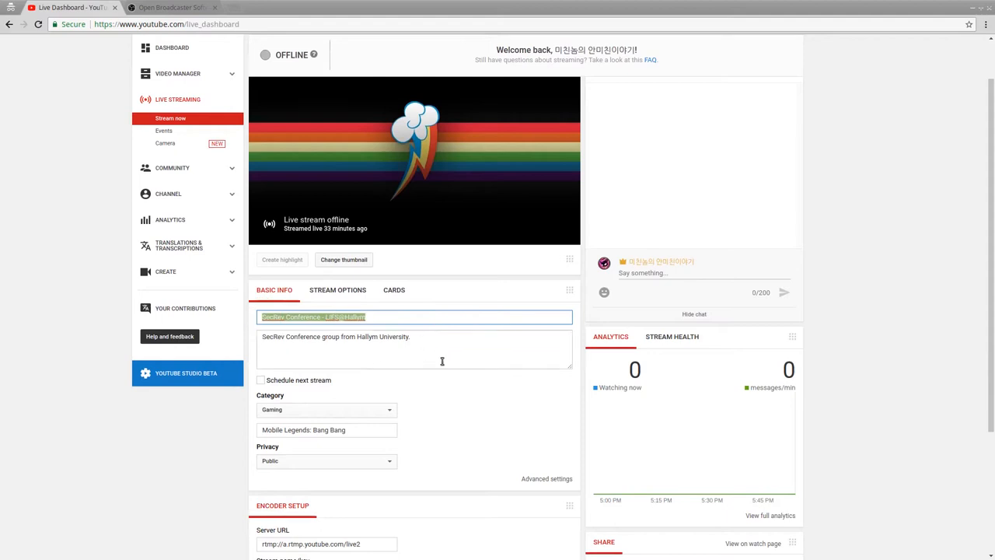
click(396, 317)
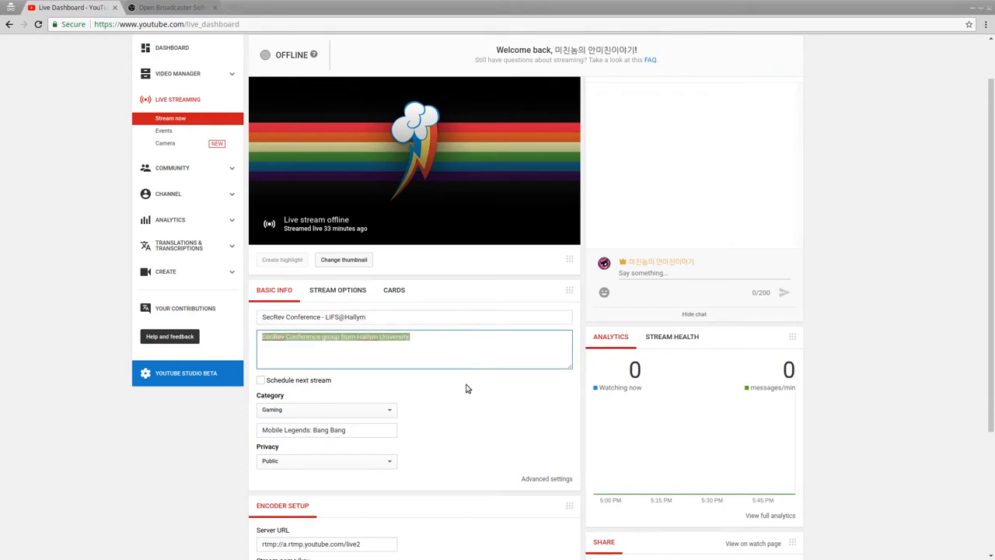
scroll(down, 3)
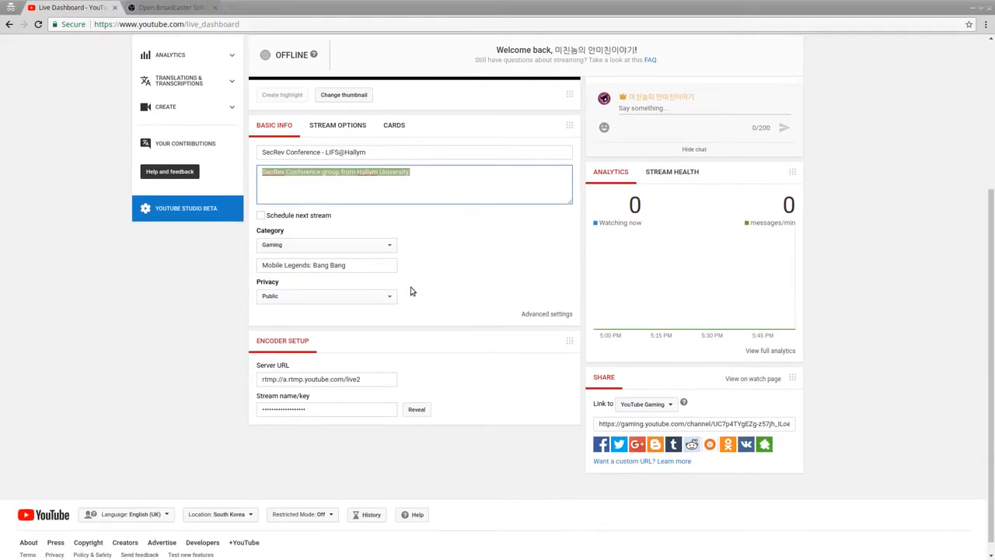
click(325, 297)
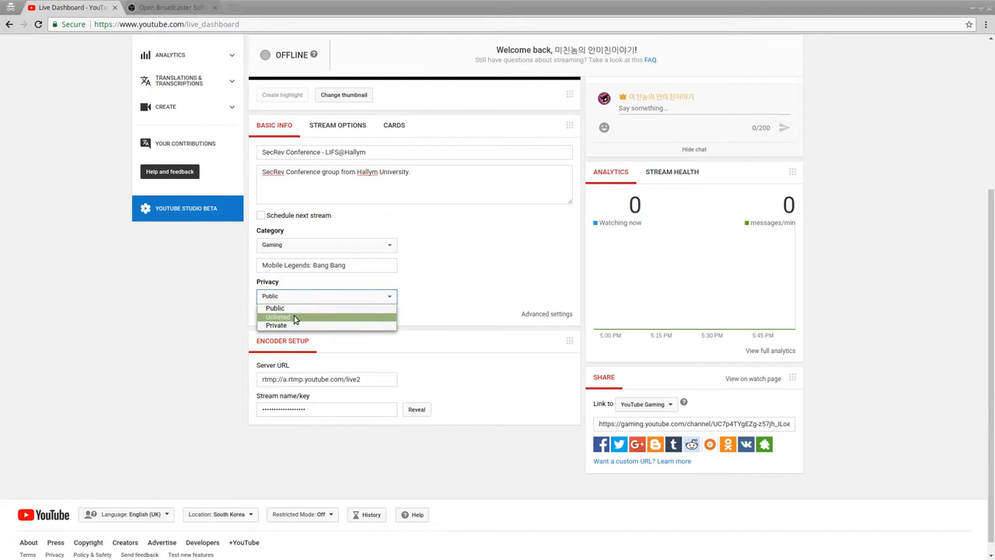
click(274, 307)
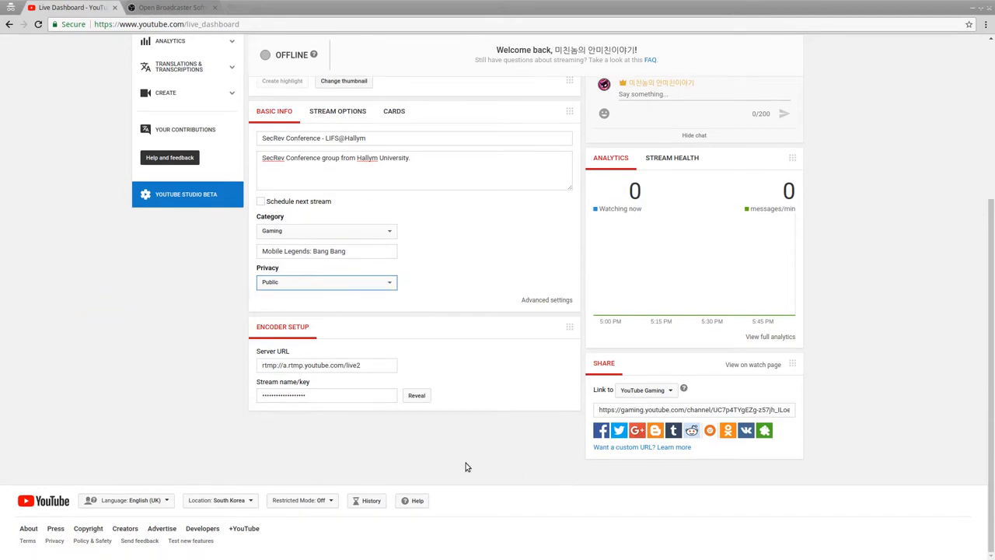
mouse_move(255, 388)
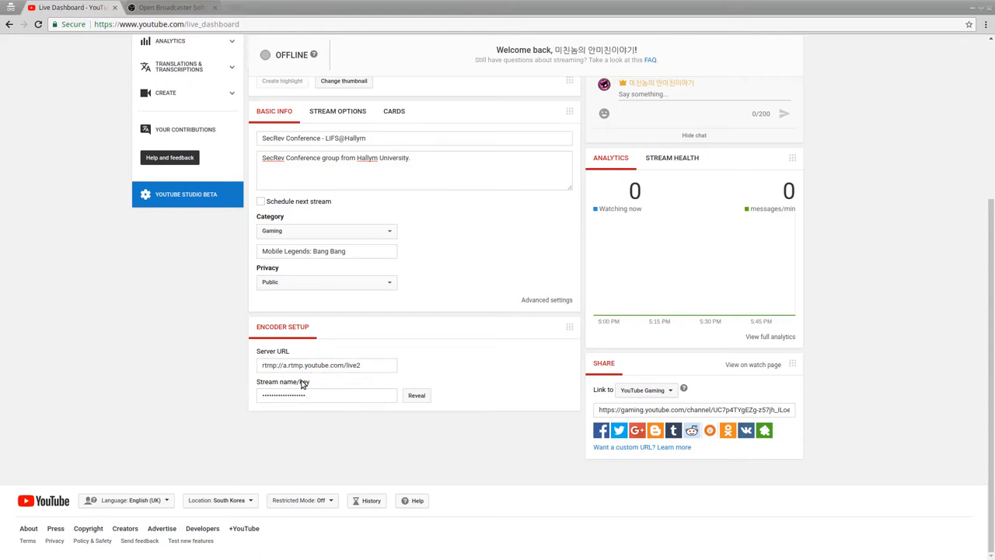
mouse_move(330, 426)
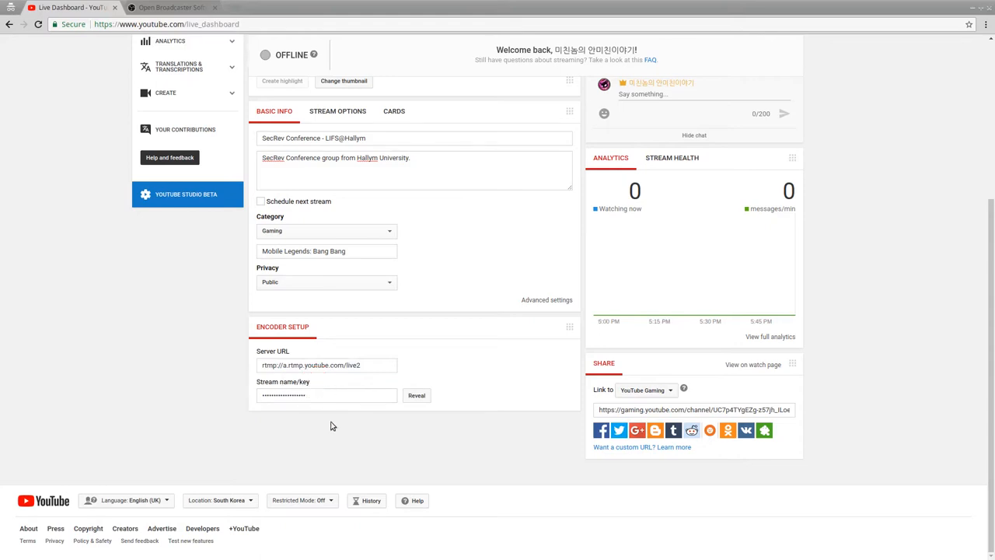
- Change the Live Dashboard 'Link to' option from YouTube Gaming to YouTube
click(645, 389)
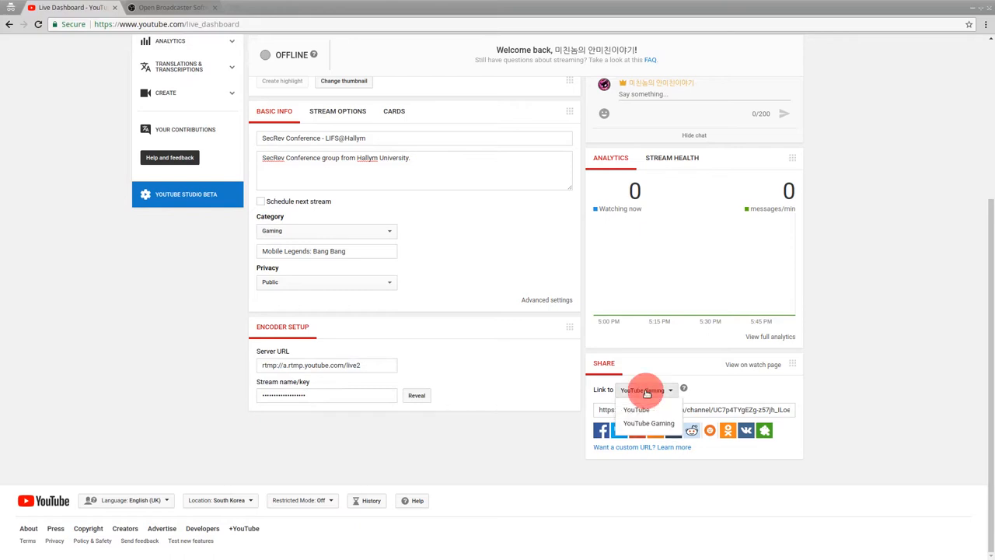
click(636, 409)
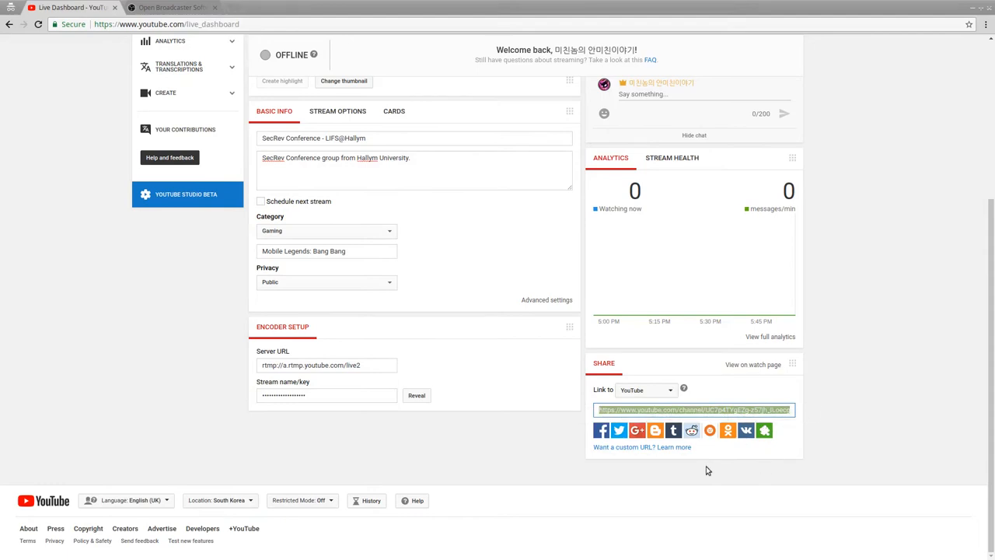
mouse_move(533, 459)
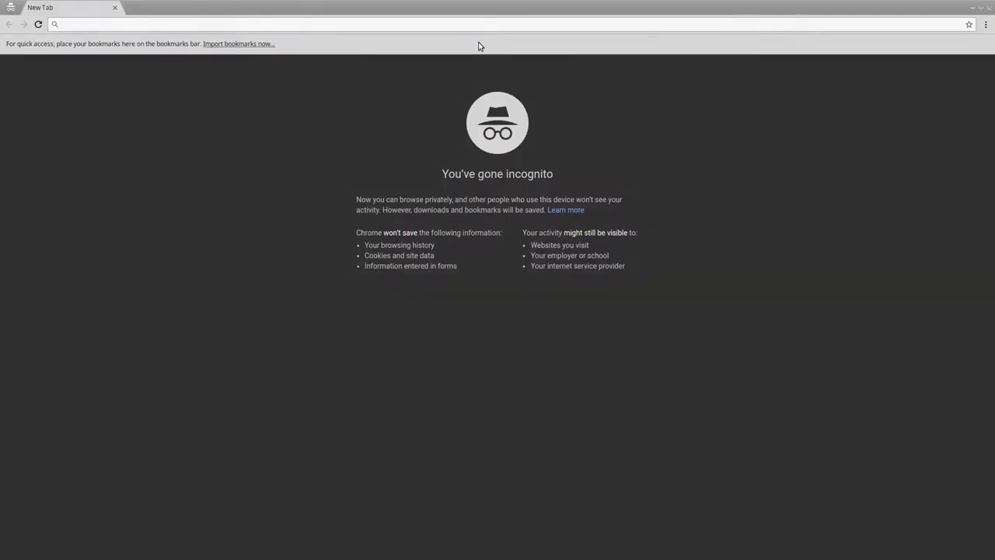
- Load the channel's /live URL privately and scroll through the offline watch page and chat
text(https://www.youtube.com/channel/UC7p4TYgEZg-z57jh_ILoecg/live)
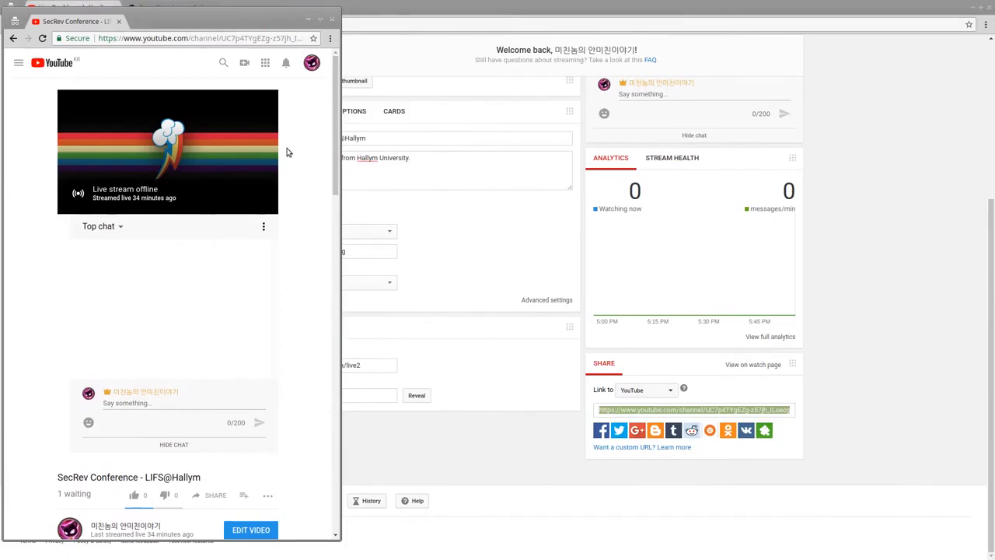
mouse_move(120, 167)
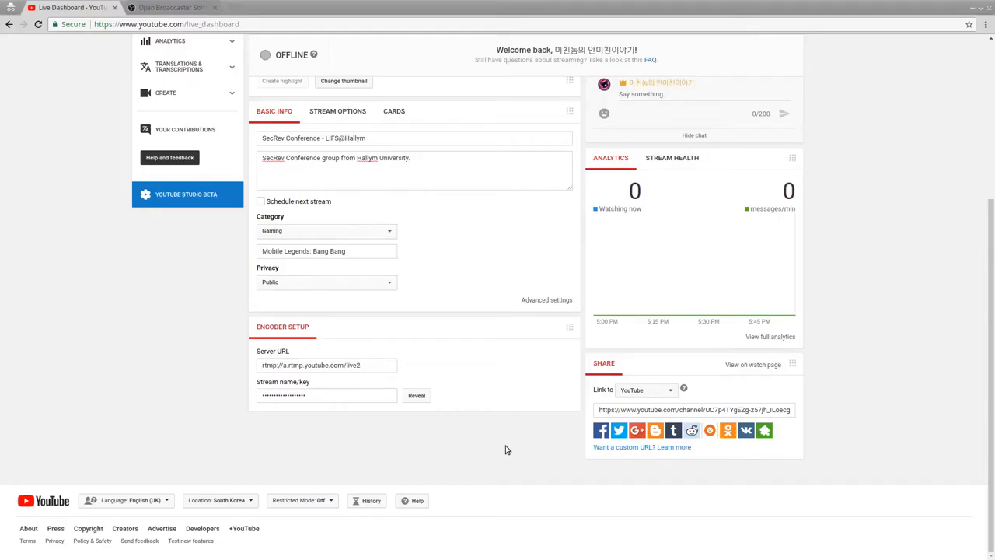
scroll(up, 3)
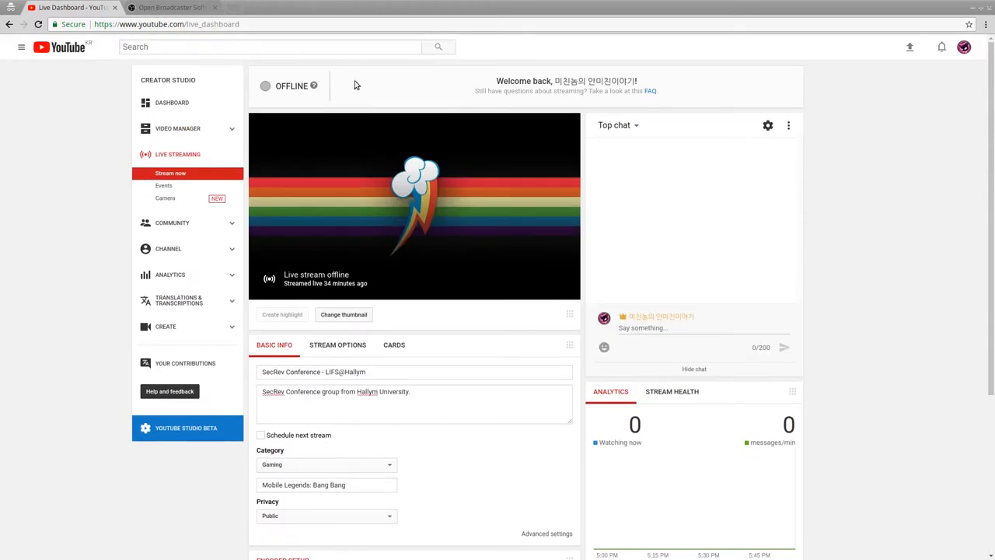
scroll(down, 3)
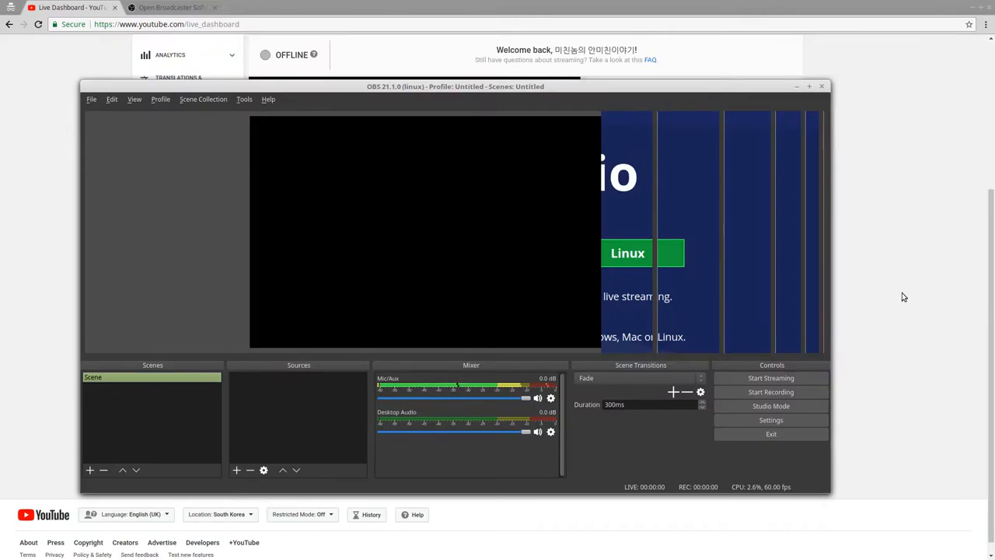
- Select Scene and run the Auto-Configuration Wizard for streaming, keeping 1920x1080 video settings
drag(455, 87, 489, 58)
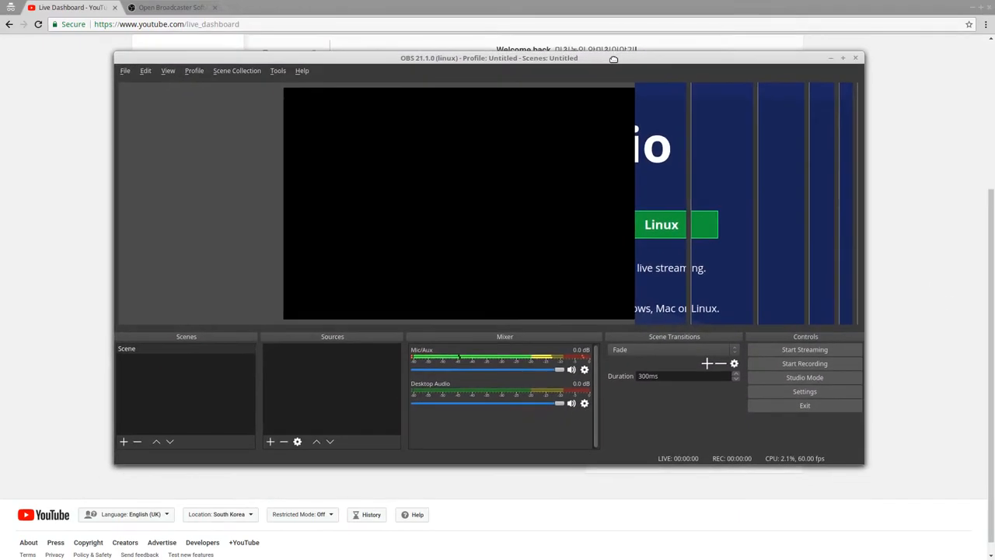
click(155, 348)
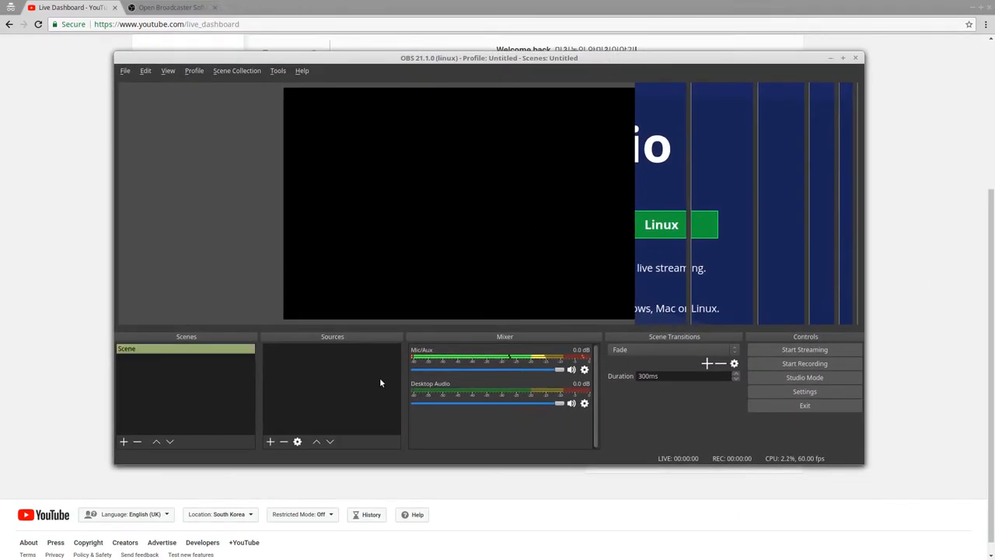
mouse_move(268, 289)
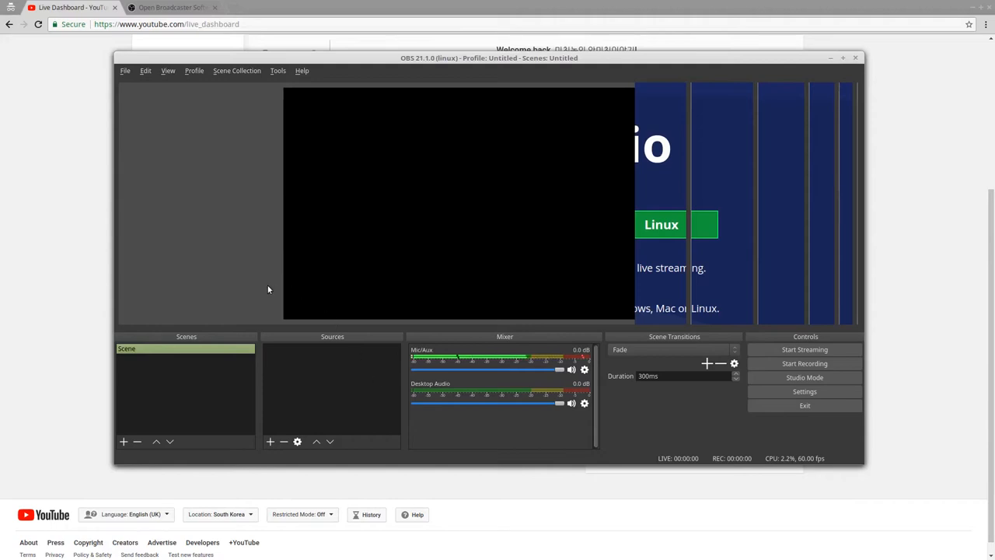
mouse_move(278, 70)
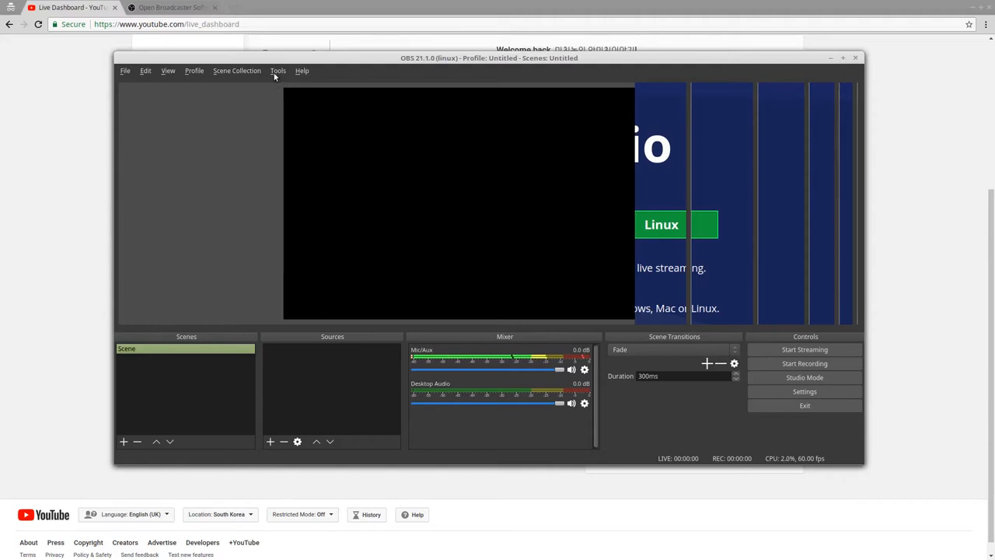
click(277, 71)
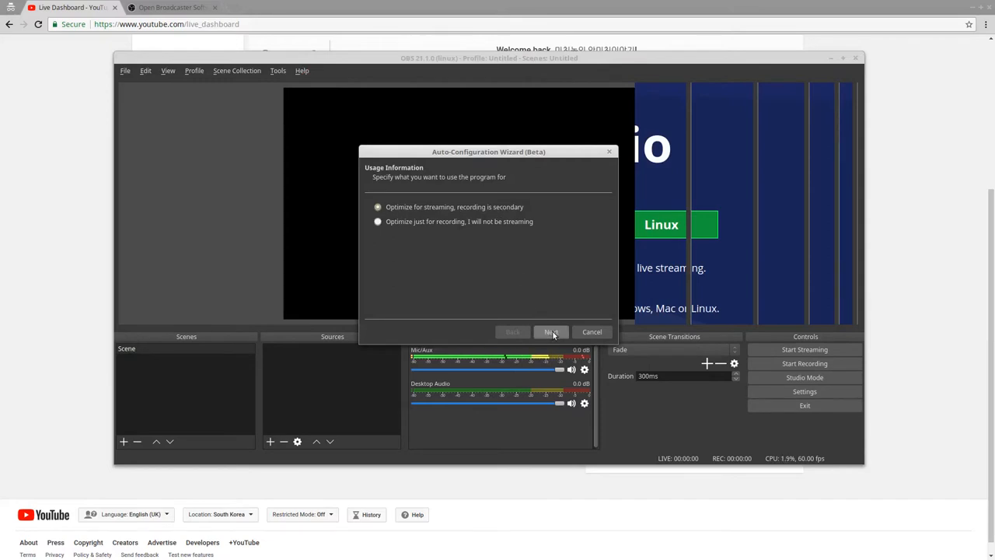
click(552, 332)
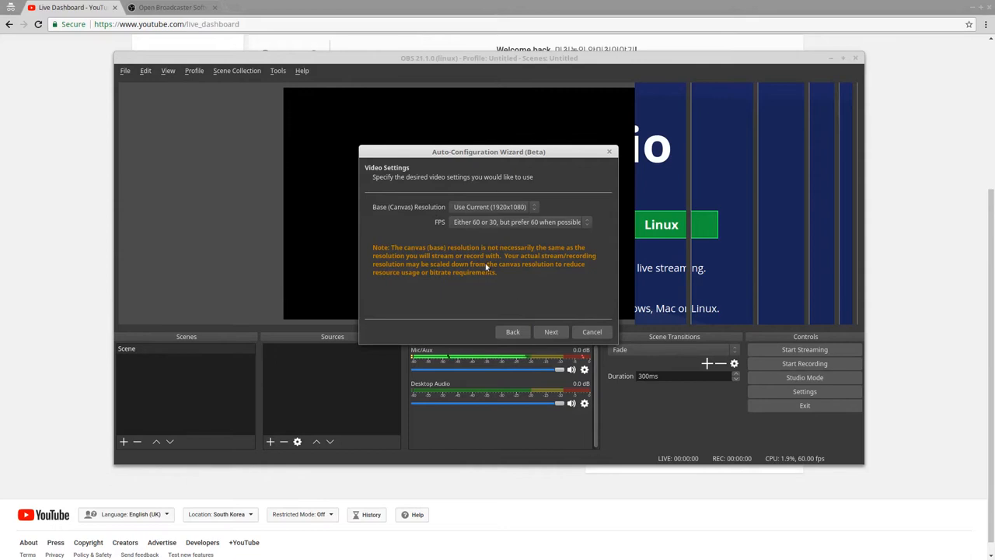
click(552, 332)
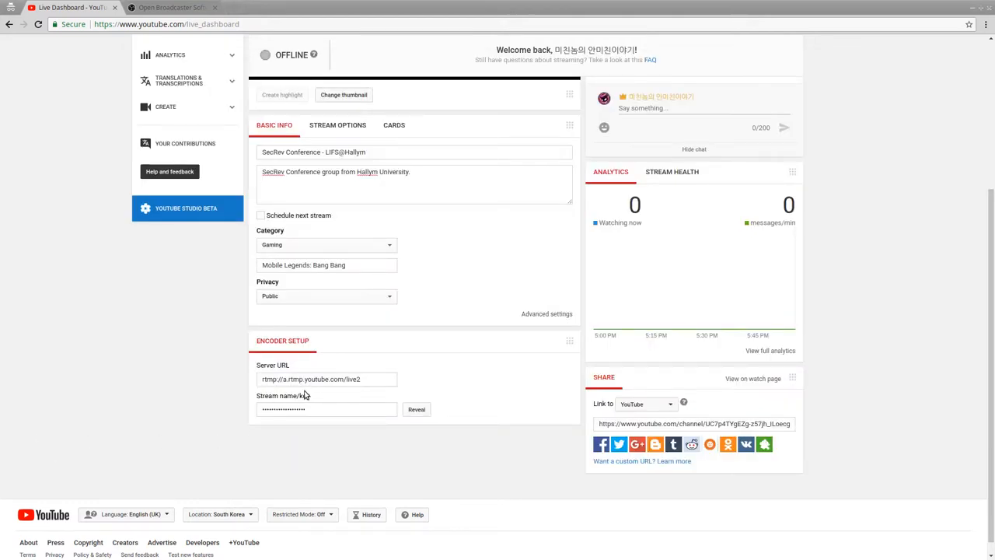
- Copy the stream key from Encoder Setup into the wizard's Stream Key field
click(417, 410)
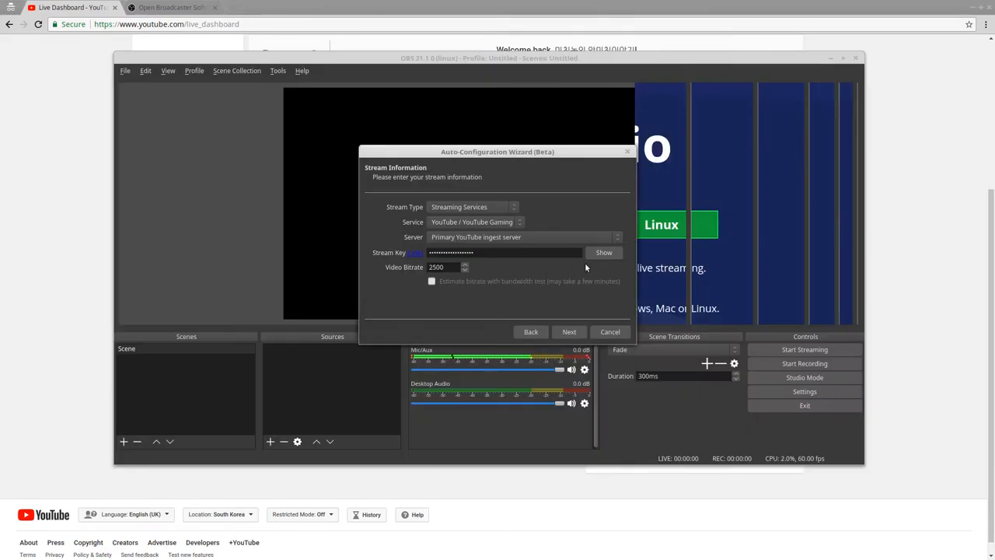
- Reveal the entered stream key to verify it, then start the wizard's settings tests
click(604, 252)
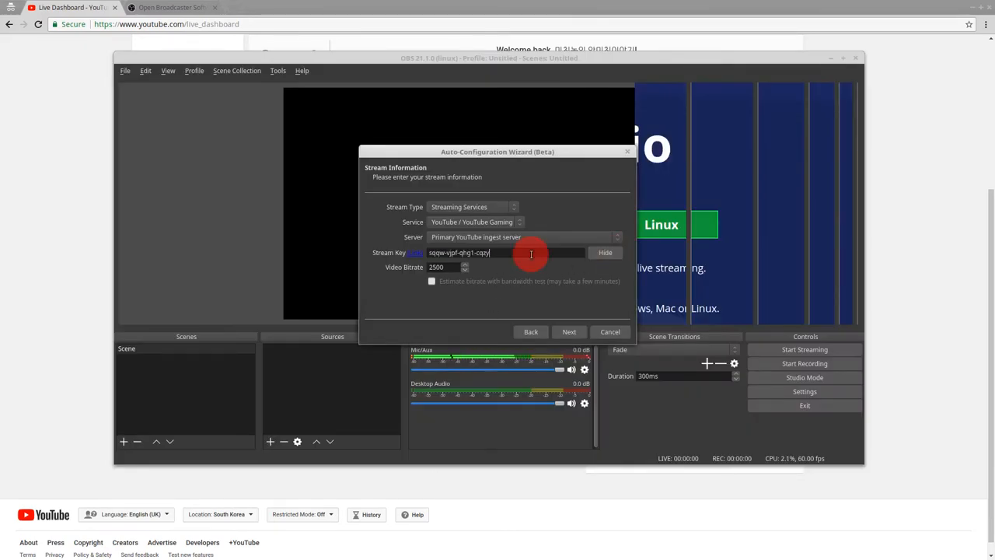
mouse_move(511, 296)
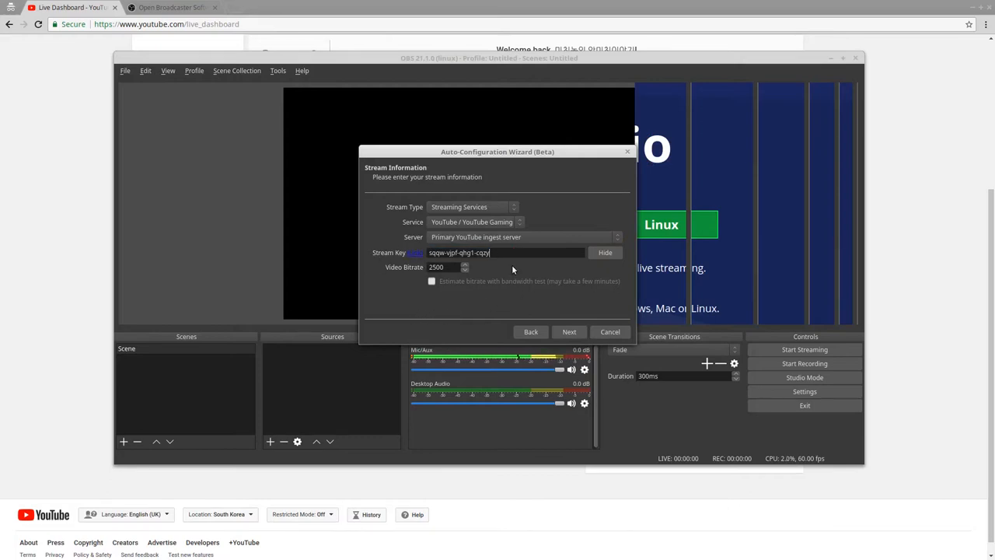
mouse_move(569, 332)
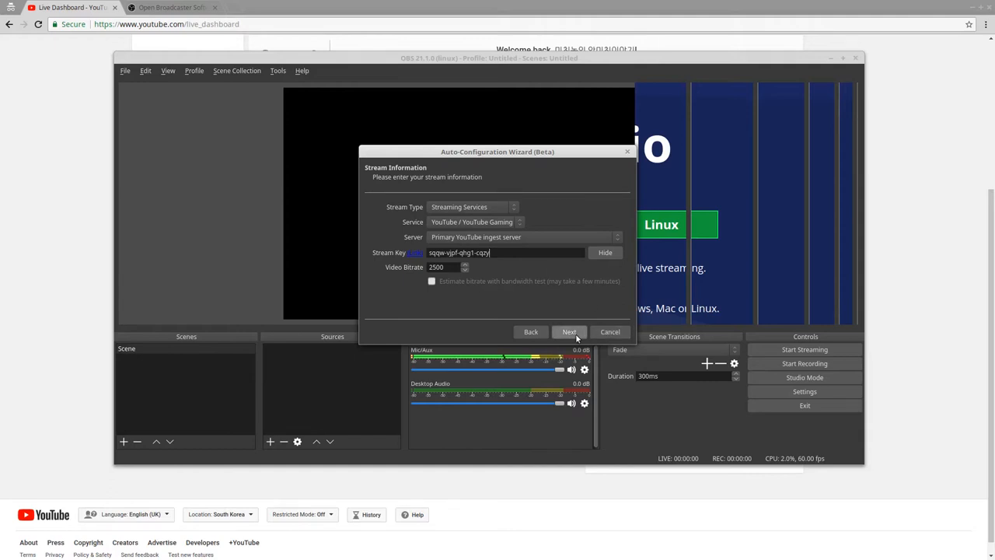
click(569, 332)
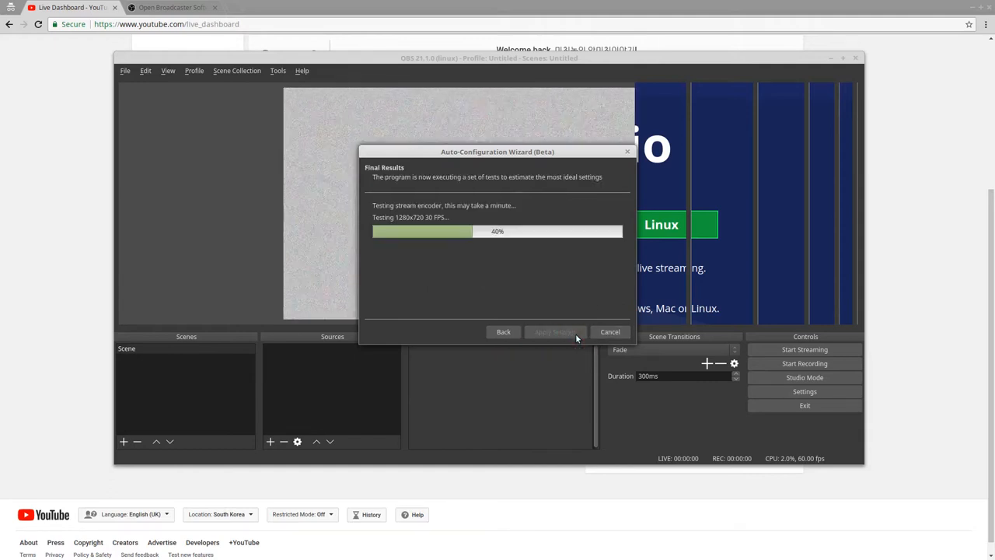
mouse_move(577, 297)
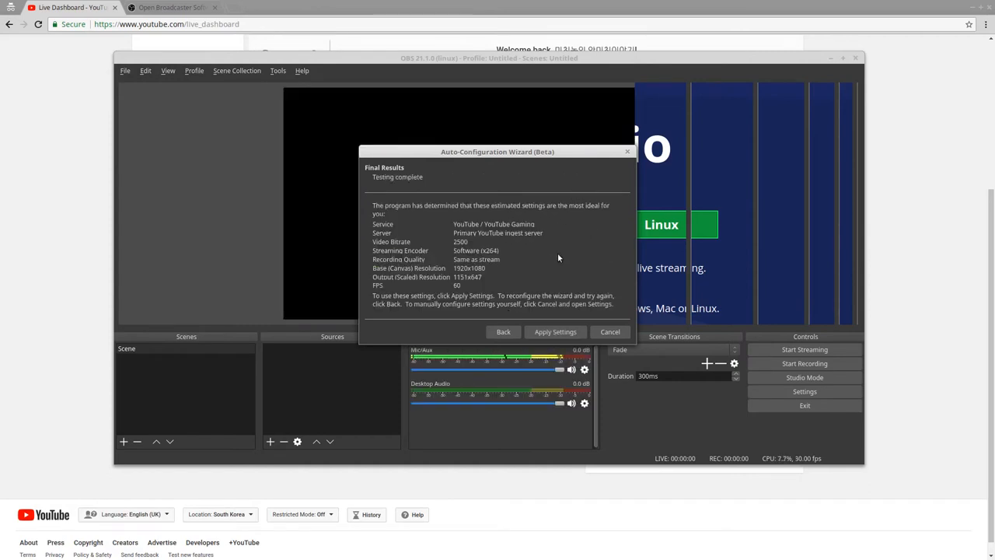
mouse_move(519, 262)
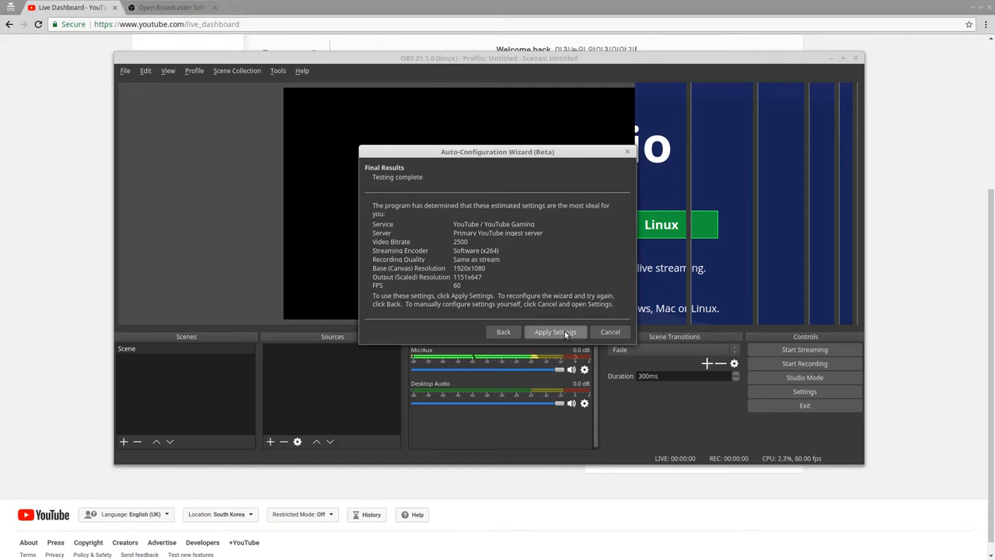
- Apply the wizard's recommended 2500 bitrate, x264, 1151x647 at 60 FPS settings
click(554, 332)
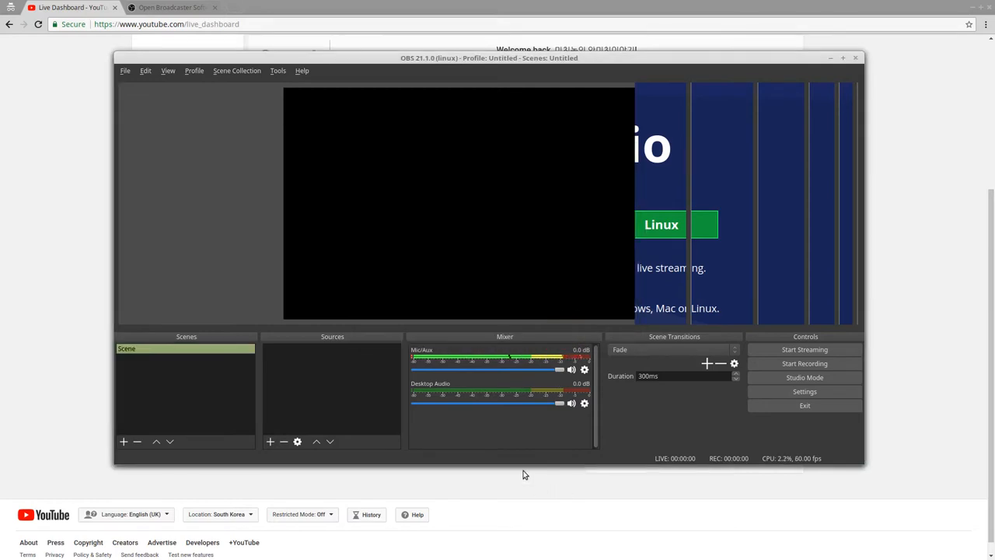
mouse_move(86, 292)
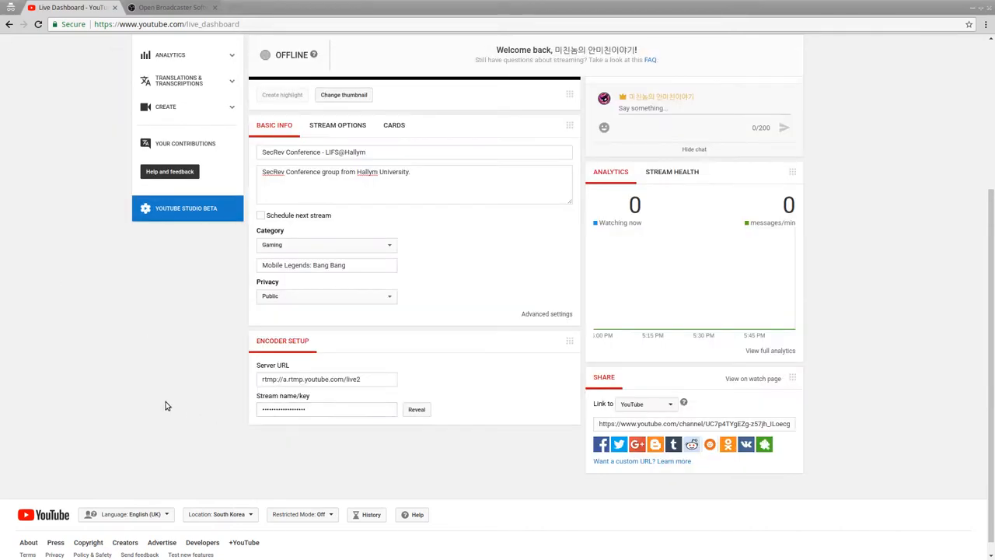
mouse_move(238, 397)
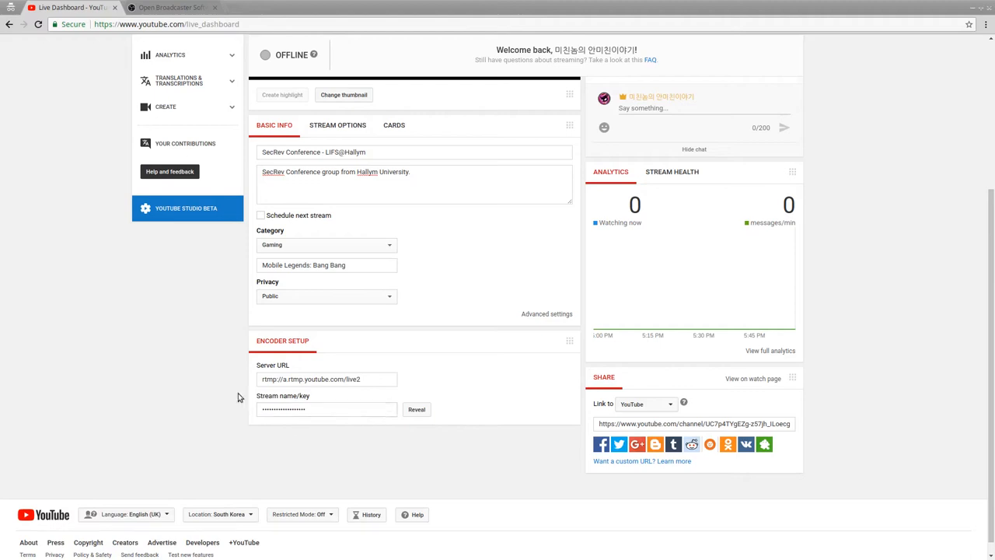
mouse_move(334, 422)
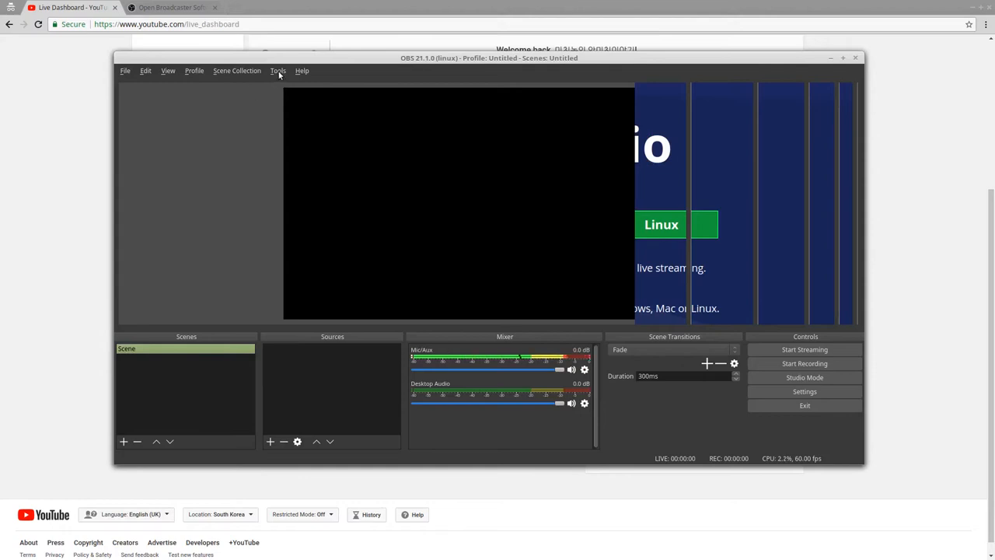
click(278, 70)
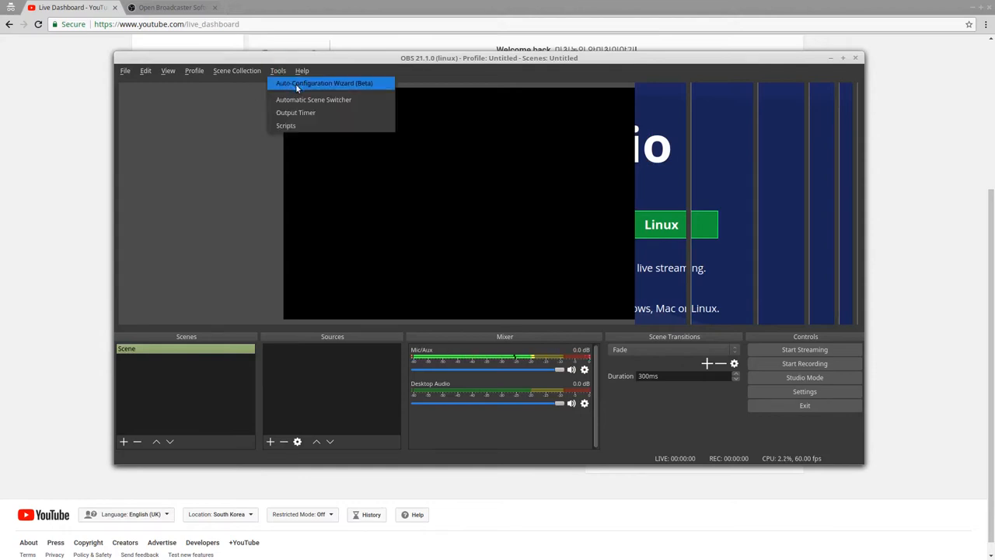
mouse_move(334, 88)
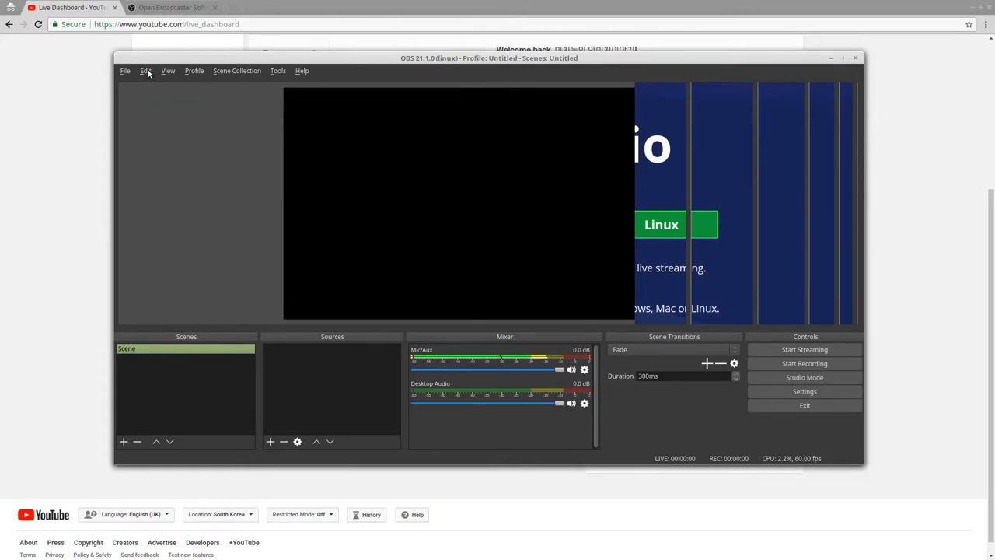
click(194, 71)
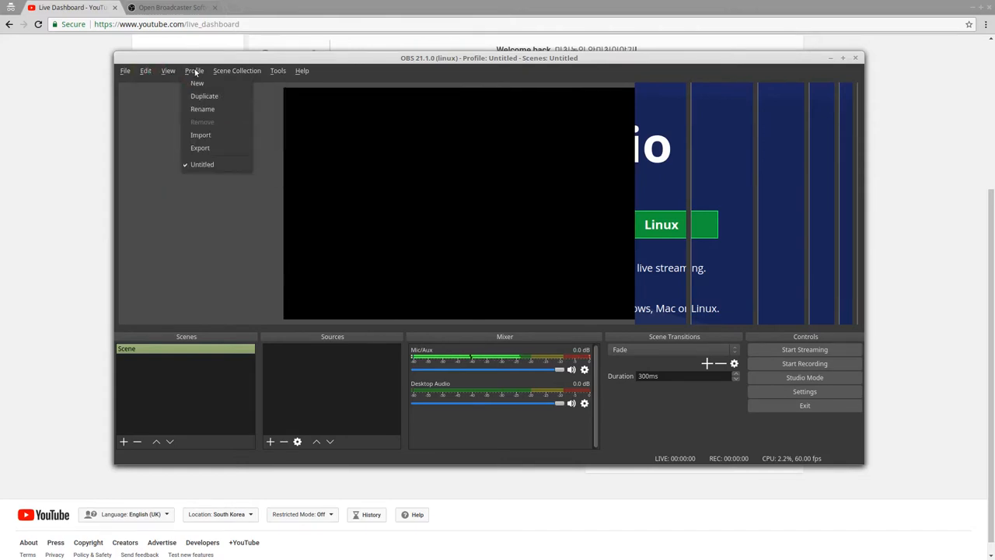
click(146, 71)
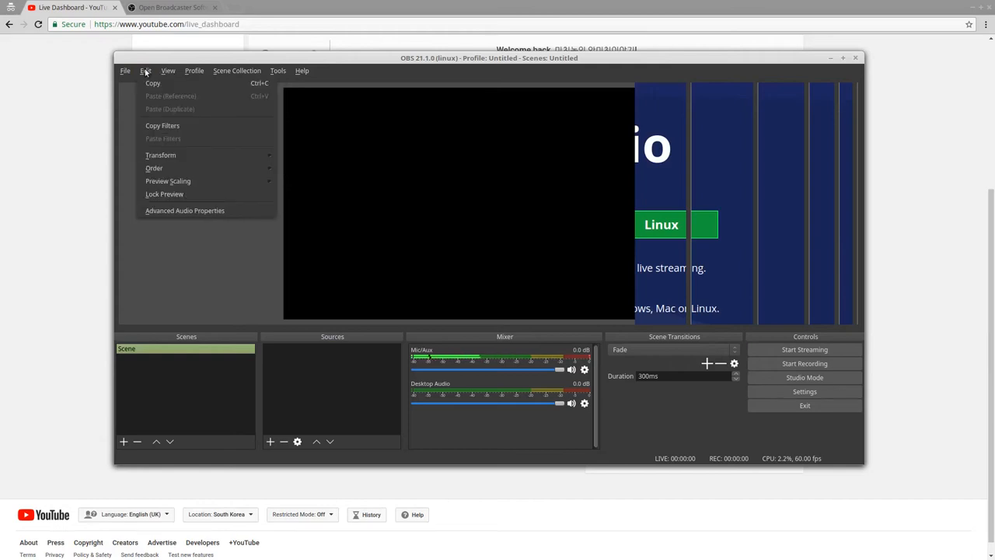
click(124, 70)
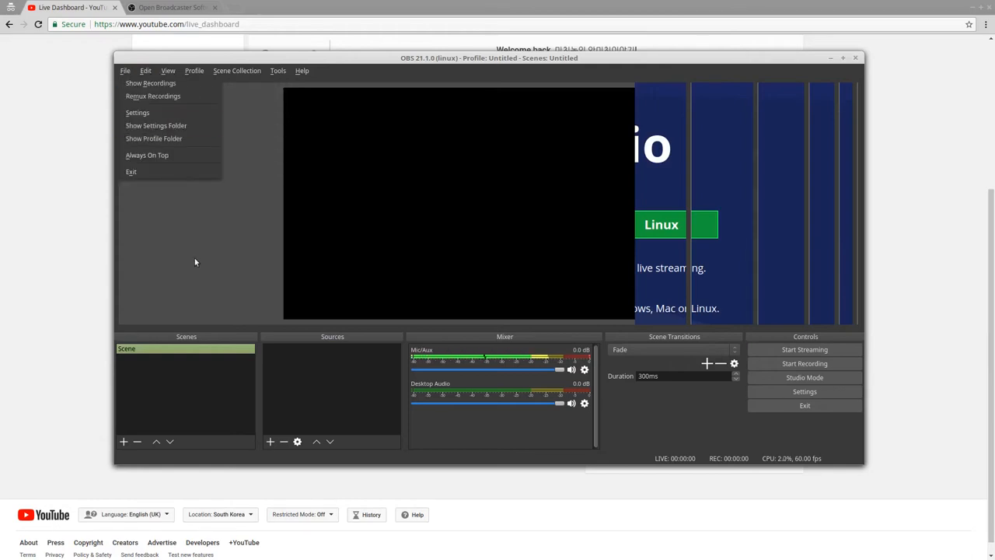
mouse_move(137, 113)
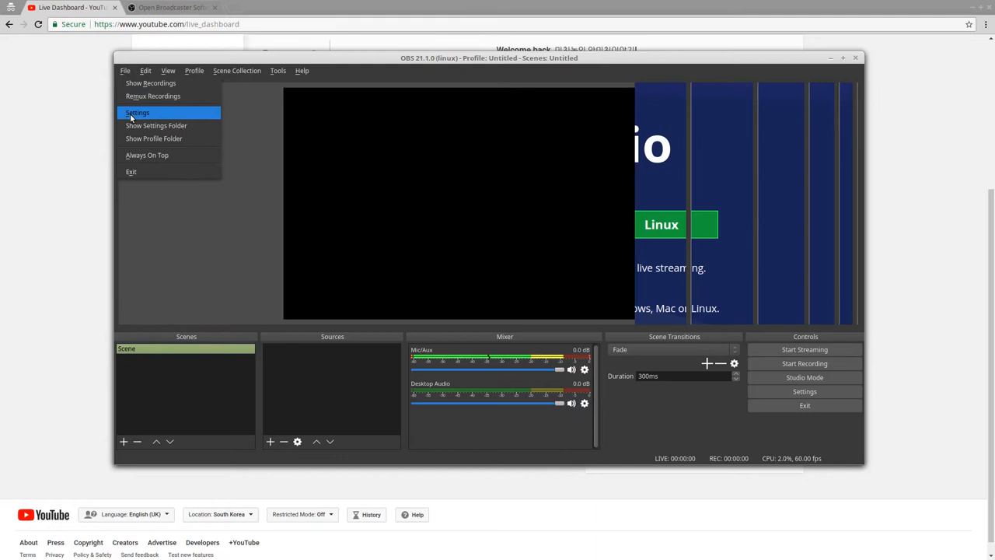
click(136, 113)
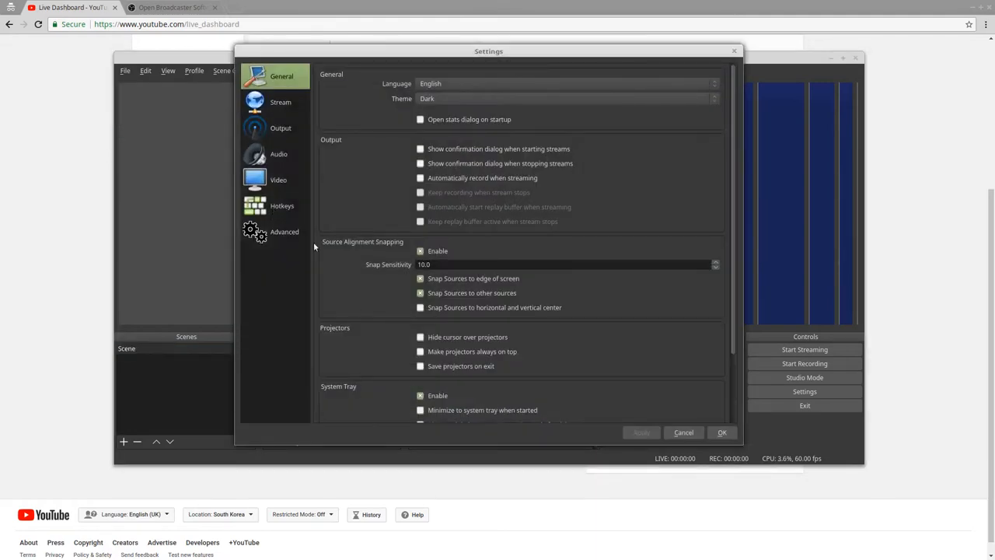
click(280, 102)
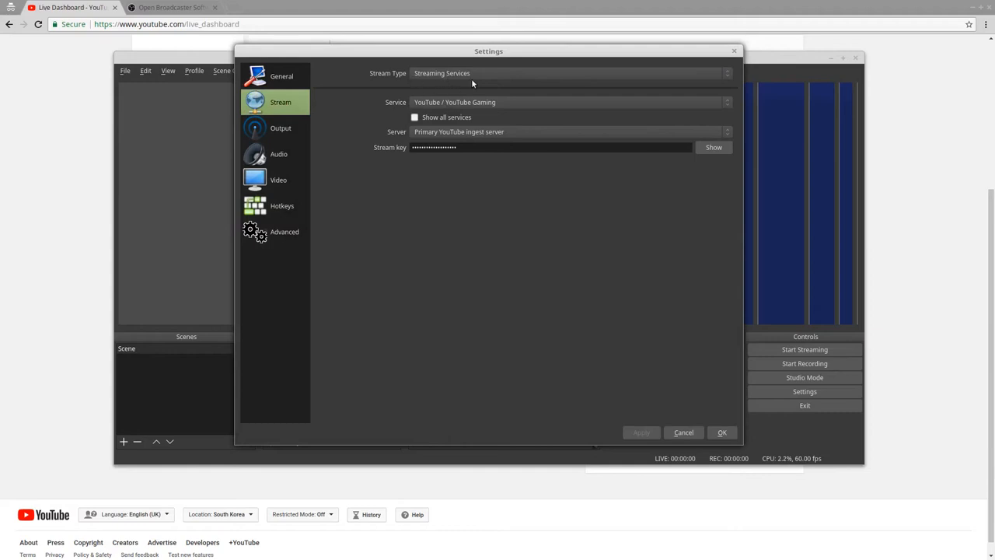
mouse_move(401, 140)
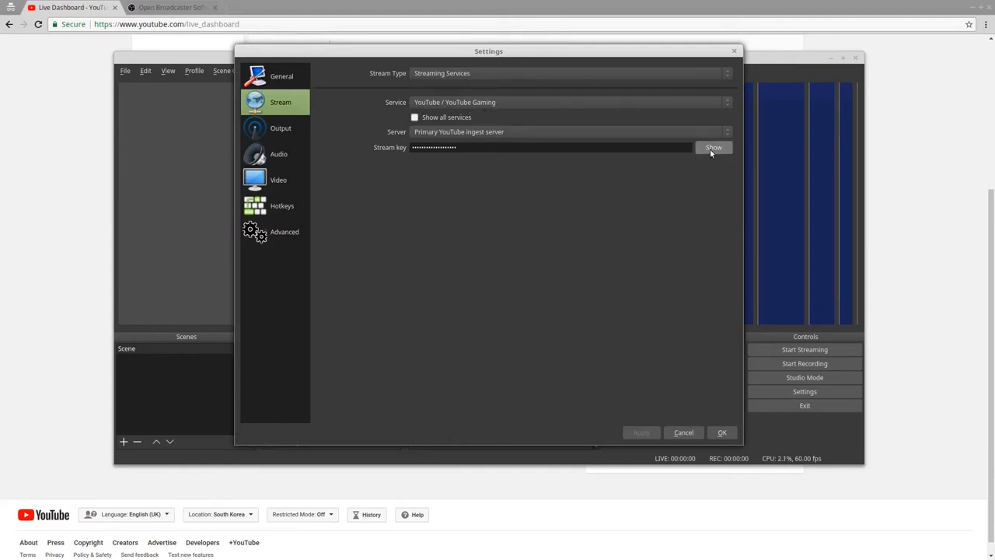
click(712, 147)
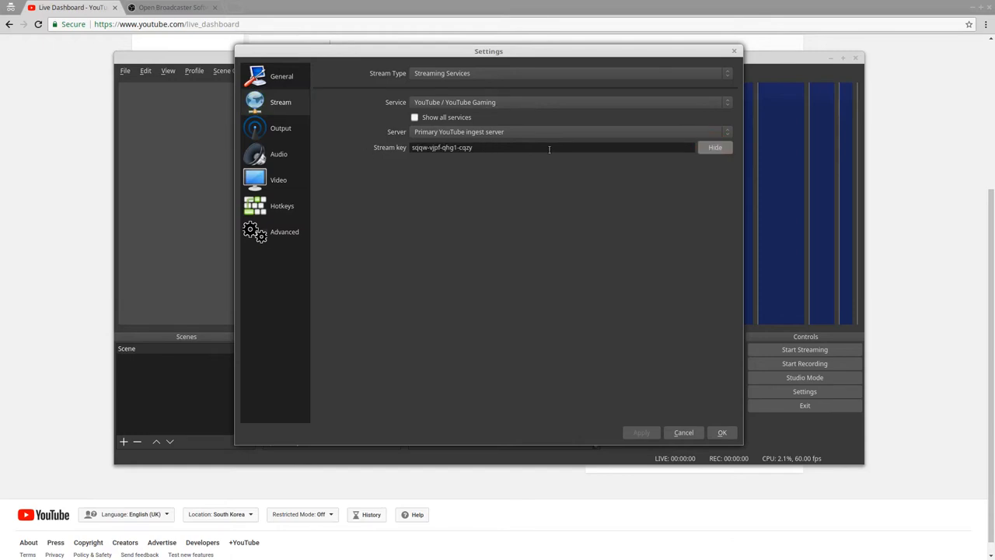
click(683, 432)
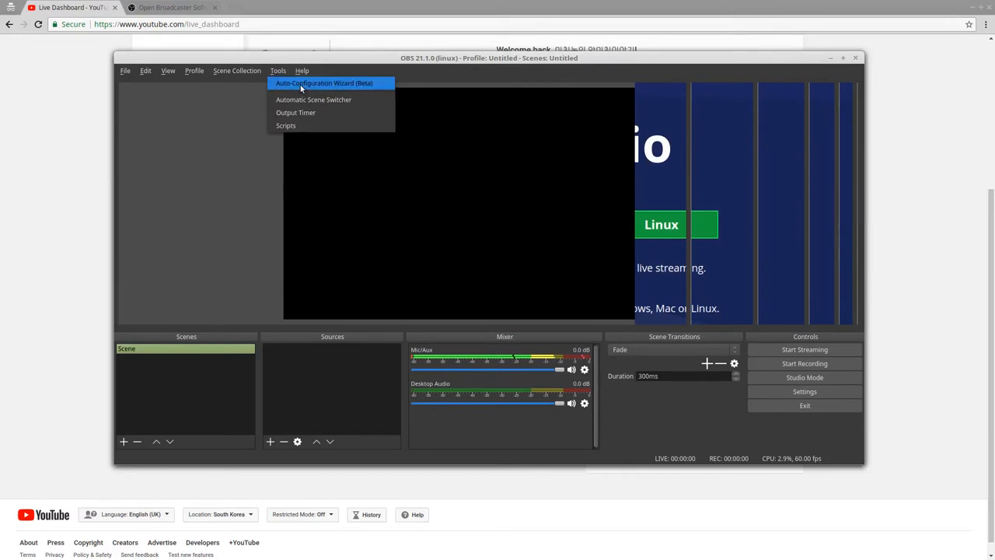
mouse_move(315, 86)
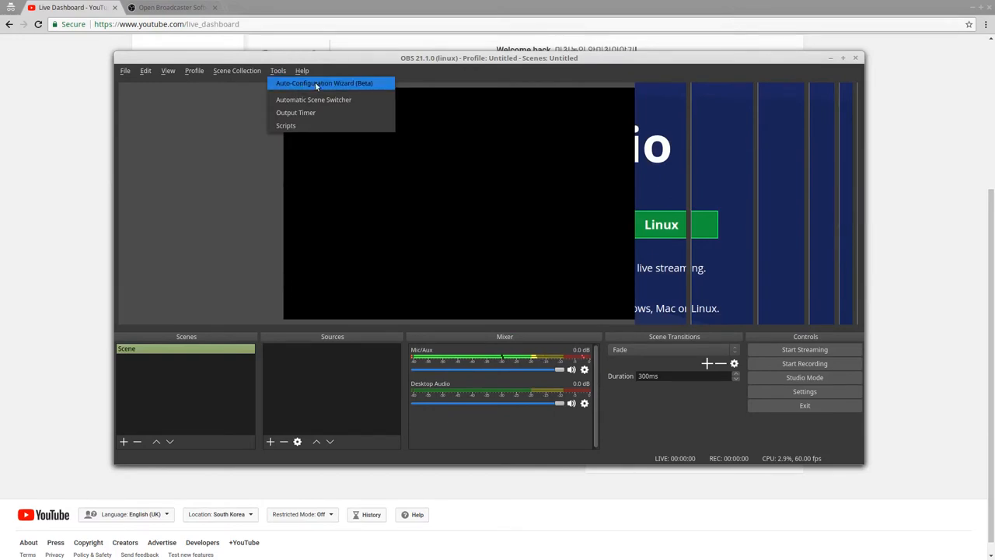
click(124, 71)
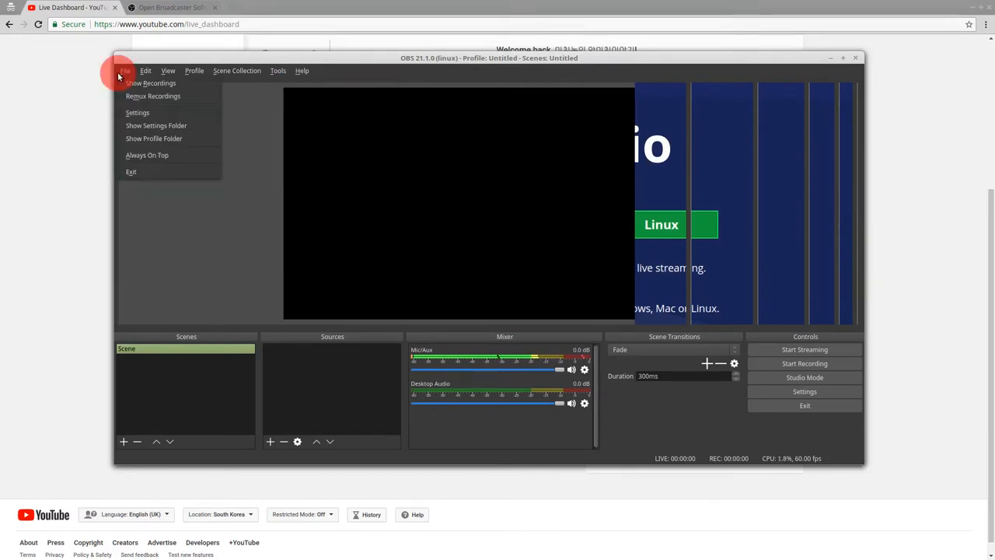
click(137, 112)
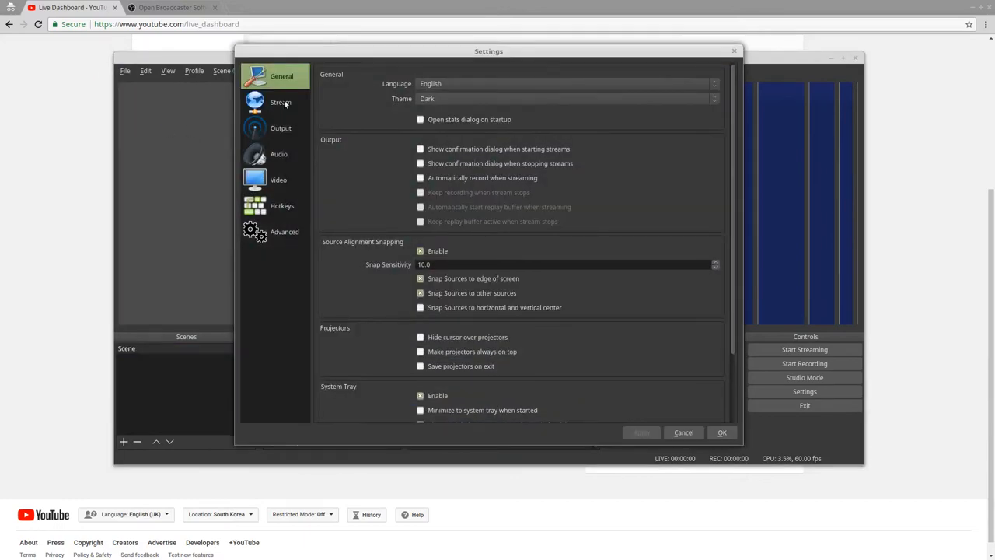
click(684, 432)
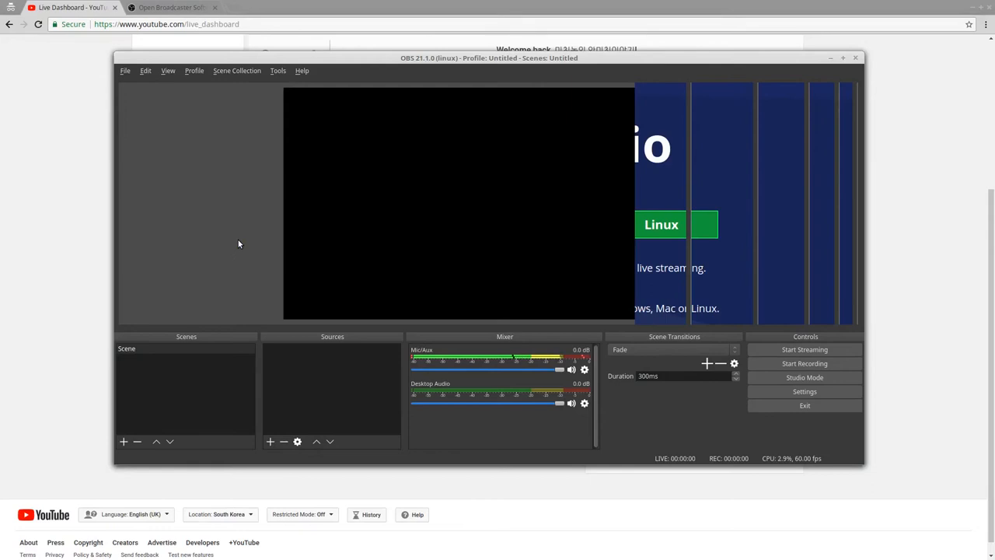
mouse_move(518, 150)
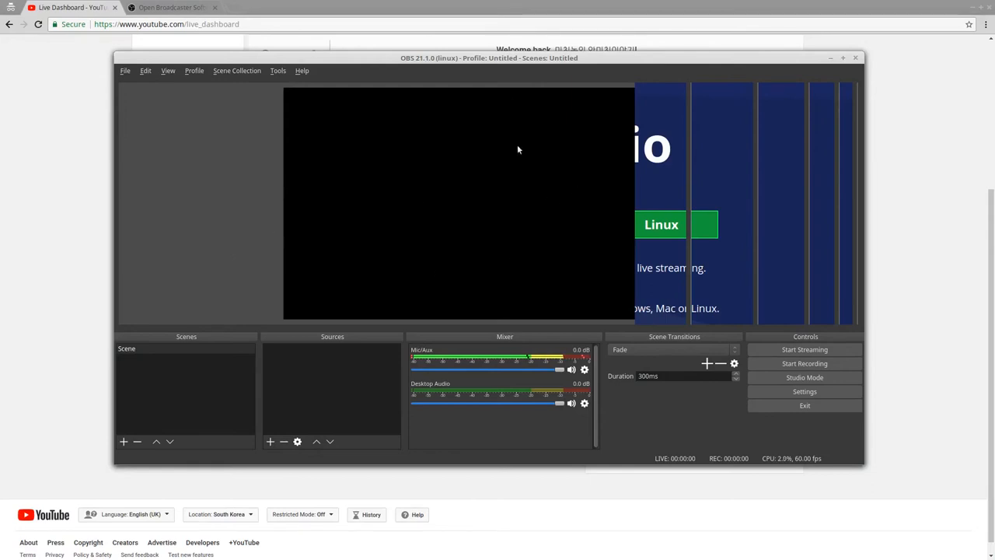
mouse_move(449, 335)
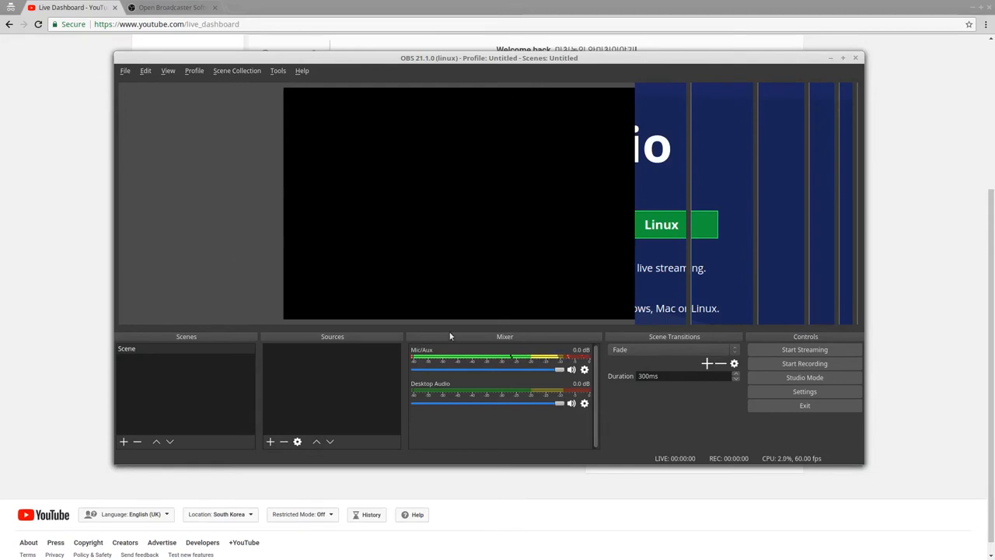
mouse_move(486, 146)
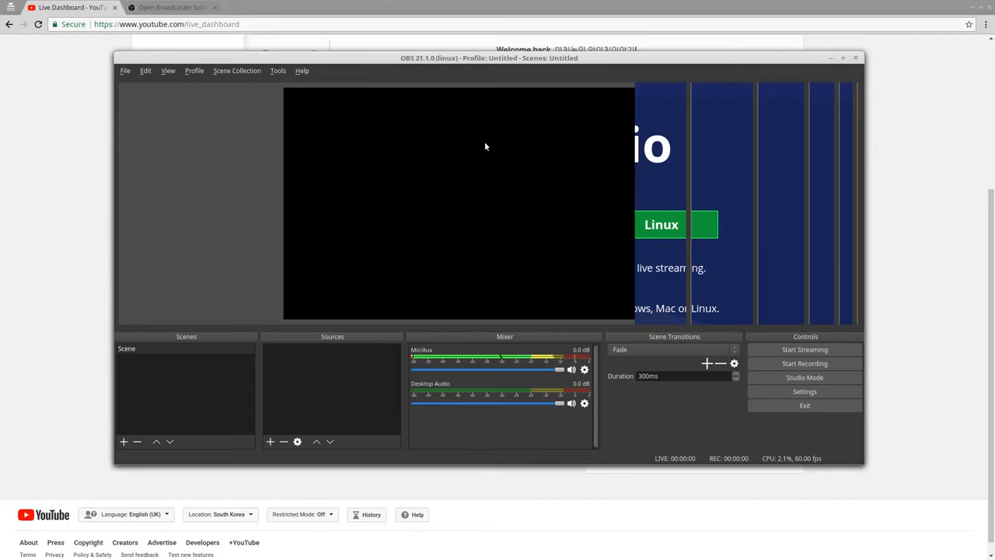
mouse_move(207, 229)
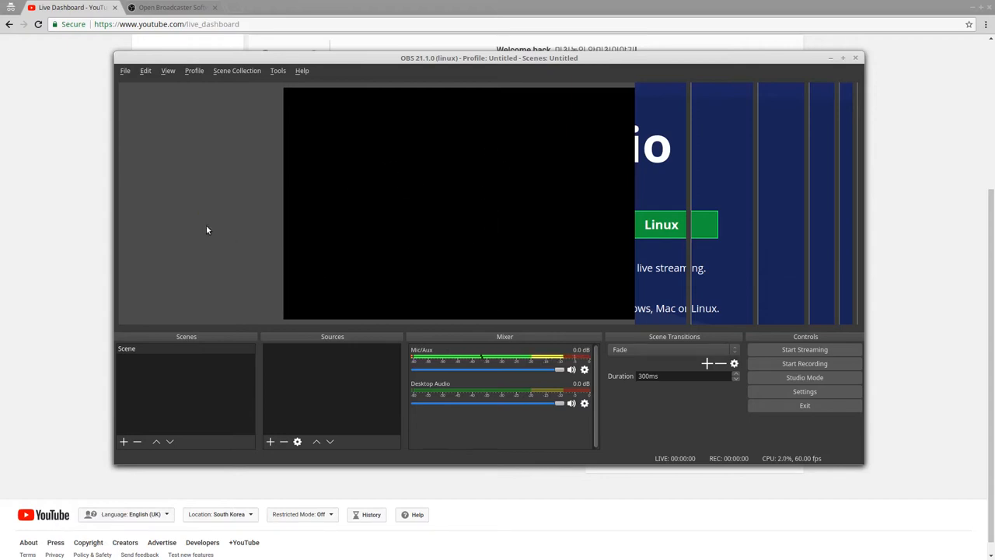
mouse_move(163, 354)
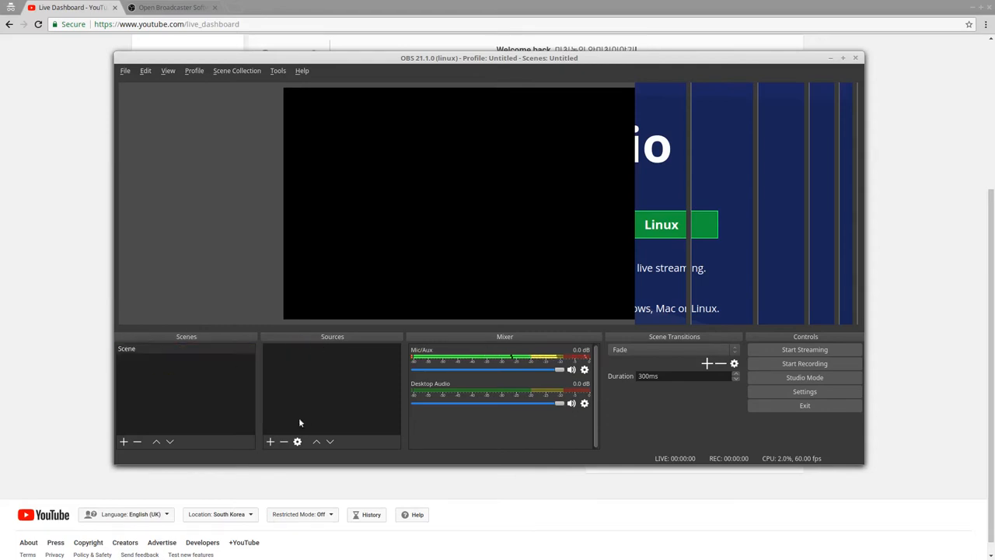
- Open the Sources panel's add-source menu for the empty scene
click(270, 441)
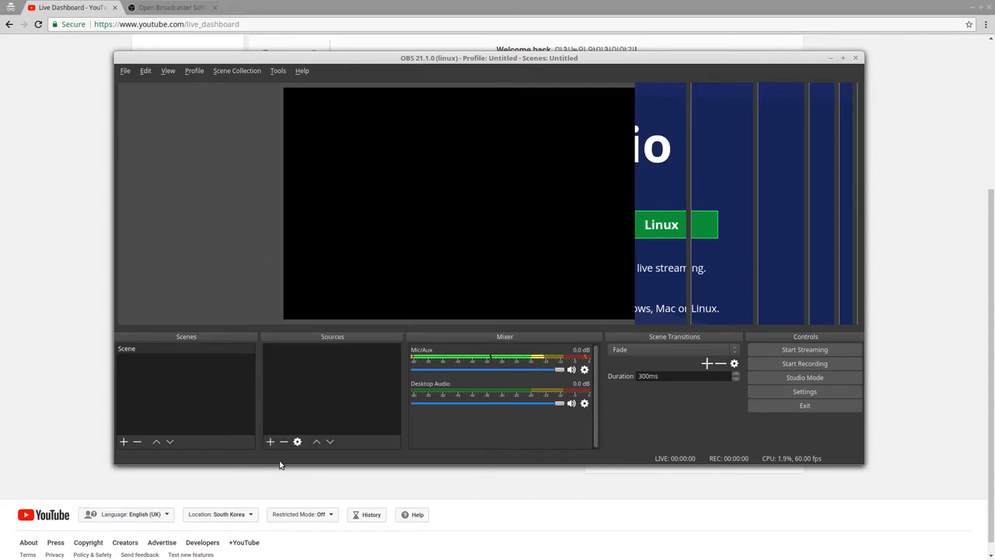
click(269, 442)
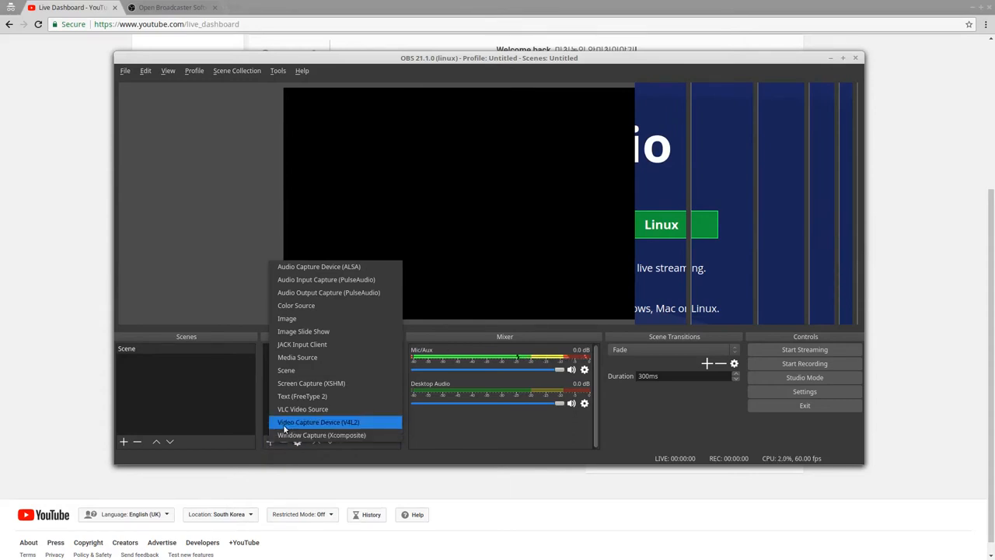
- Add 'Video Capture Device (V4L2) - Webcam' using the USB 2.0 Webcam Device
click(318, 422)
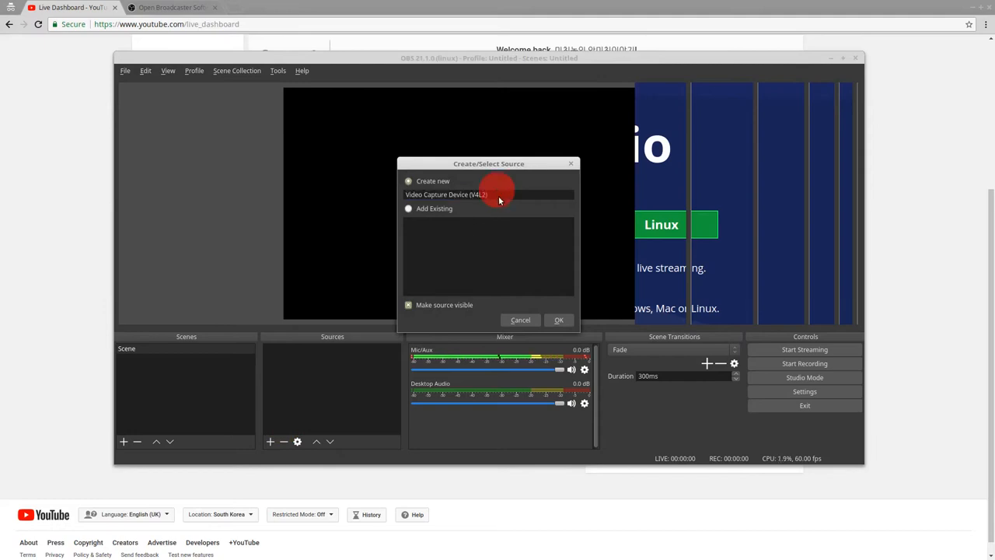
click(498, 194)
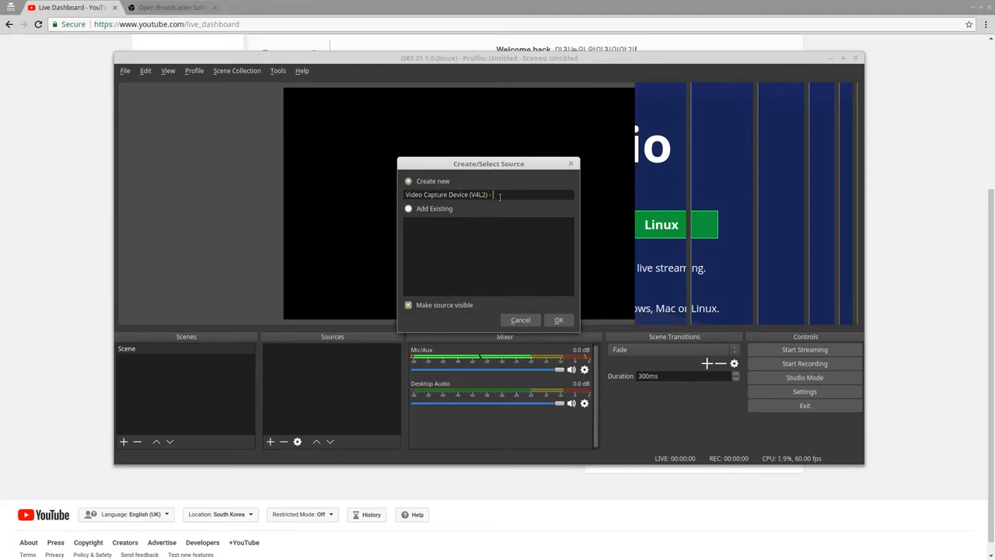
text(Webcam)
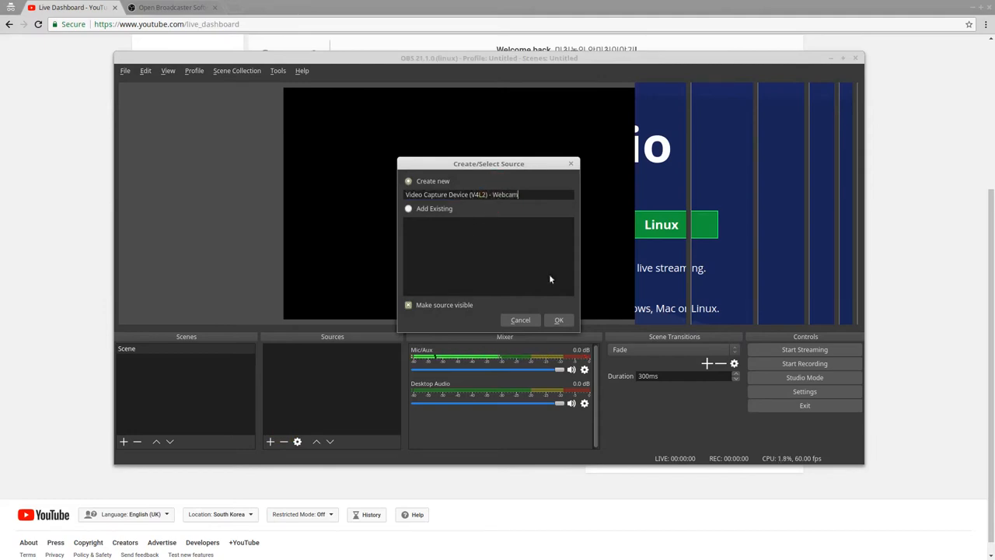
click(559, 319)
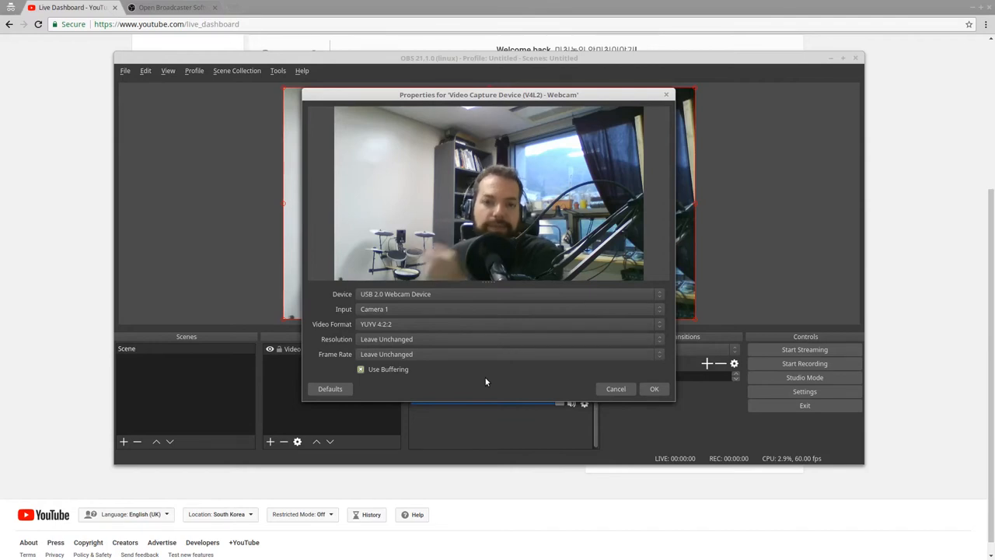
mouse_move(451, 343)
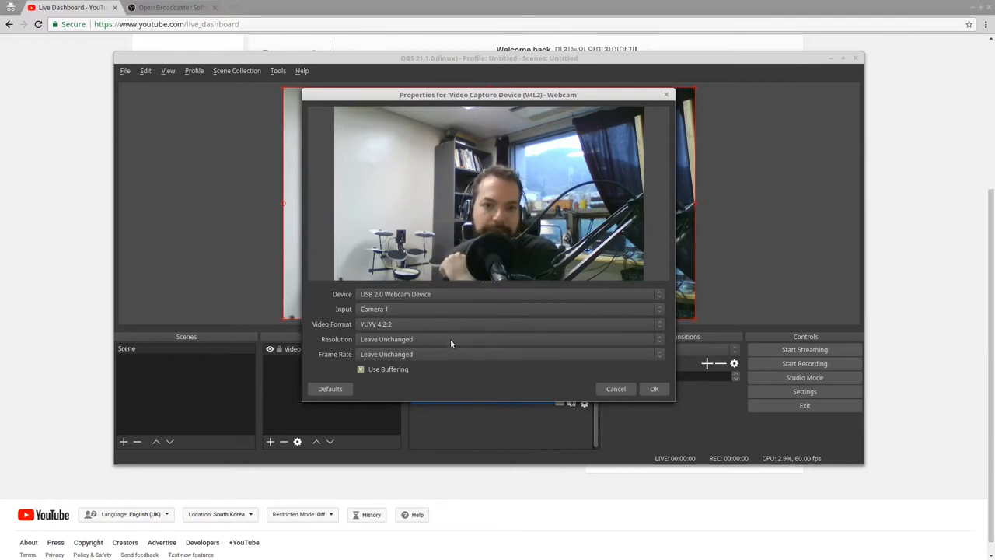
click(654, 389)
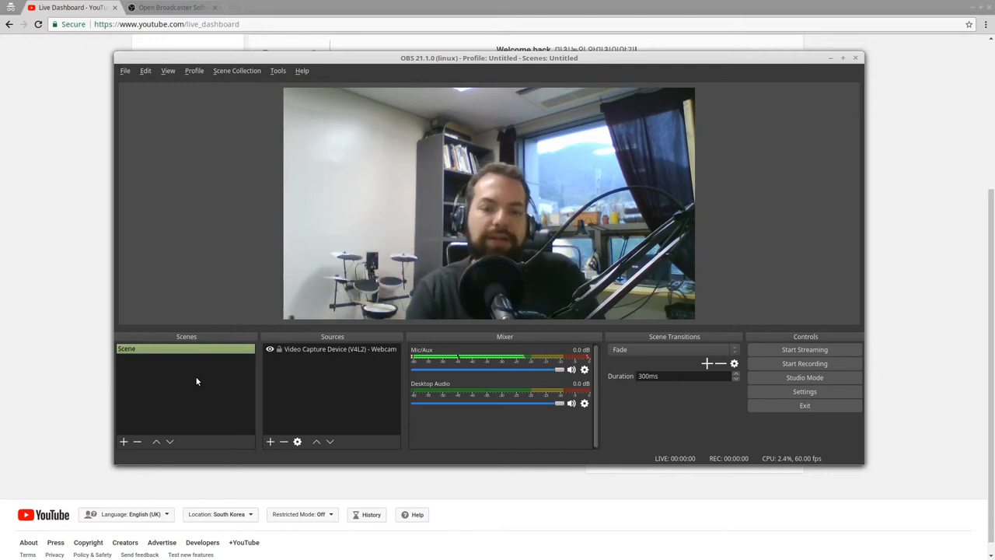
mouse_move(264, 385)
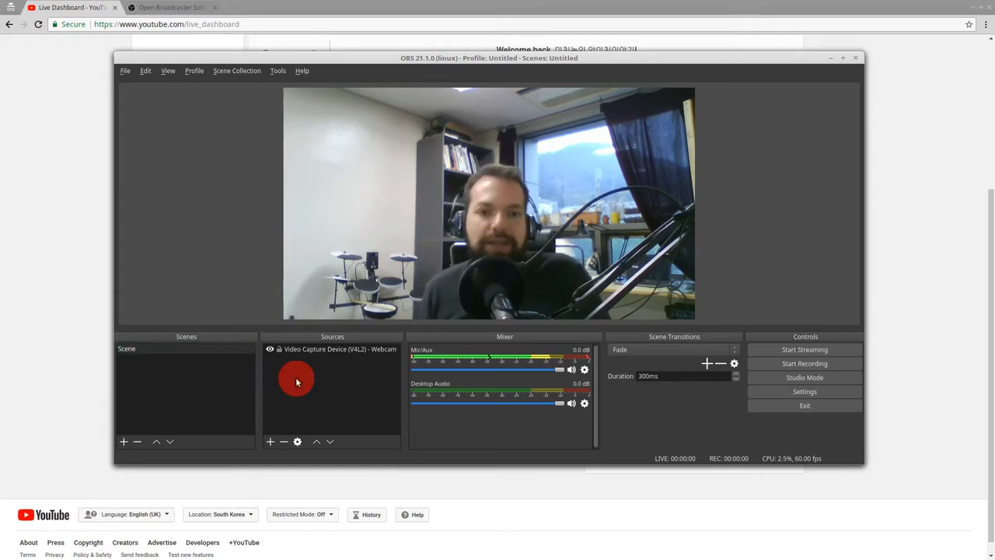
click(123, 441)
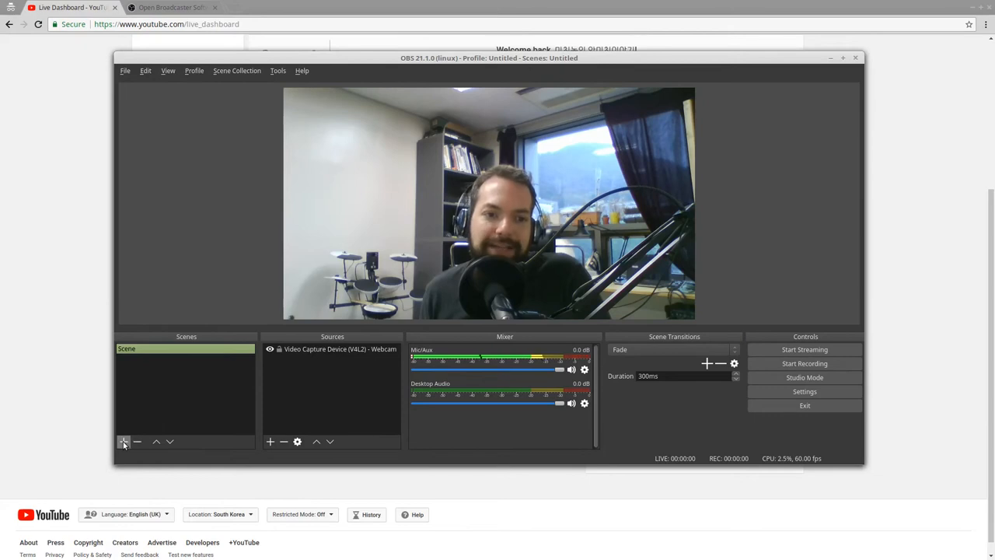
- Create a second scene named 'Desktop'
click(124, 441)
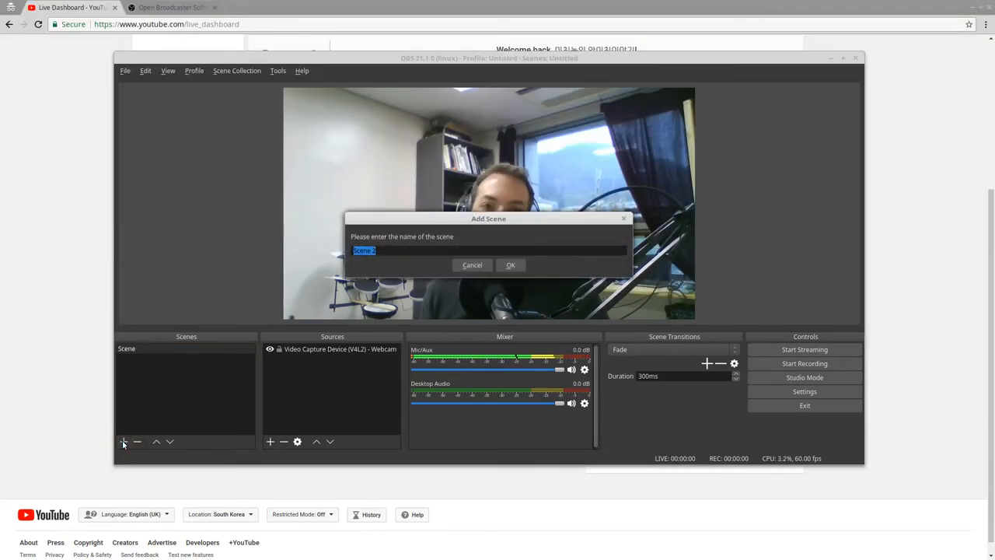
text(Desk)
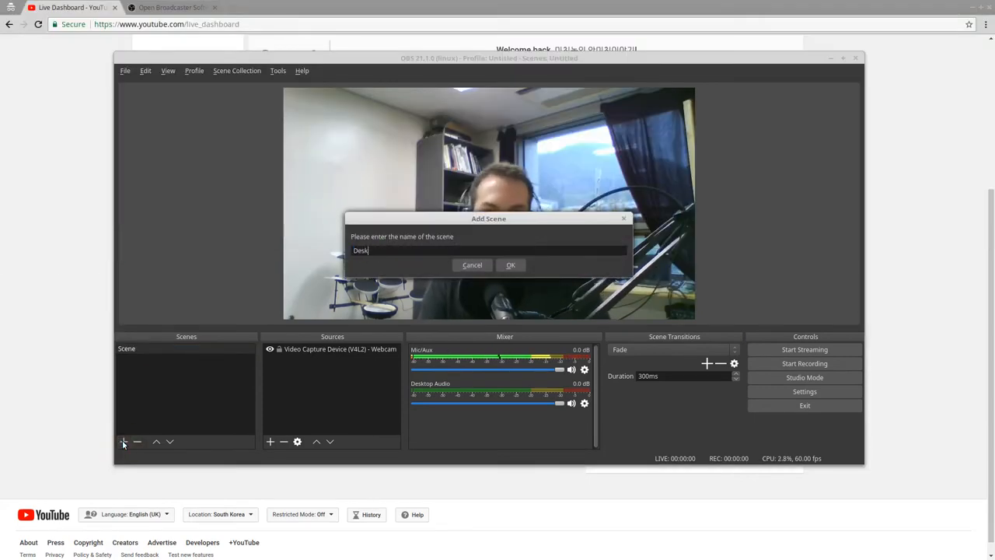
text(top)
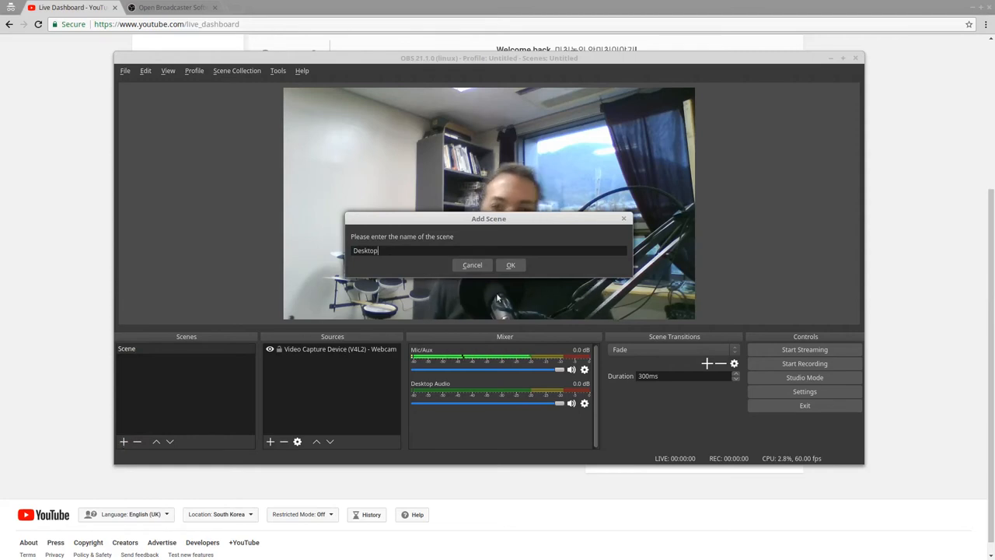
click(511, 264)
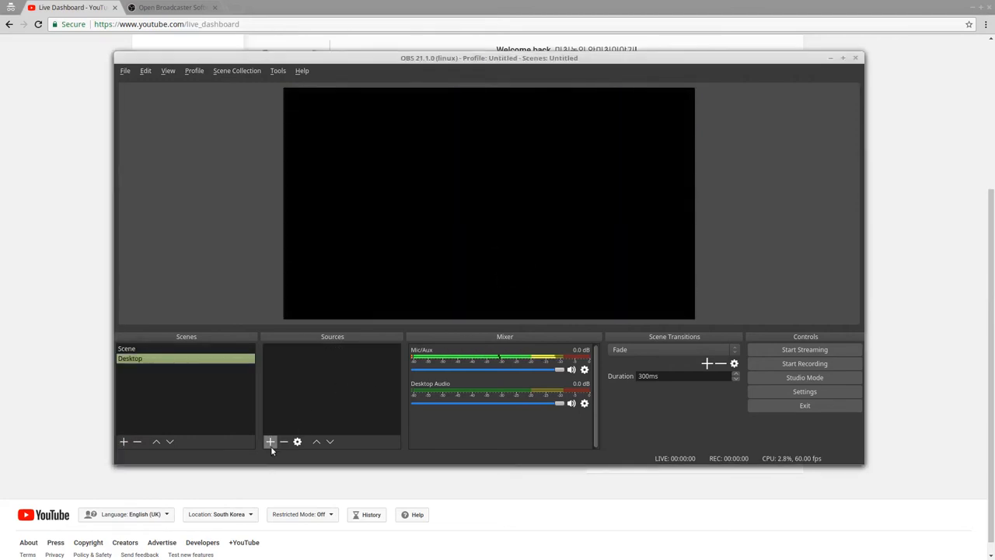
- Add a Screen Capture (XSHM) source to the Desktop scene with default settings
click(270, 441)
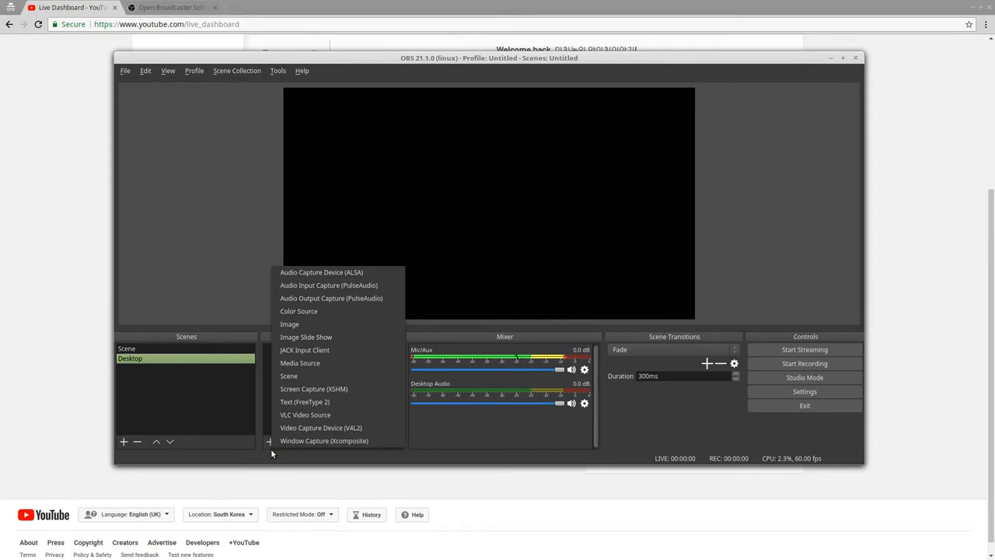
mouse_move(304, 402)
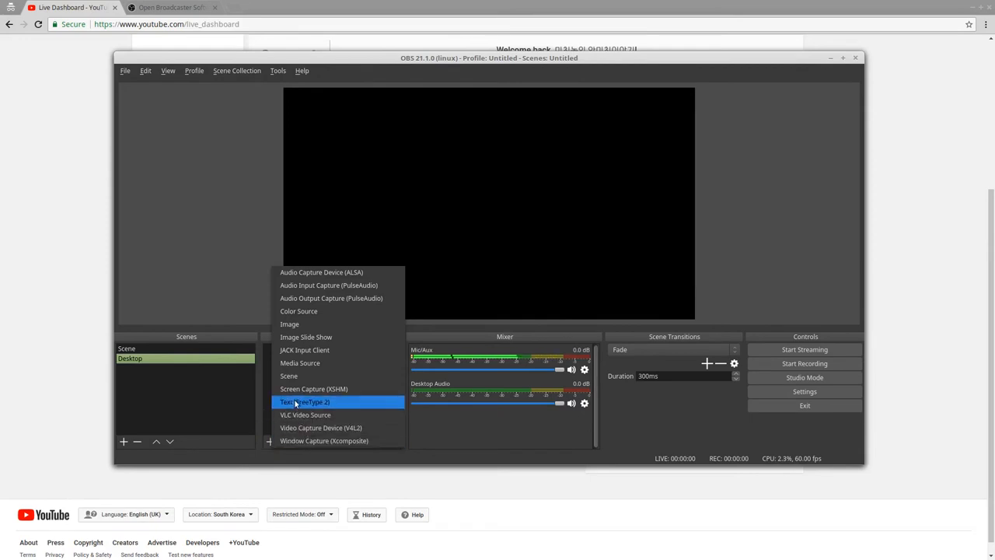
mouse_move(314, 388)
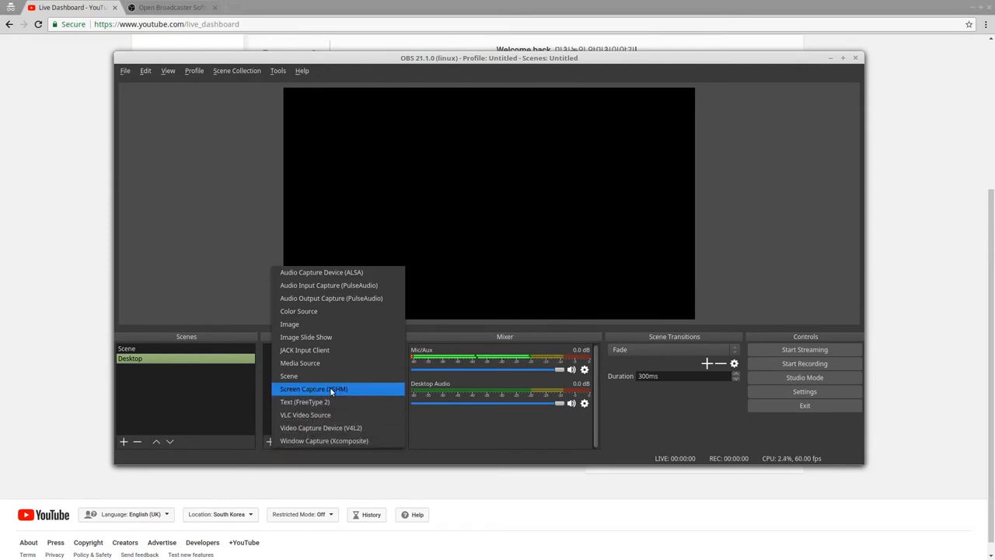
click(313, 389)
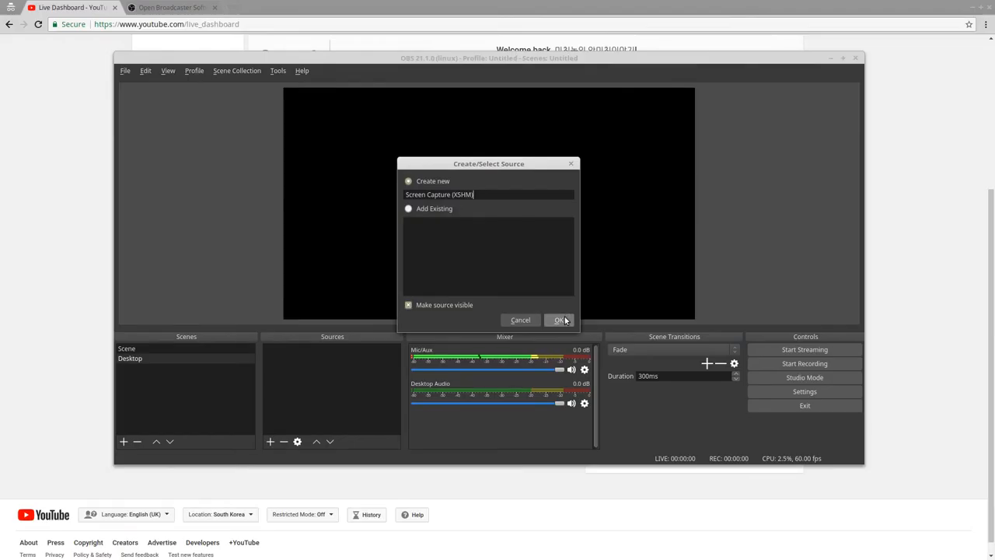
click(560, 320)
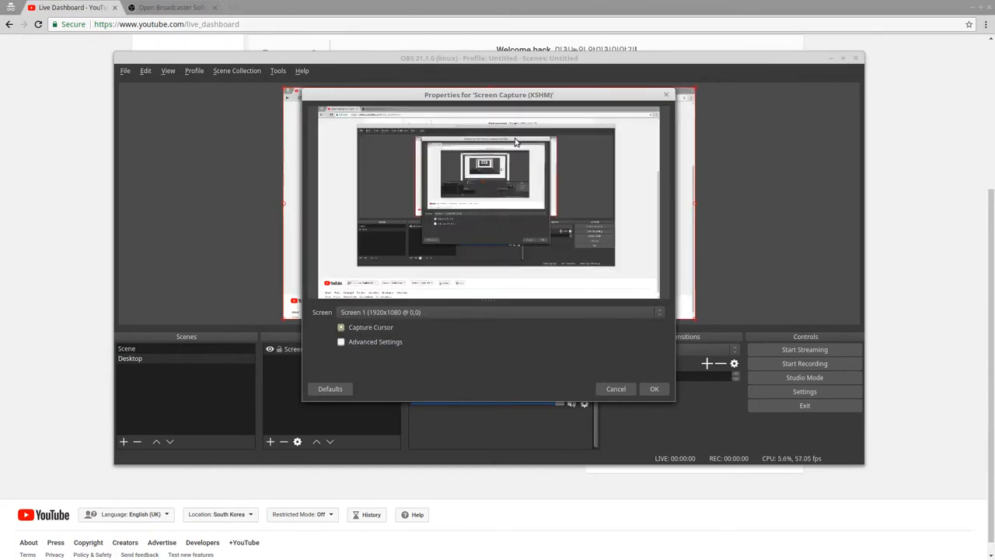
mouse_move(671, 395)
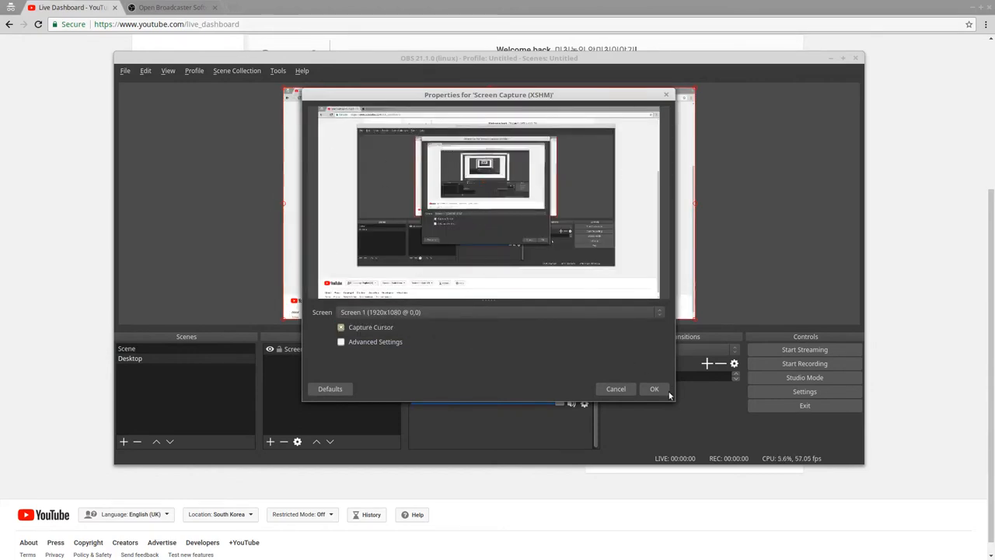
click(654, 389)
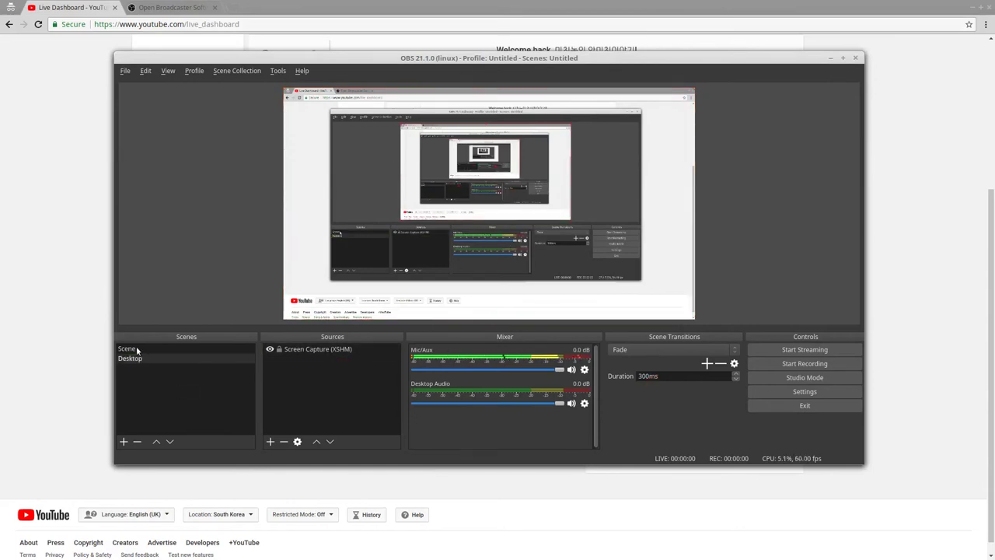
- Toggle between the webcam Scene and Desktop scene several times, ending on Scene
click(130, 359)
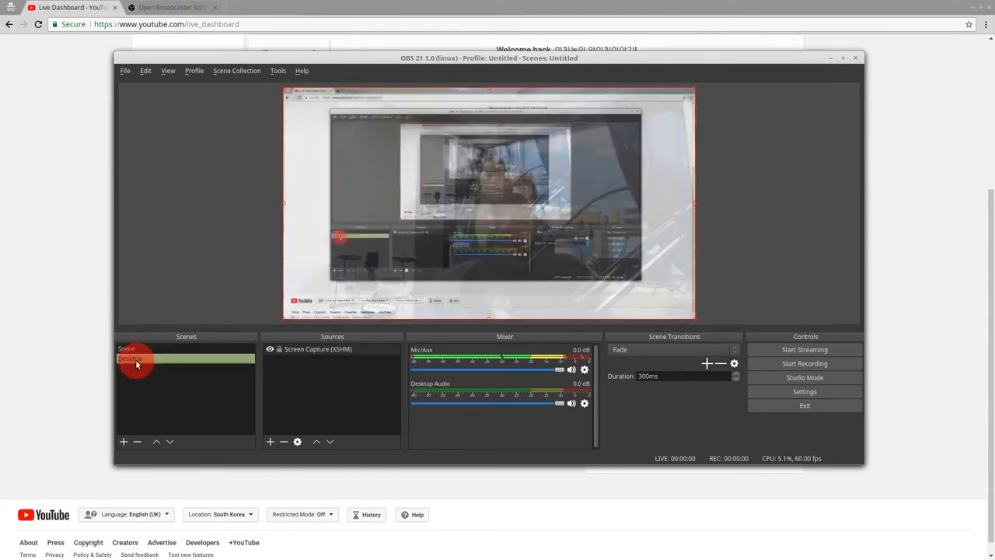
click(136, 348)
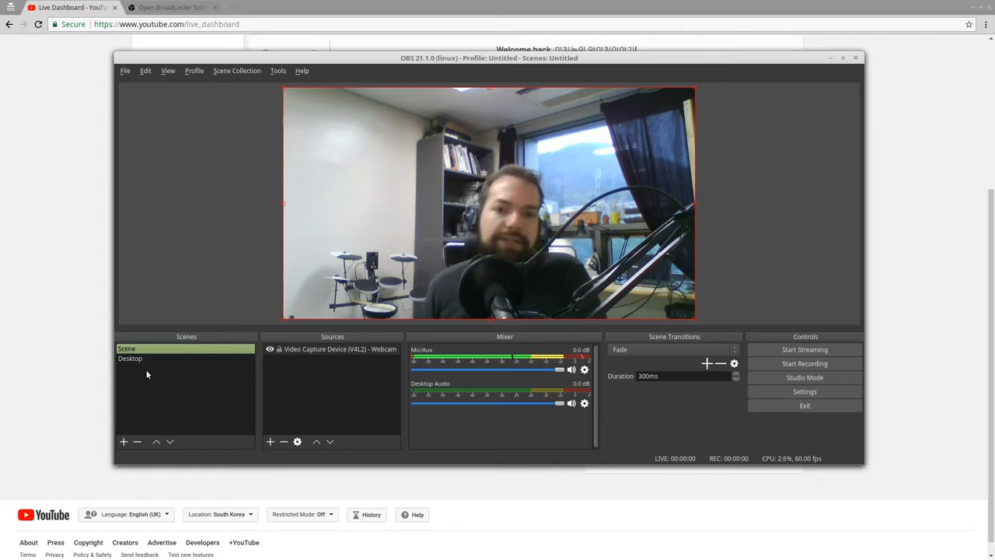
click(130, 359)
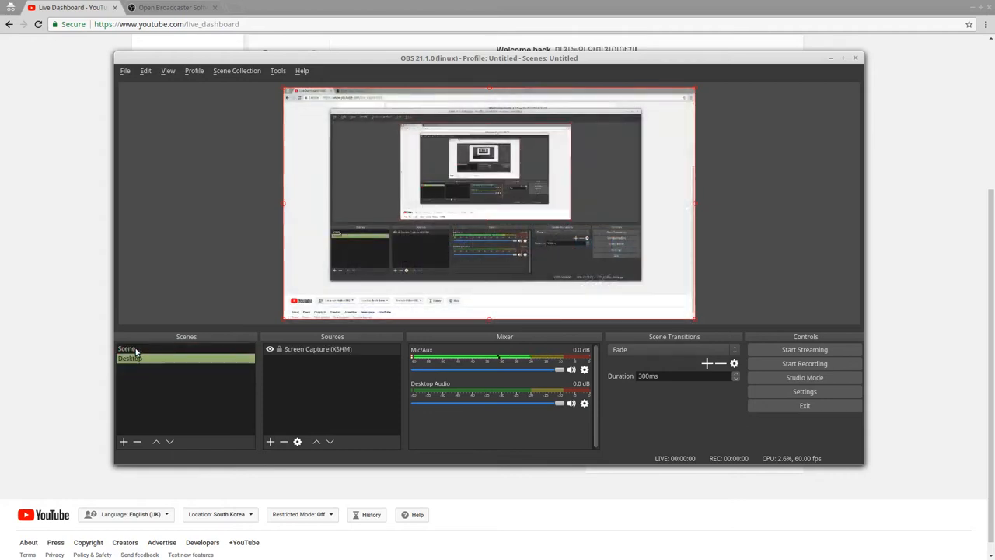
click(142, 360)
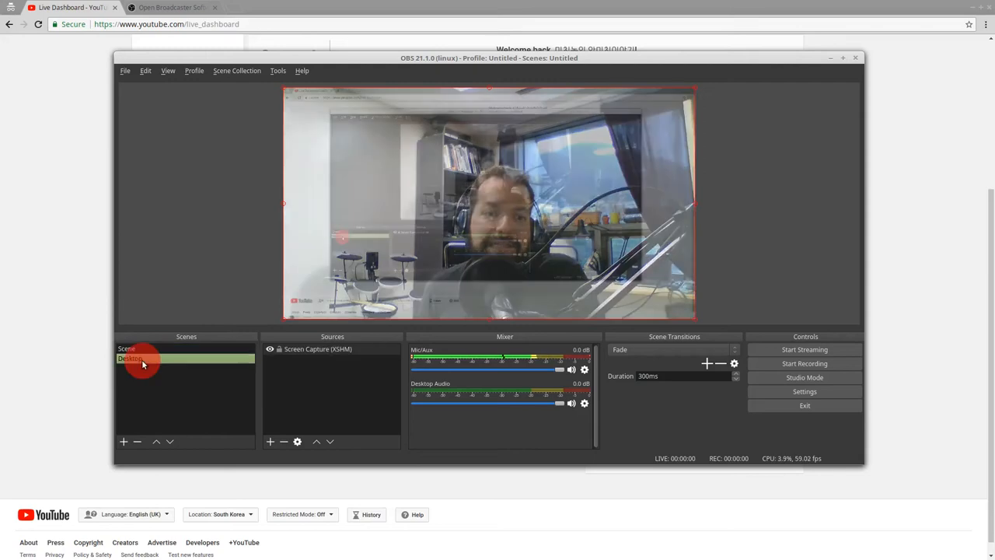
click(140, 348)
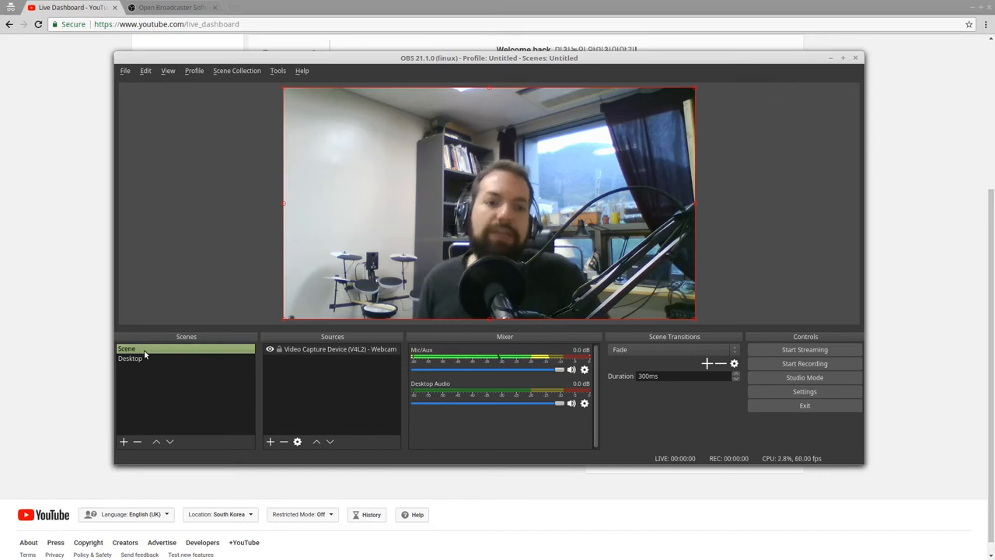
click(131, 358)
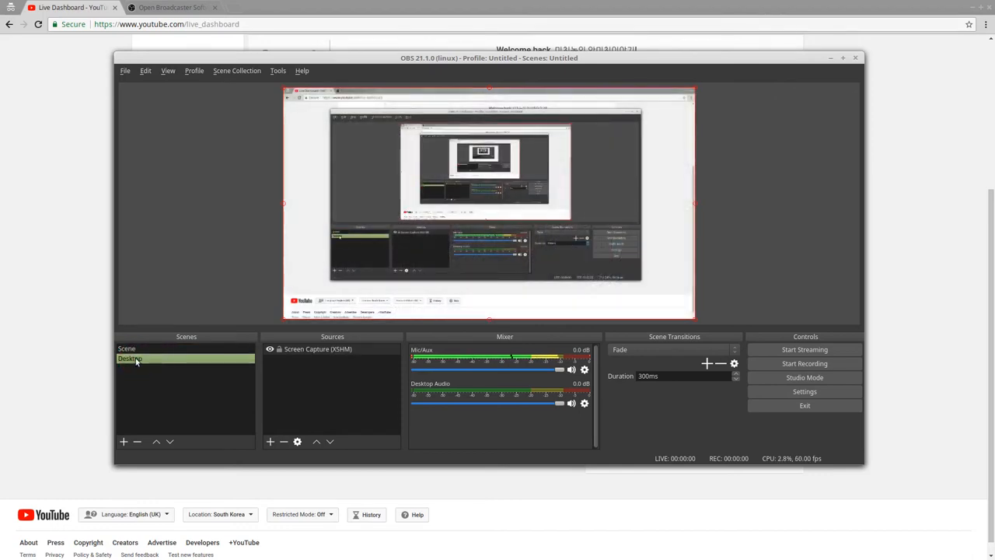
click(126, 347)
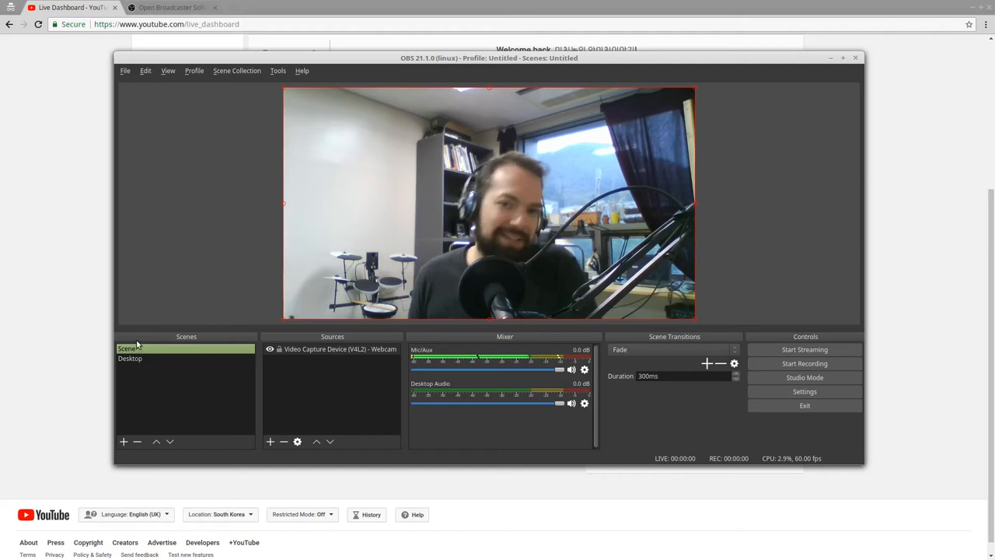
drag(489, 58, 503, 71)
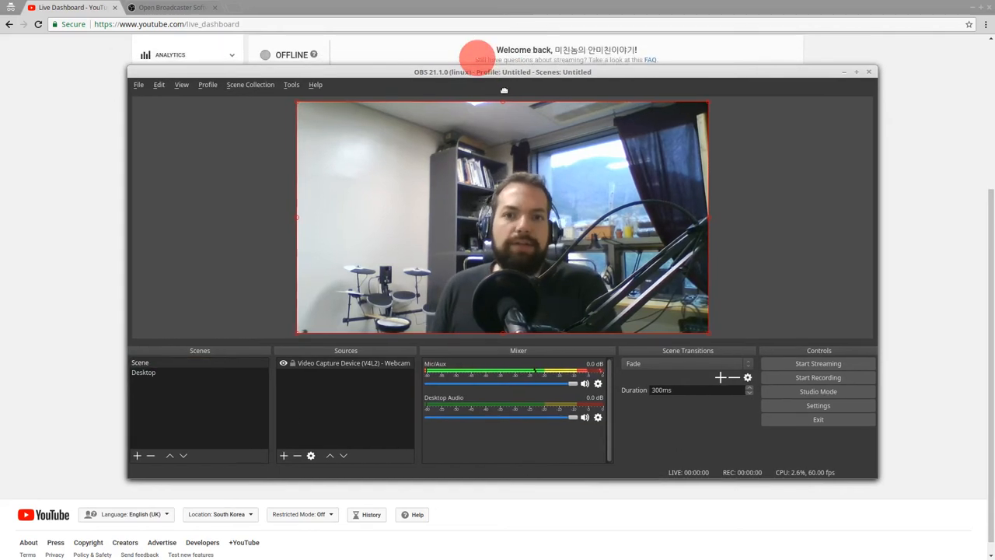
- Drag the OBS window right so the YouTube Live Dashboard shows beside it
drag(504, 72, 533, 105)
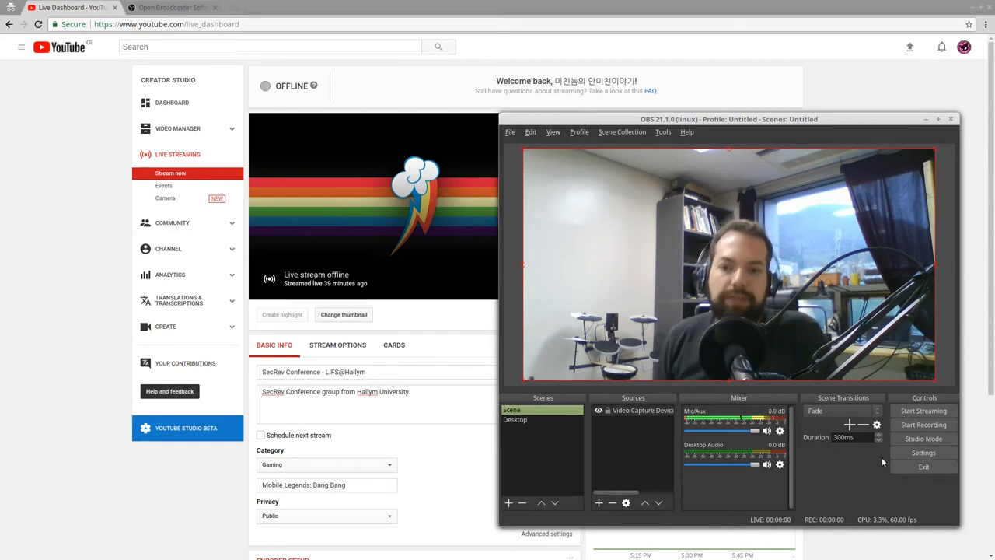
- Start streaming from OBS and play the live webcam feed in the dashboard preview
click(924, 410)
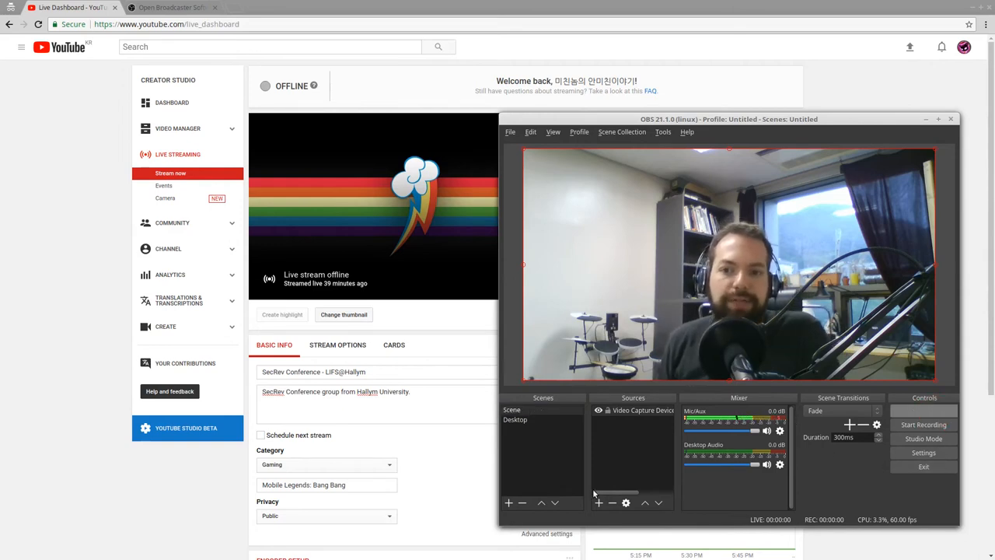
click(923, 411)
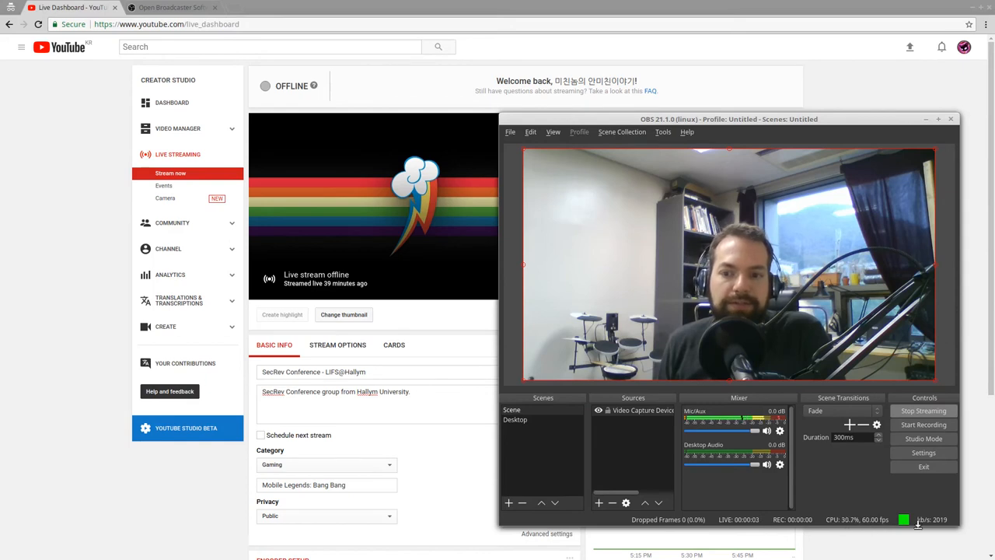
click(923, 410)
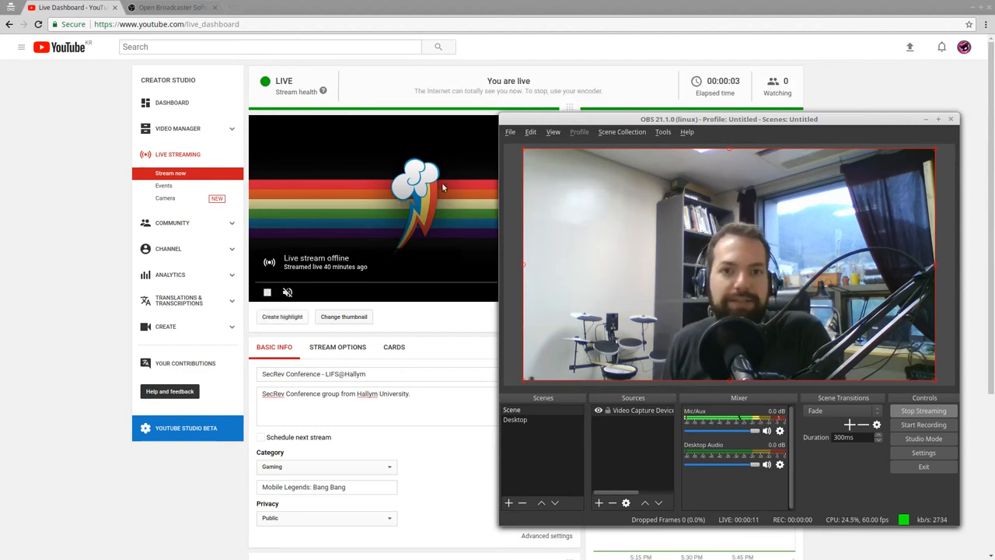
click(268, 292)
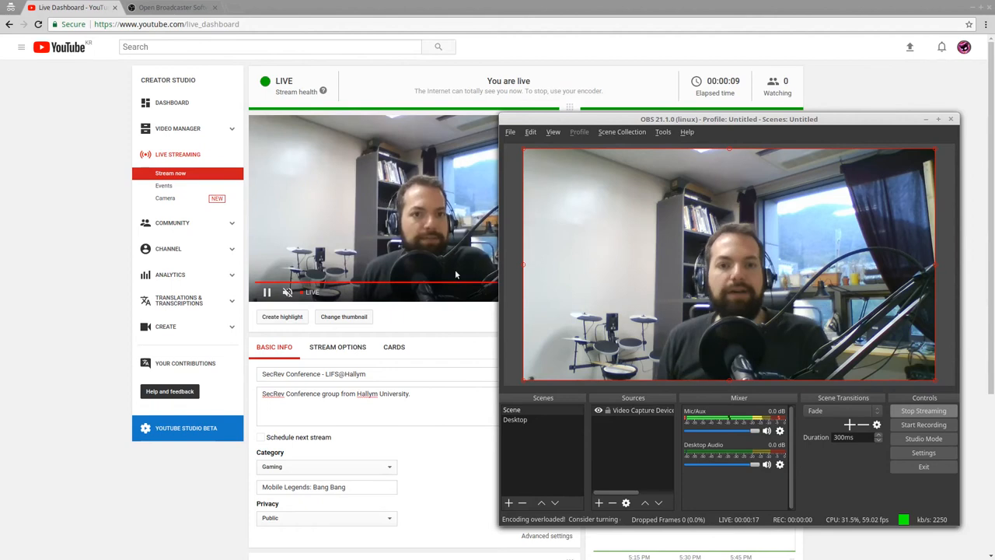
mouse_move(581, 130)
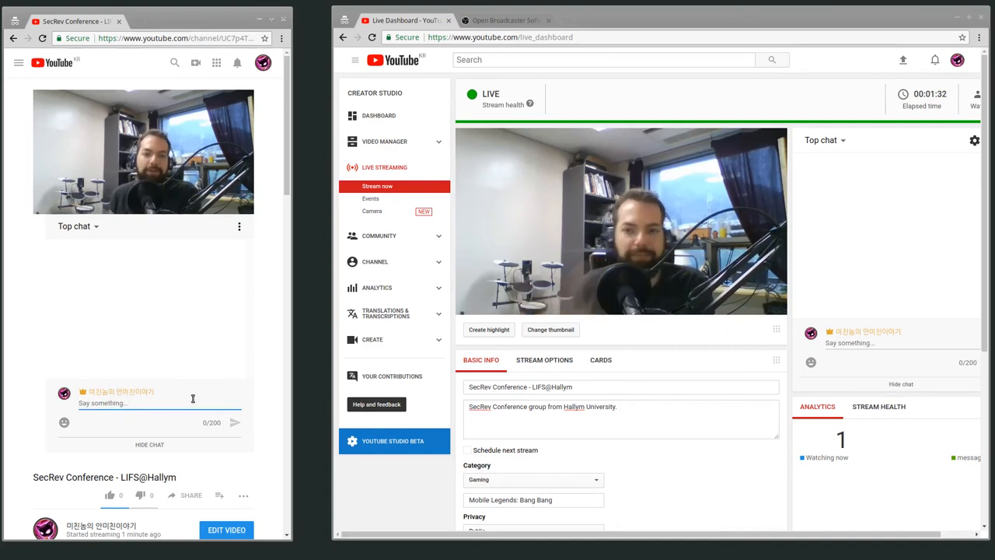
- Send the chat message 'I have a question!' from the viewer window
text(ll)
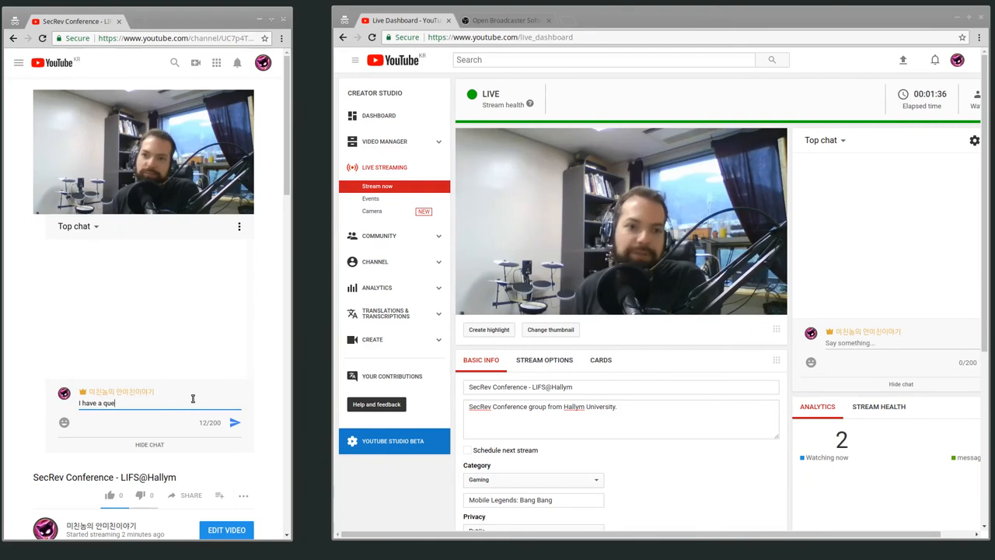
click(236, 422)
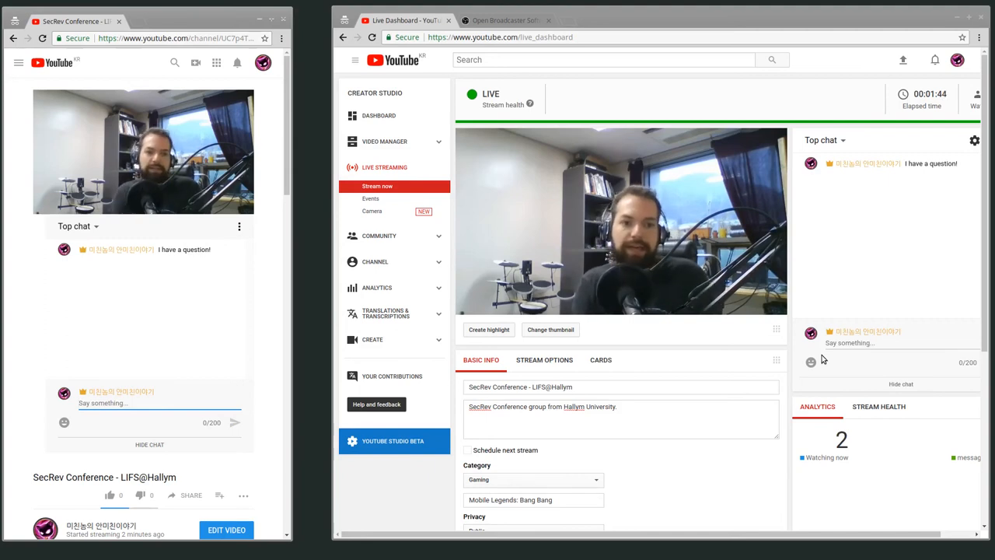
mouse_move(578, 328)
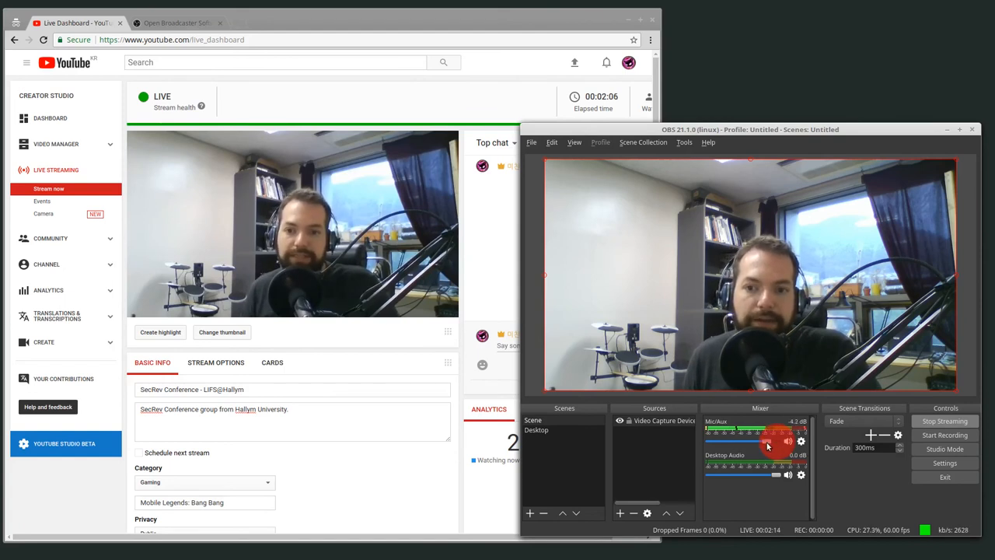
drag(777, 441, 755, 441)
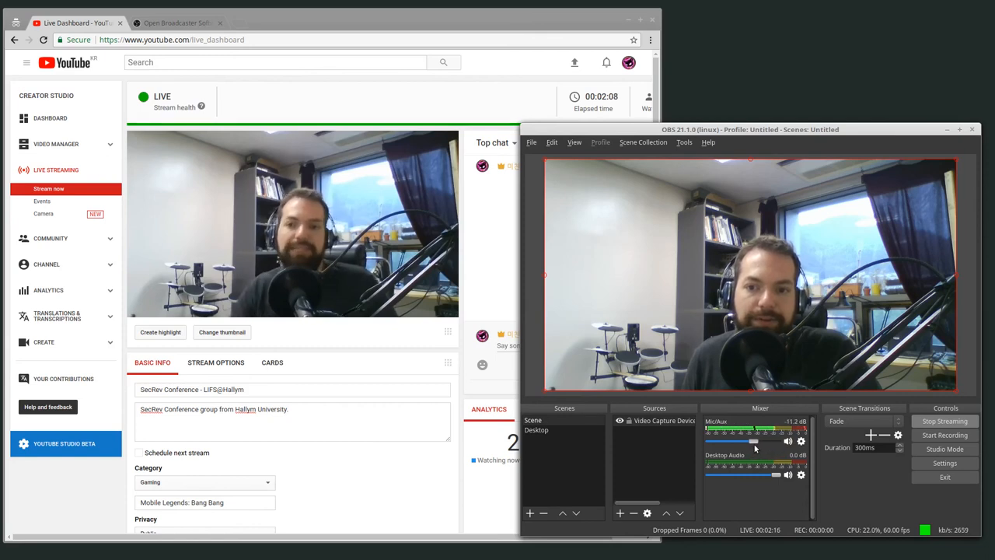
drag(756, 441, 775, 441)
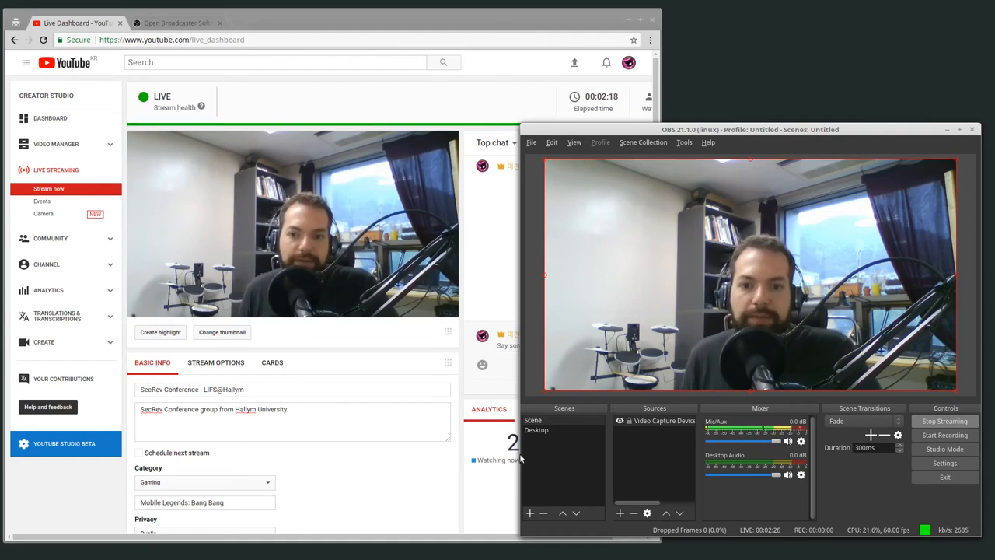
- Switch the live broadcast to the Desktop scene, then back to the webcam Scene
drag(750, 129, 678, 129)
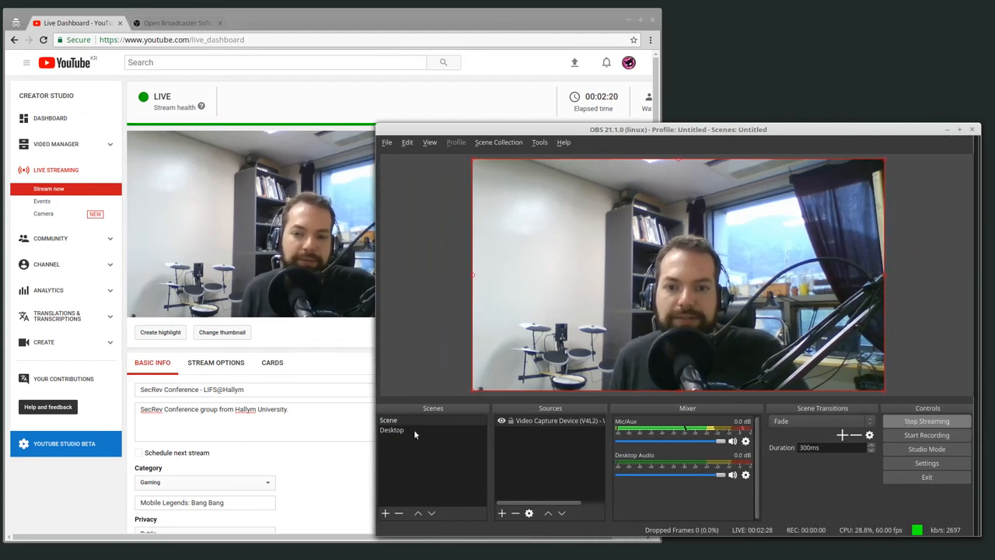
click(539, 142)
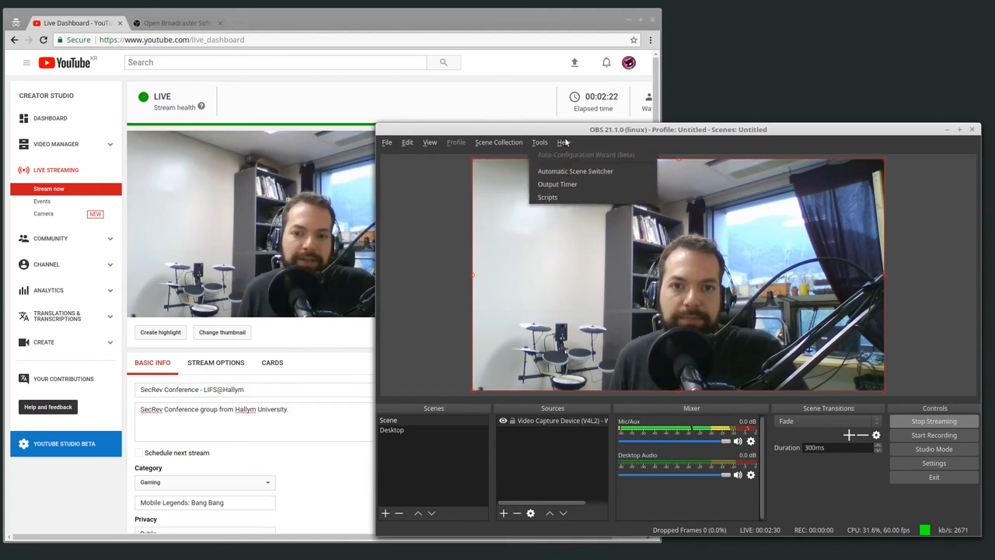
mouse_move(428, 232)
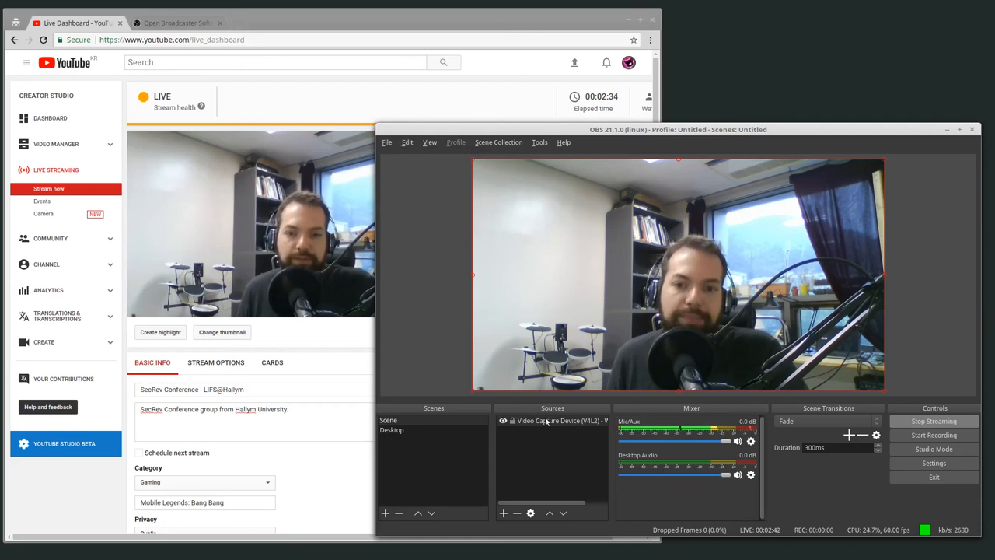
mouse_move(553, 433)
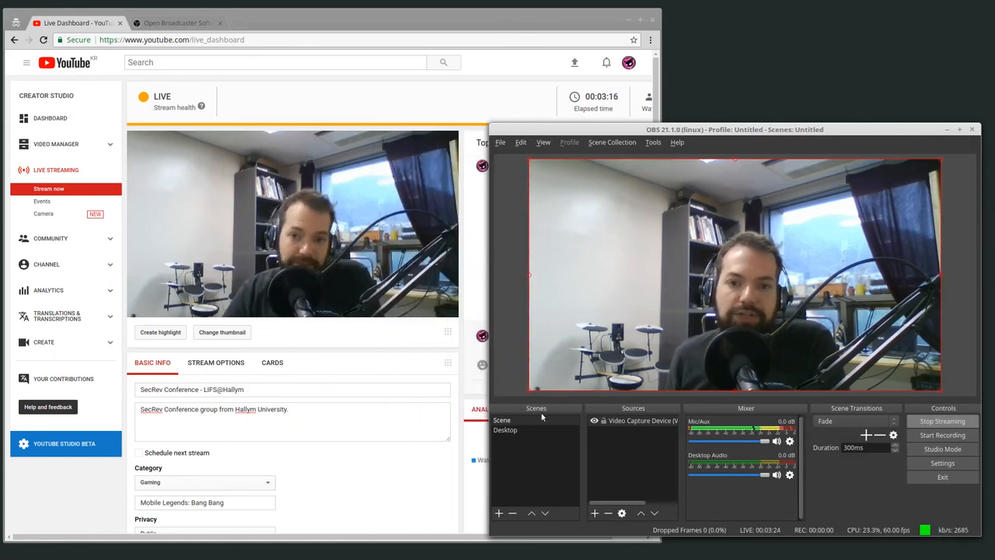
click(505, 430)
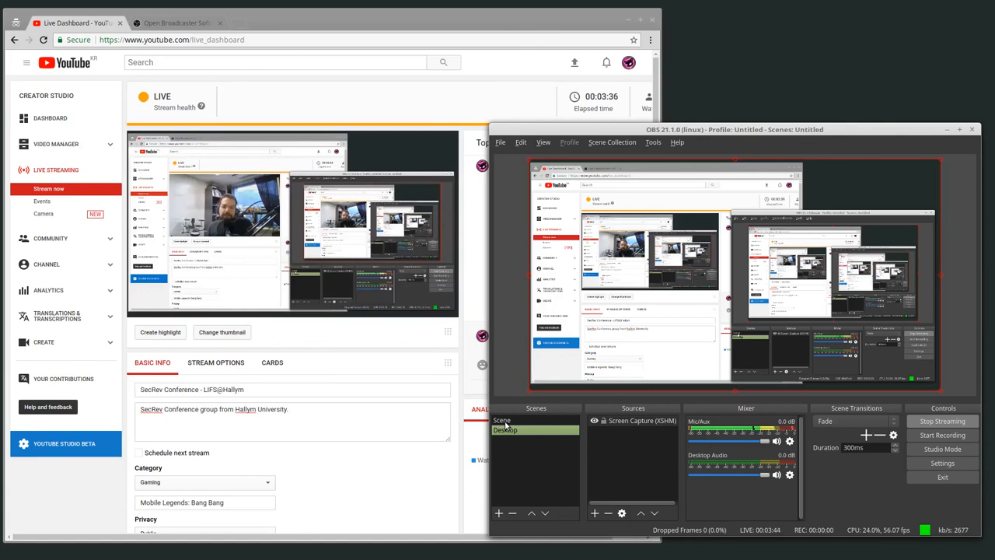
click(513, 420)
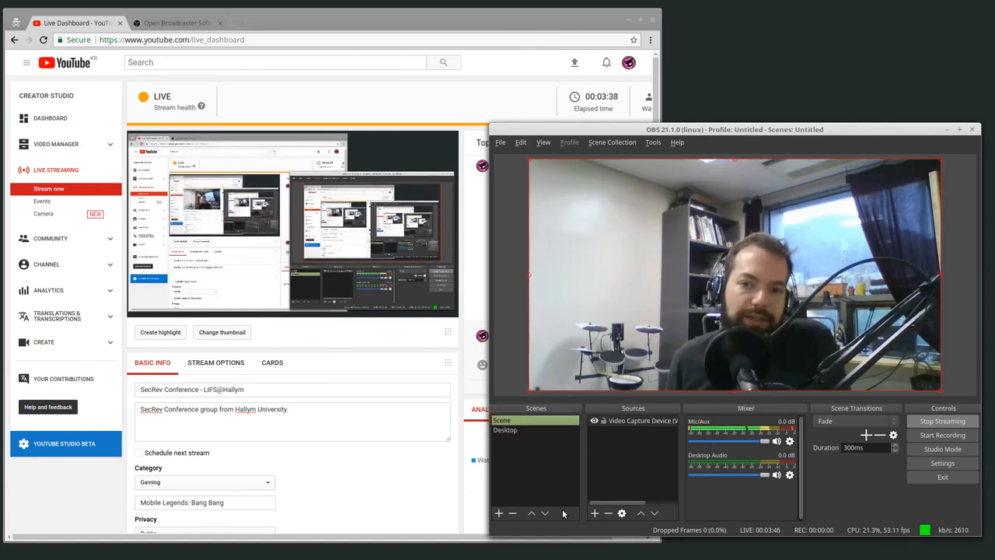